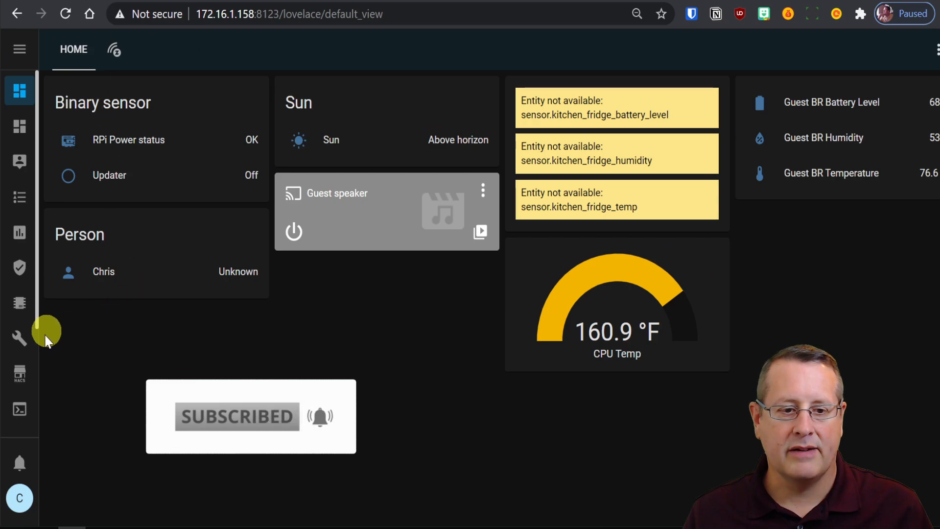
mouse_move(19, 374)
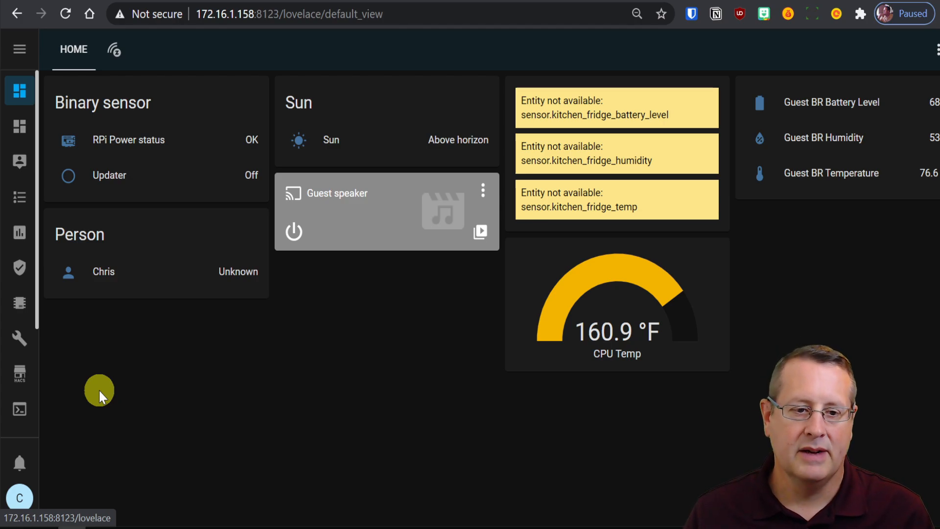
- Search the HACS integration repositories for 'blue' and review the BlueIris NVR details
click(19, 373)
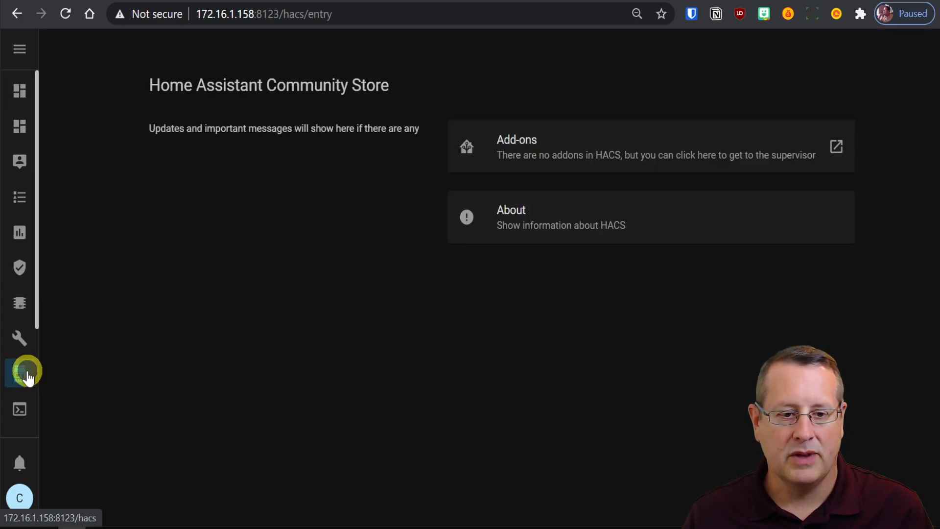
click(19, 372)
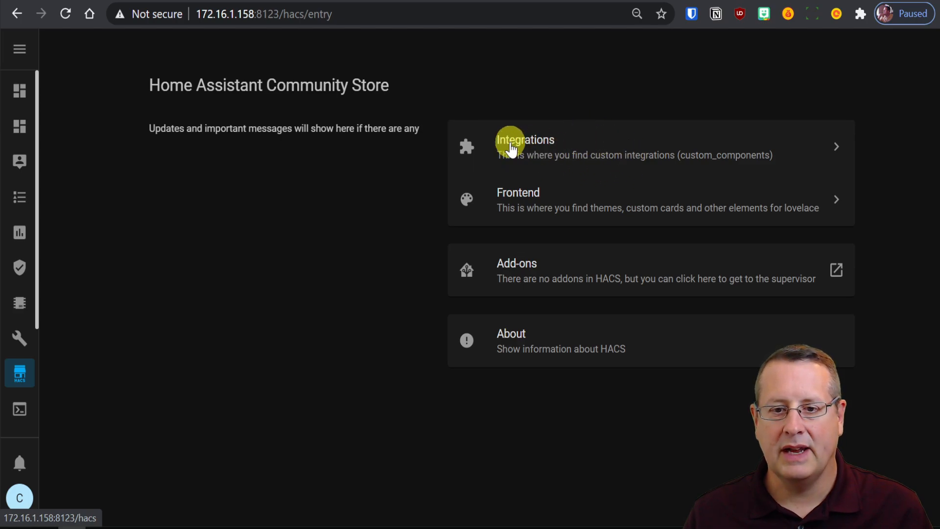
click(524, 147)
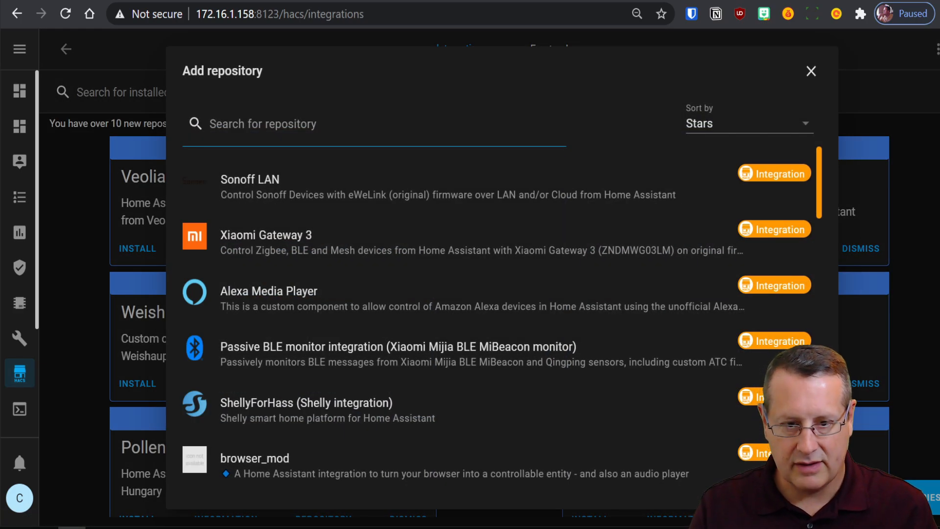
click(264, 123)
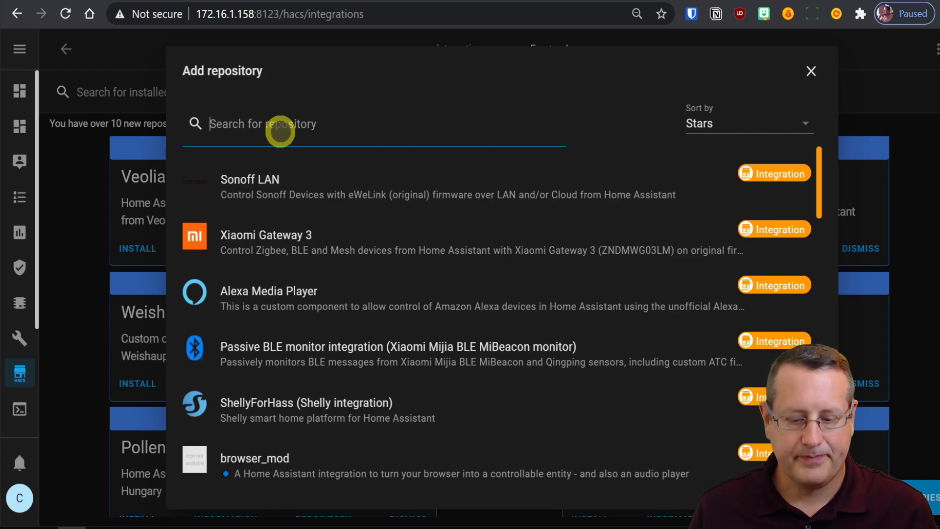
text(blue)
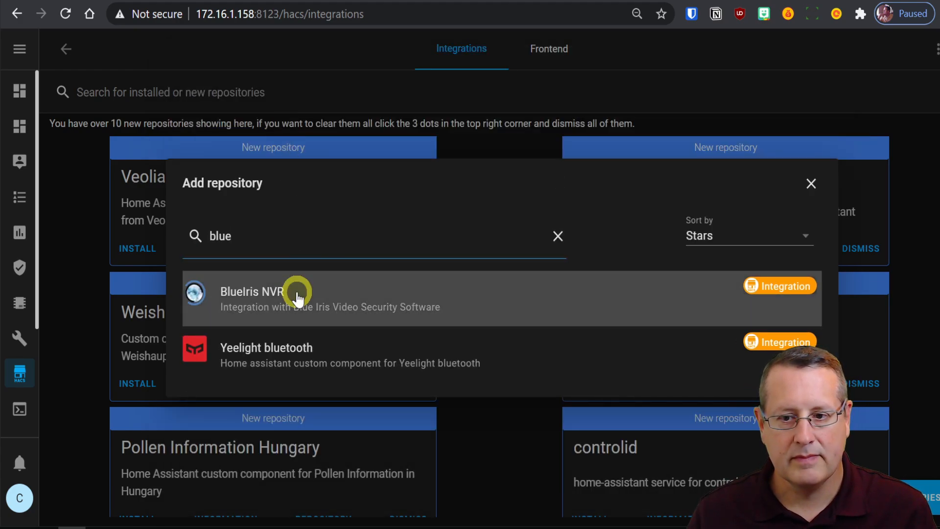
click(294, 299)
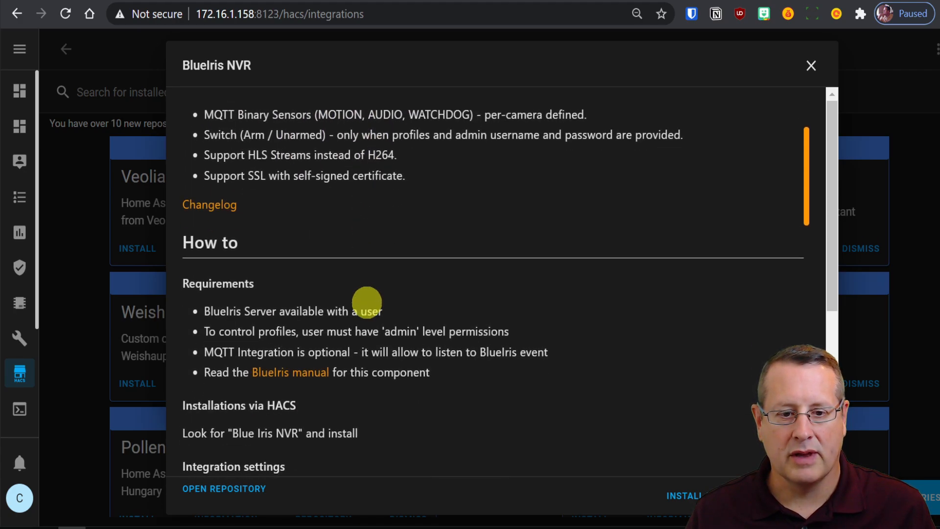
scroll(down, 3)
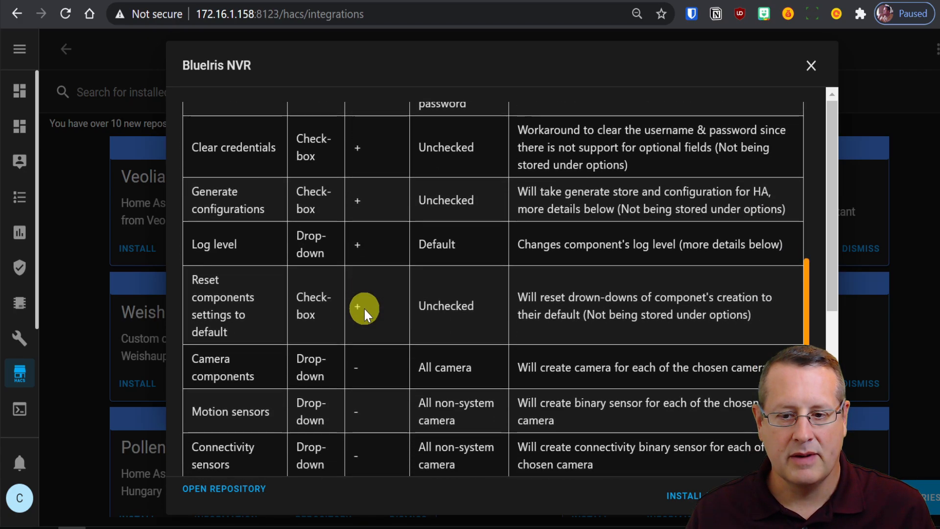
scroll(down, 3)
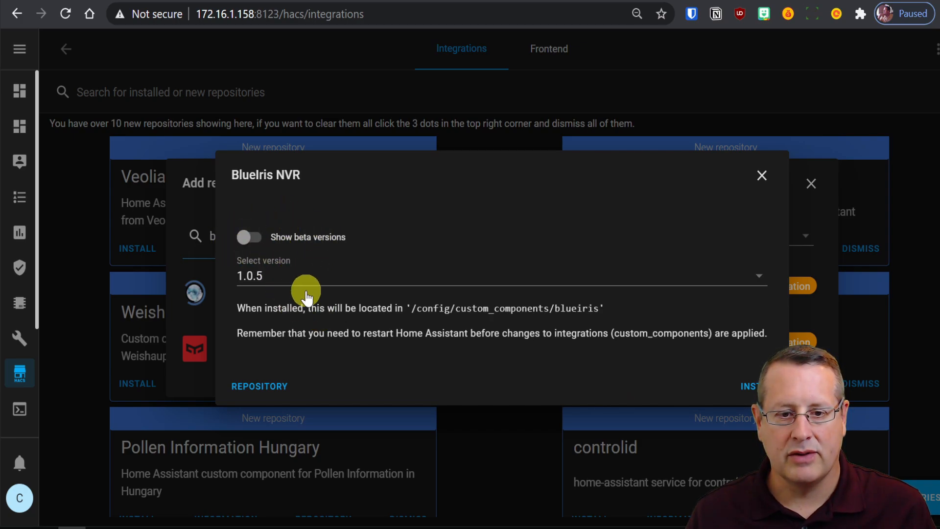
mouse_move(276, 323)
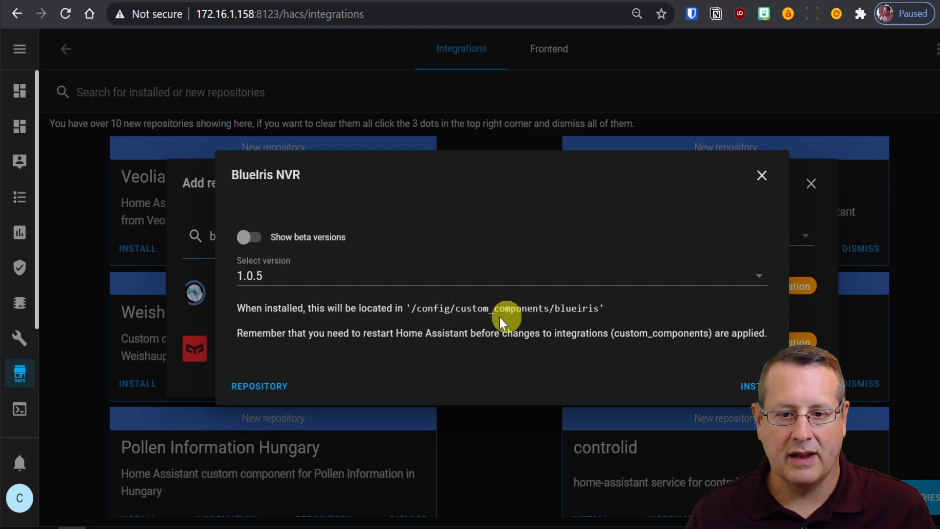
mouse_move(561, 350)
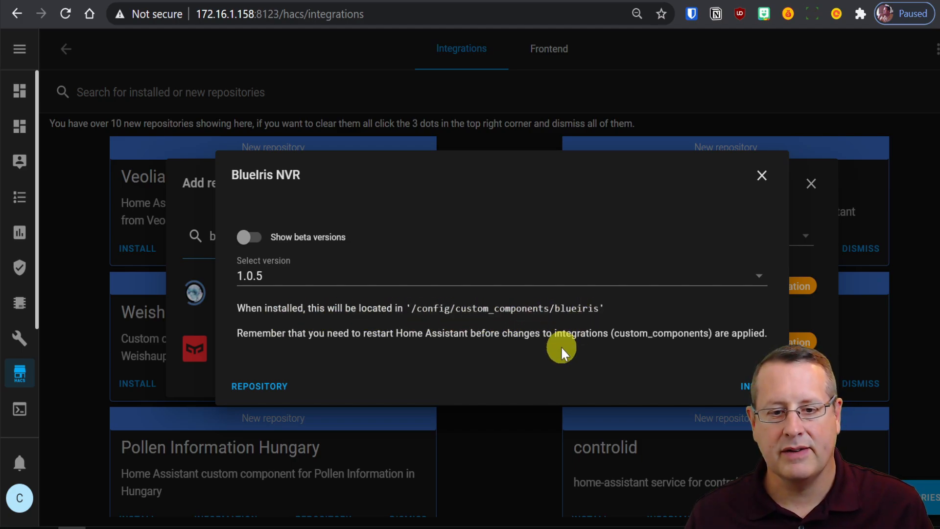
mouse_move(491, 357)
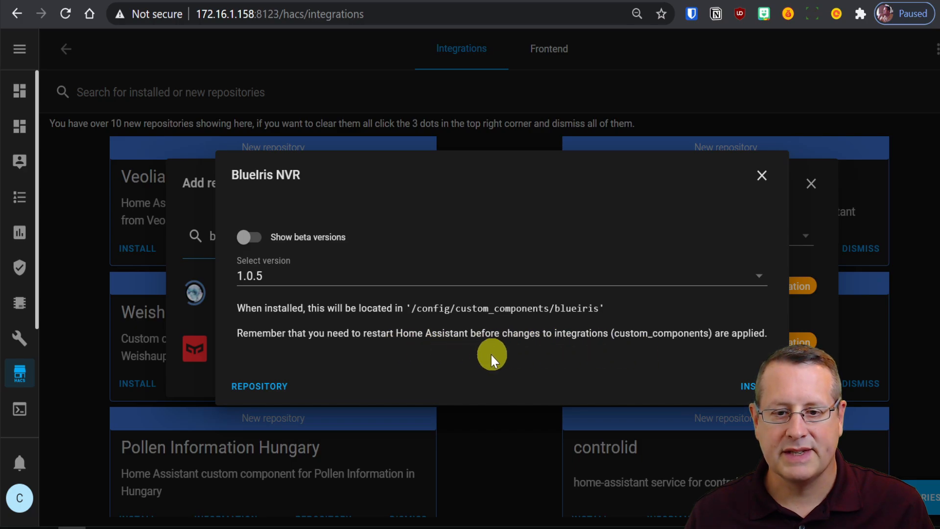
mouse_move(593, 355)
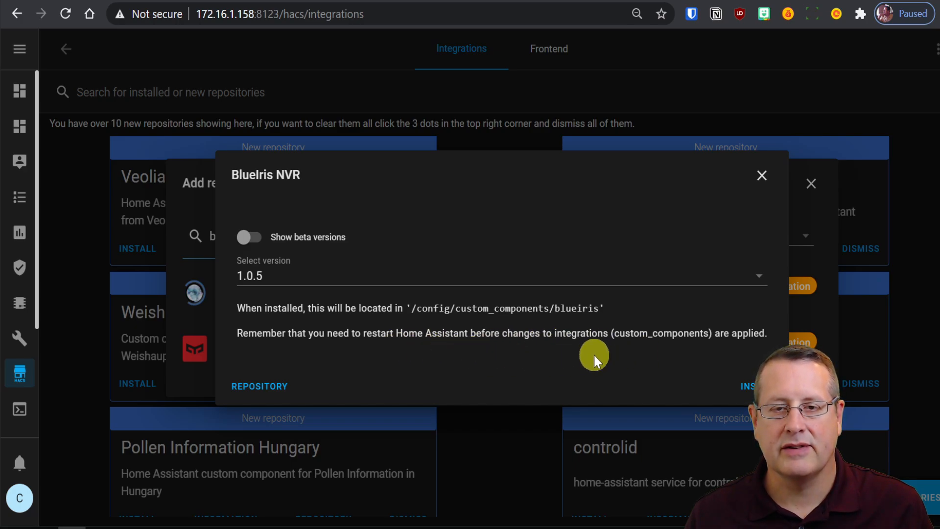
mouse_move(689, 414)
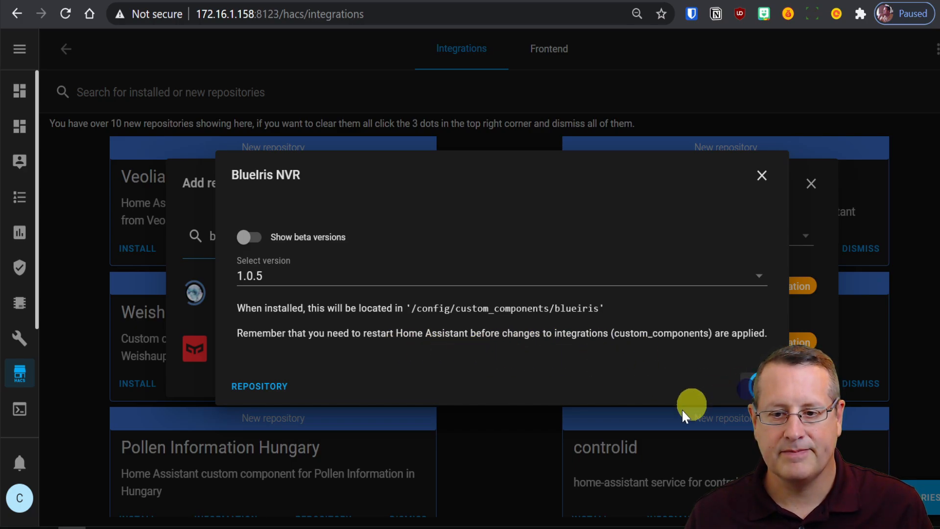
- Install BlueIris NVR 1.0.5 and confirm it is listed as pending restart
click(762, 175)
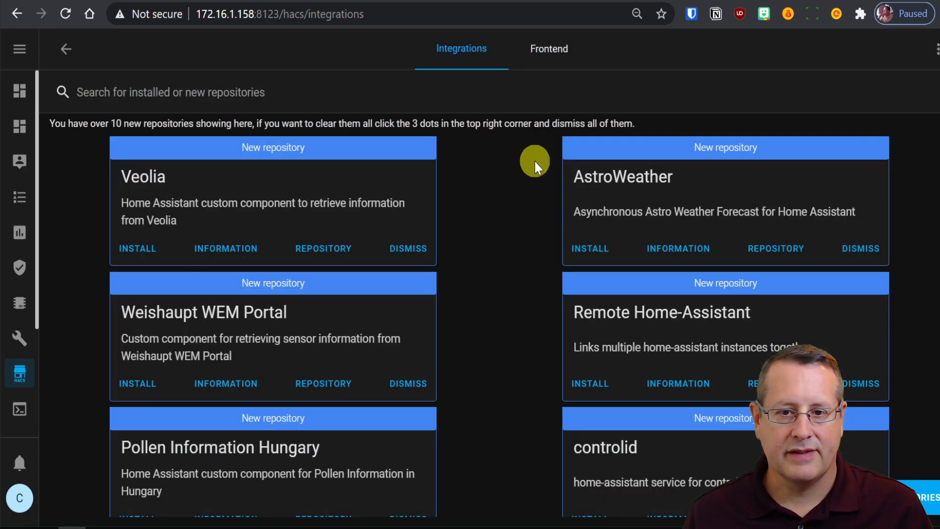
scroll(down, 3)
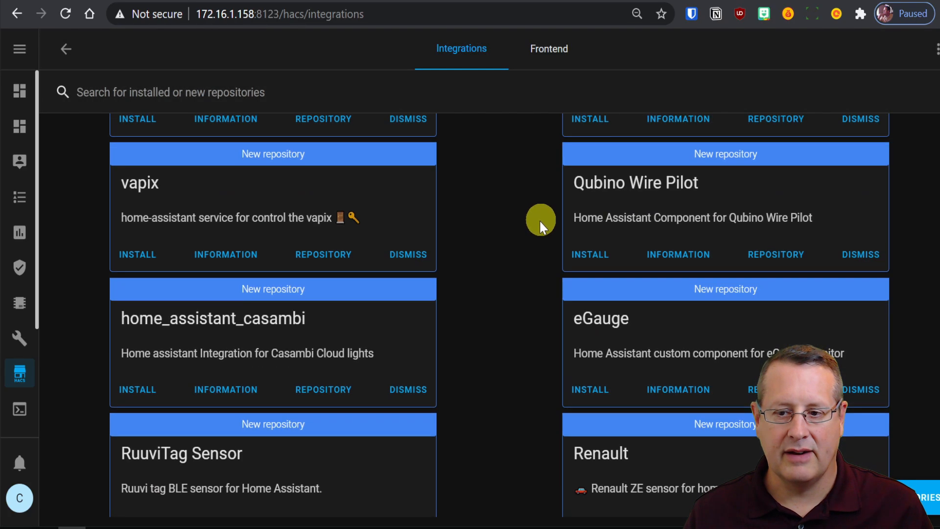
scroll(down, 3)
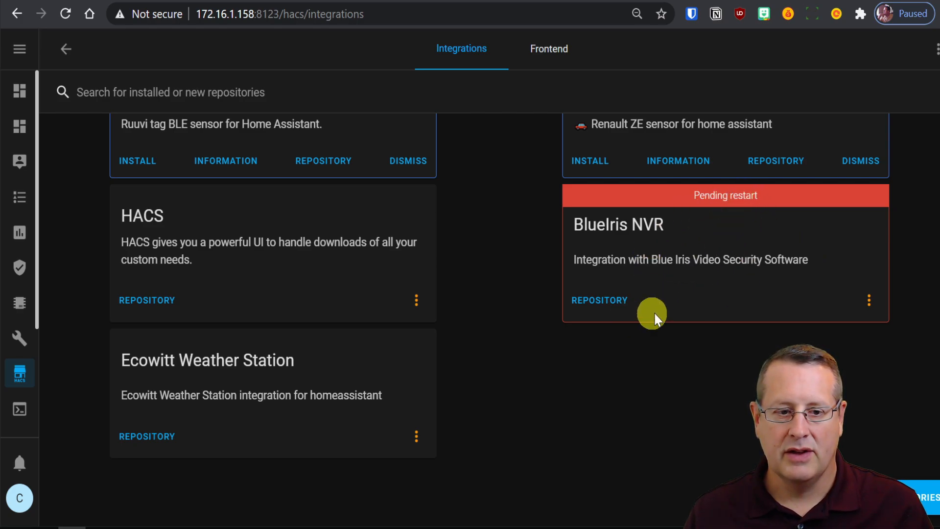
mouse_move(18, 405)
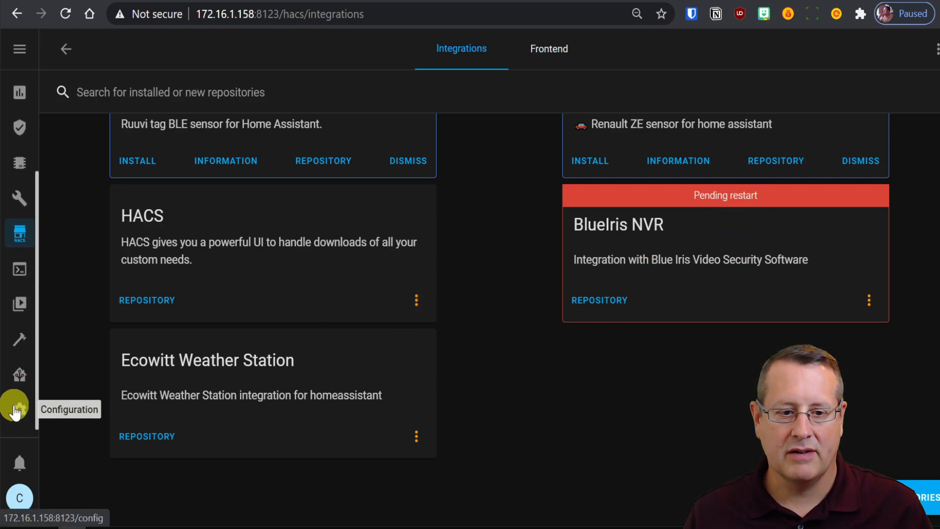
- On Server Controls, validate the configuration and restart Home Assistant
click(15, 404)
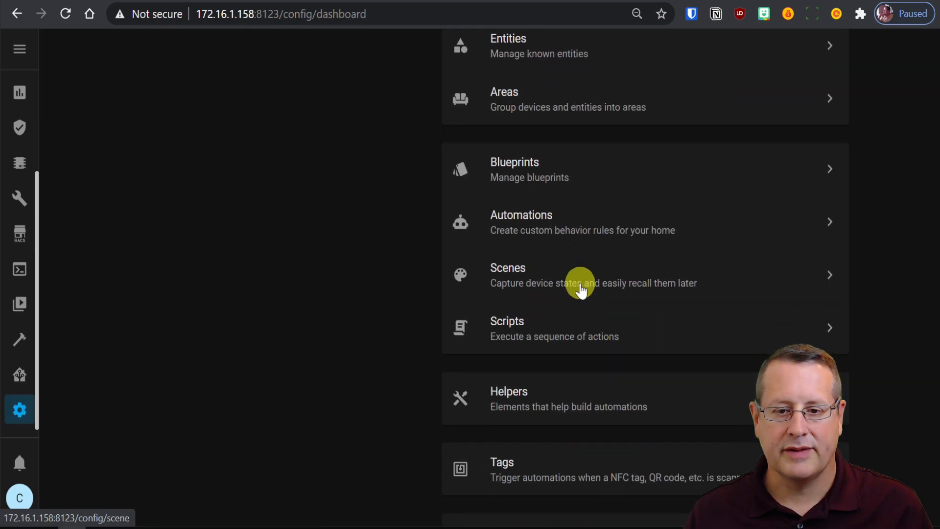
scroll(down, 3)
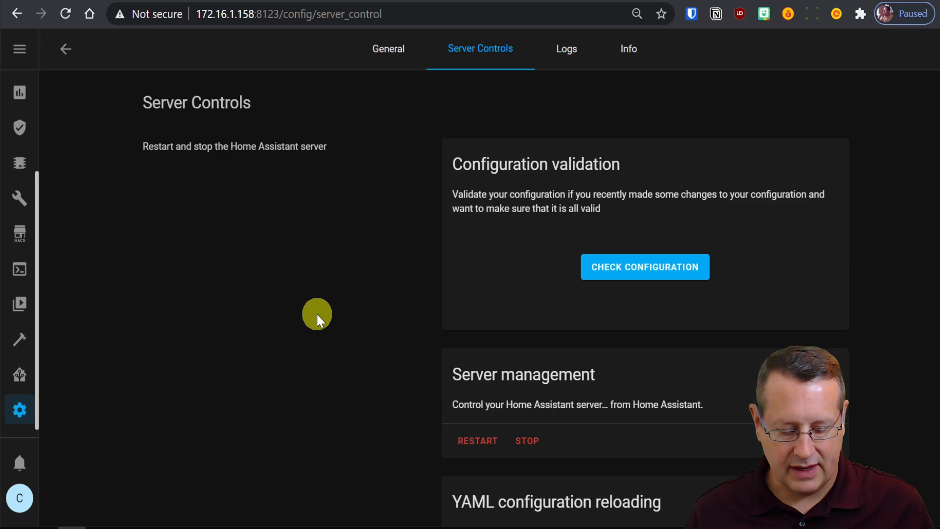
text(ser)
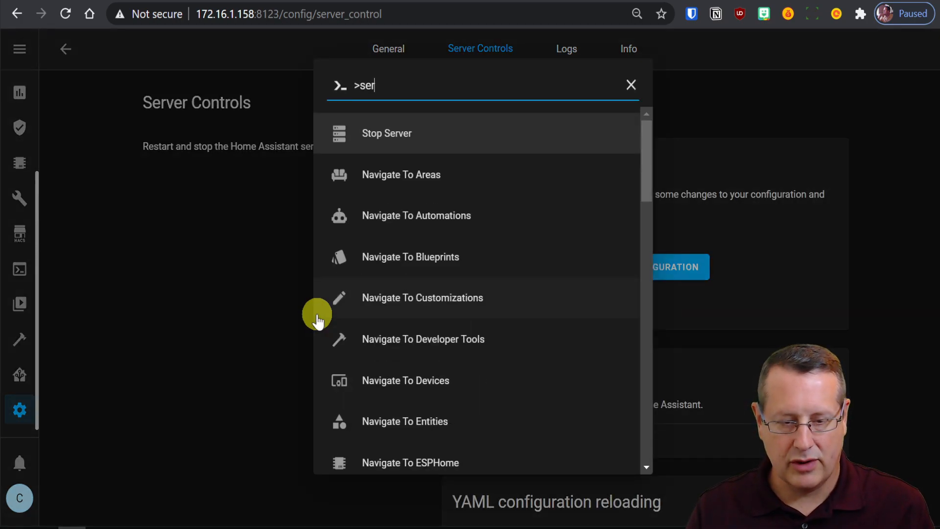
key(Escape)
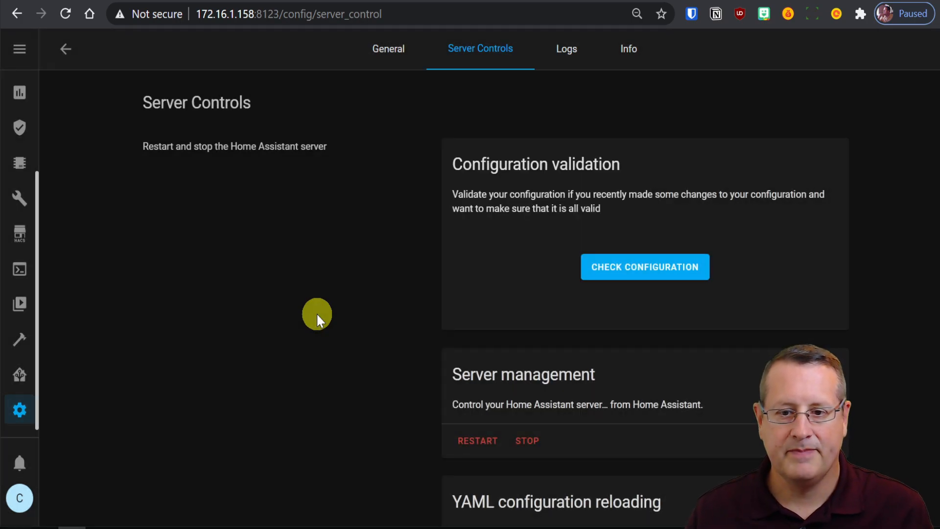
mouse_move(769, 300)
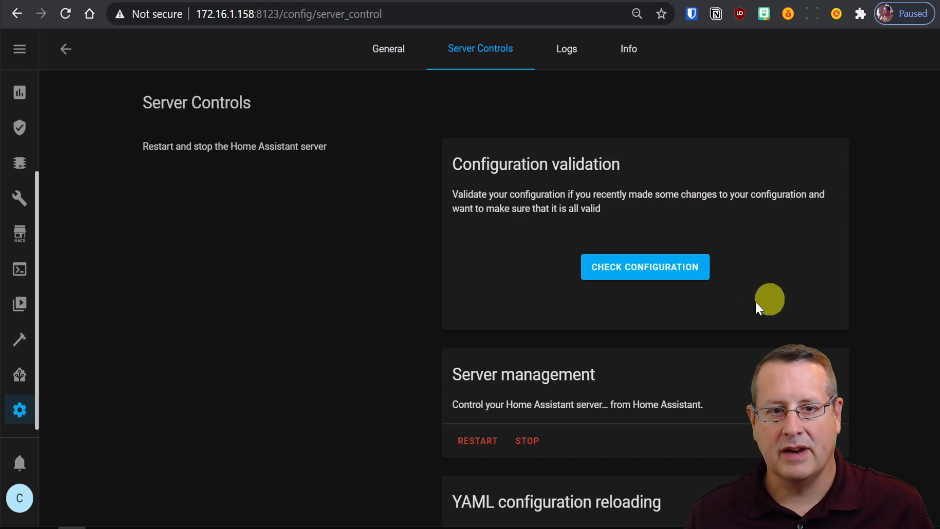
mouse_move(320, 331)
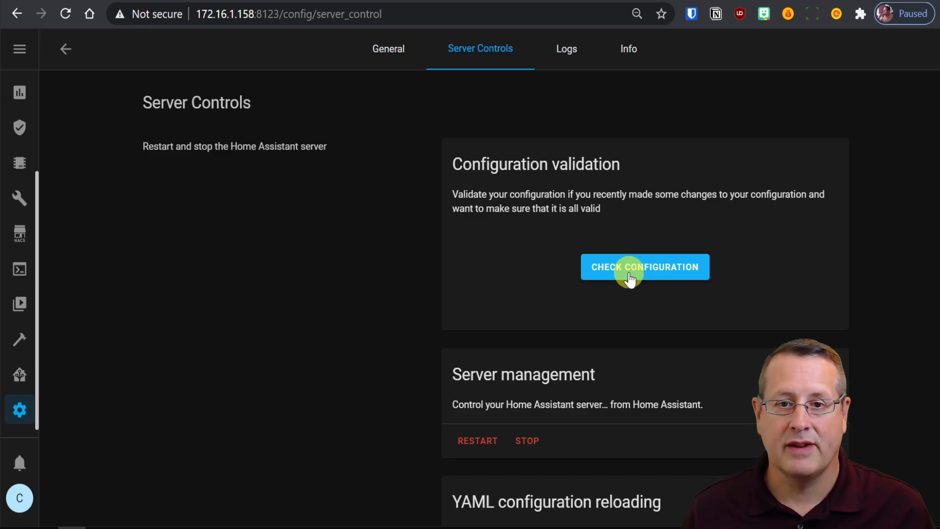
click(644, 267)
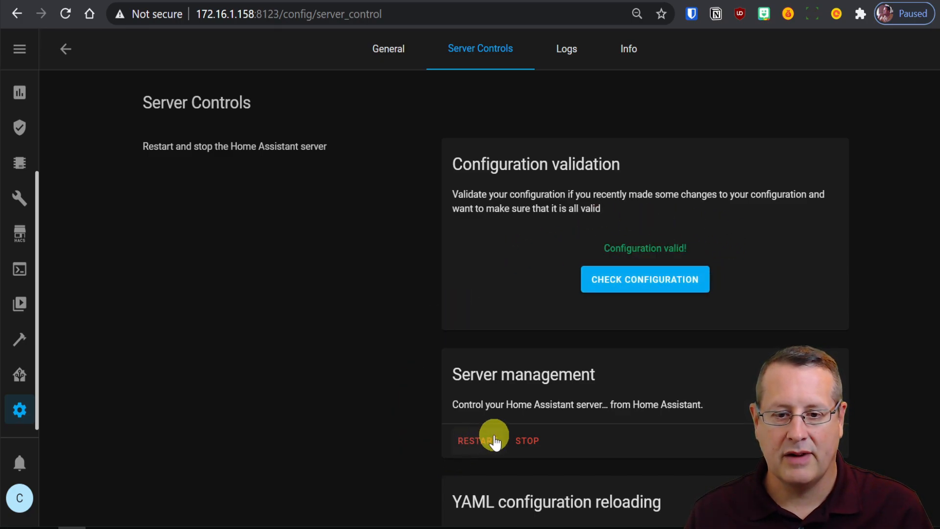
click(473, 440)
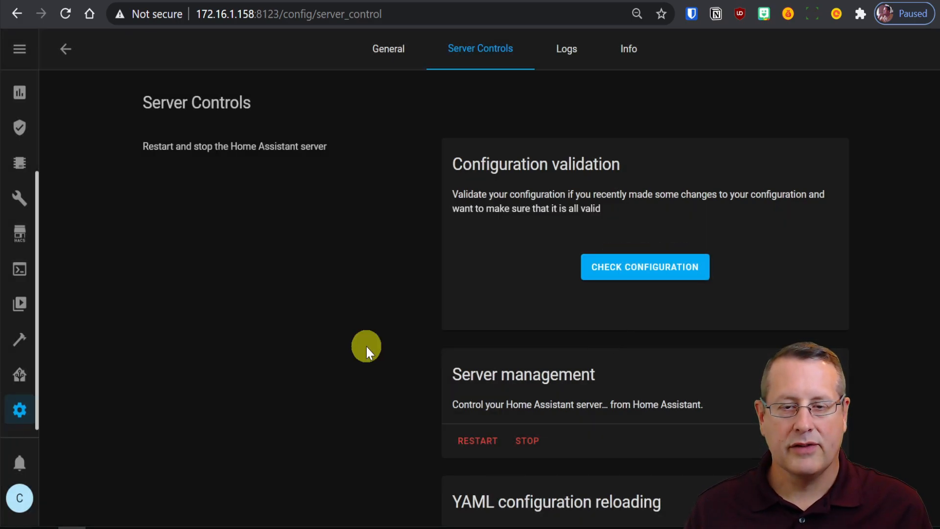
mouse_move(18, 410)
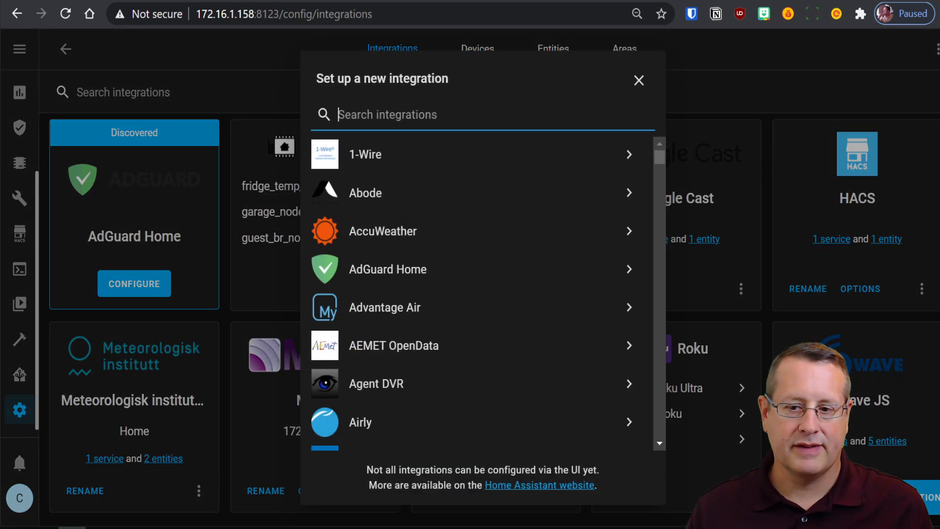
- Search the new-integration list for 'blue' to find Blue Iris NVR
text(blue)
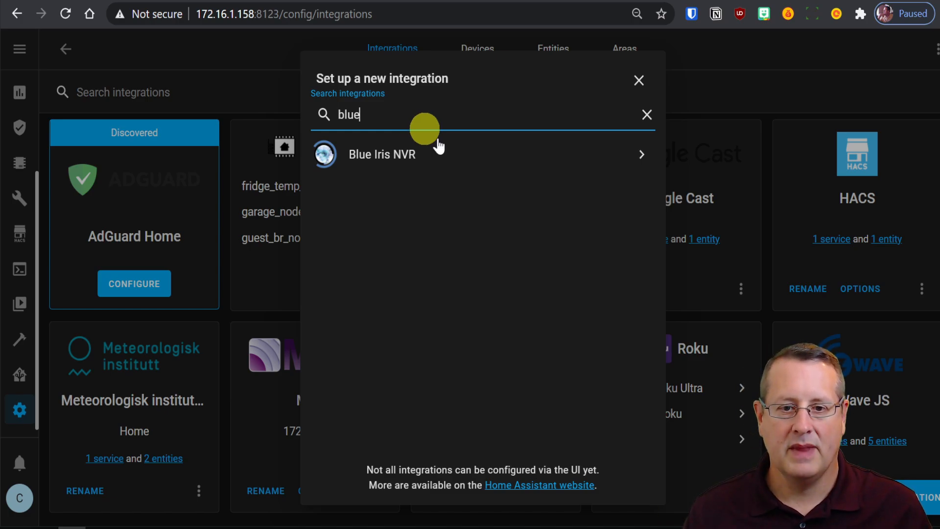
- Submit Blue Iris host 172.16.1.130, port 81 and the admin login
click(382, 154)
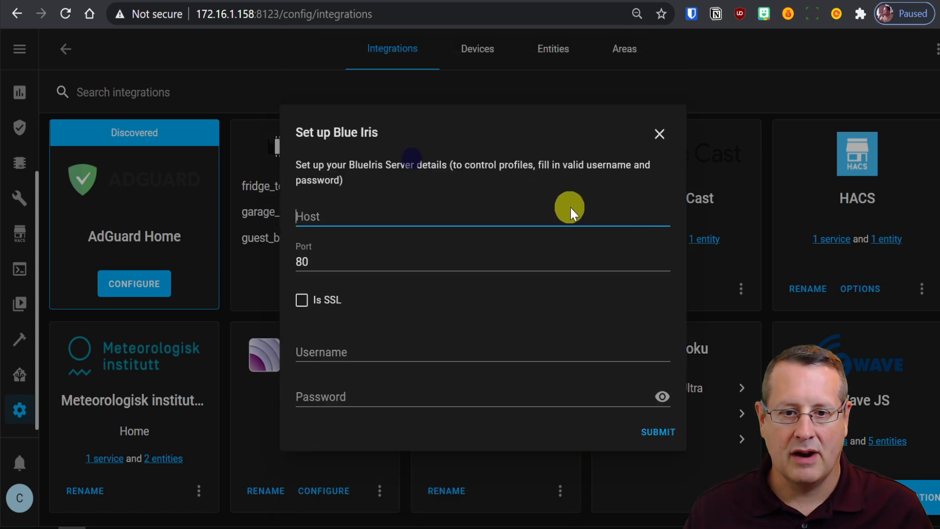
text(172.16.)
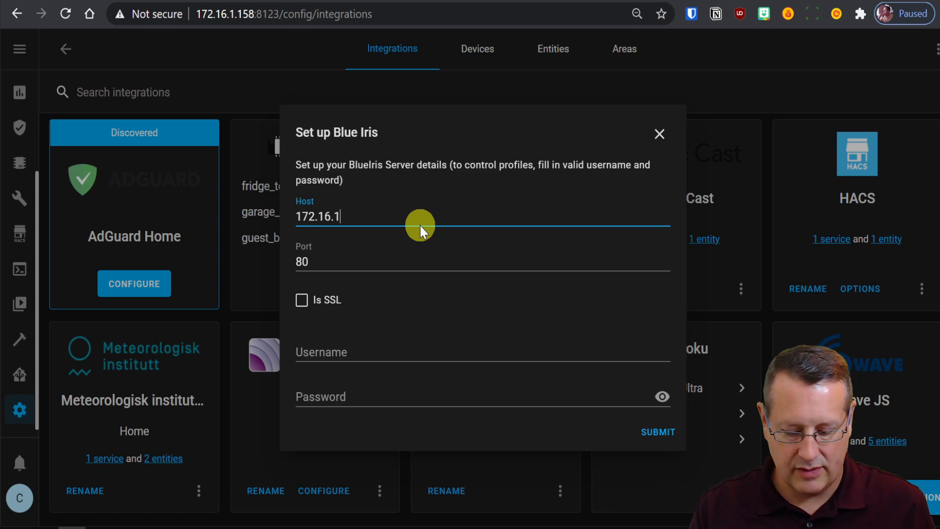
text(130)
click(483, 257)
text(81)
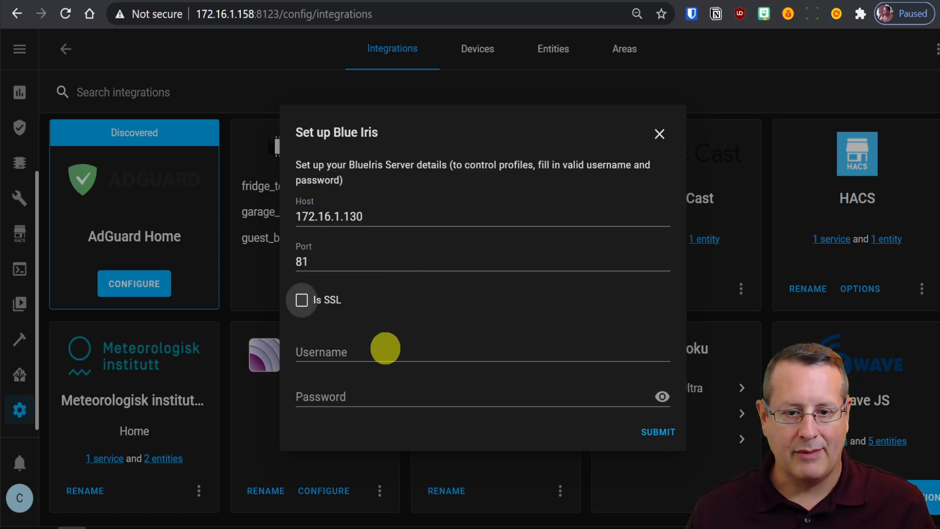
text(adm)
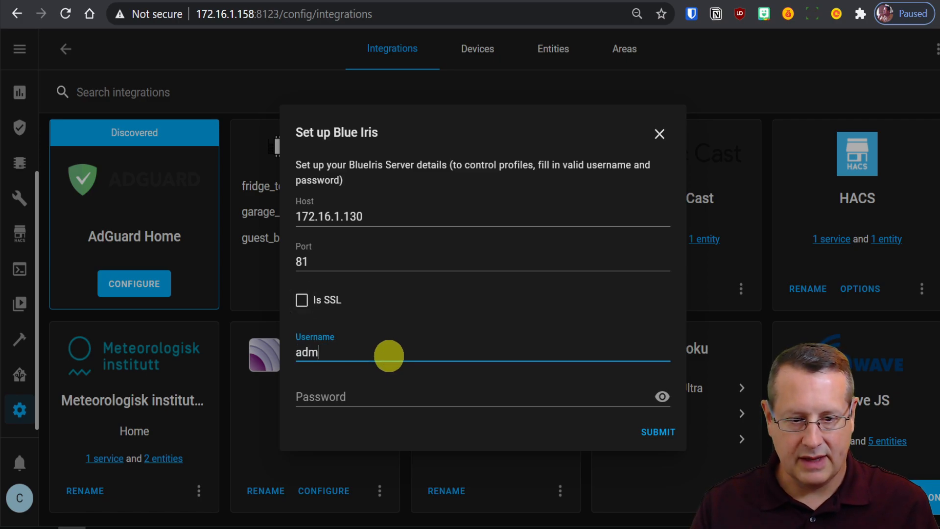
click(657, 432)
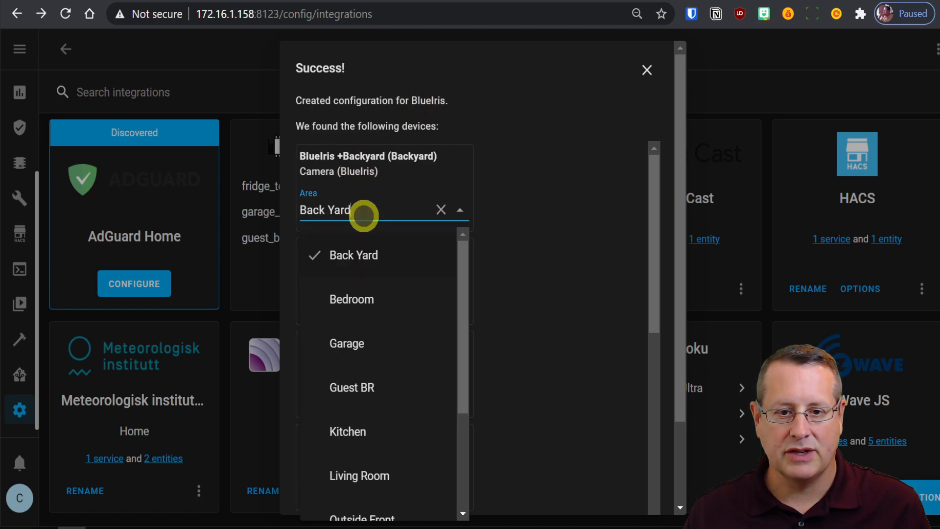
- Keep Backyard in the Back Yard area and finish the Blue Iris setup
click(361, 494)
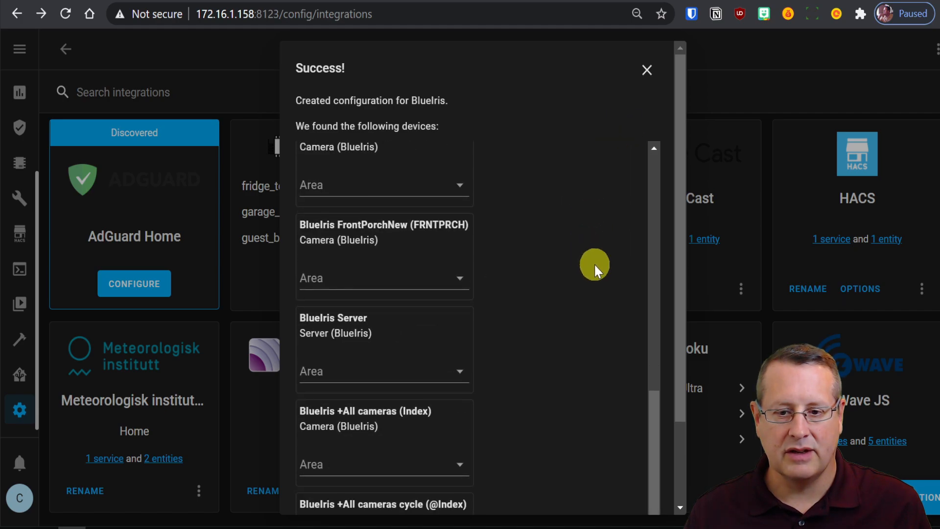
click(646, 70)
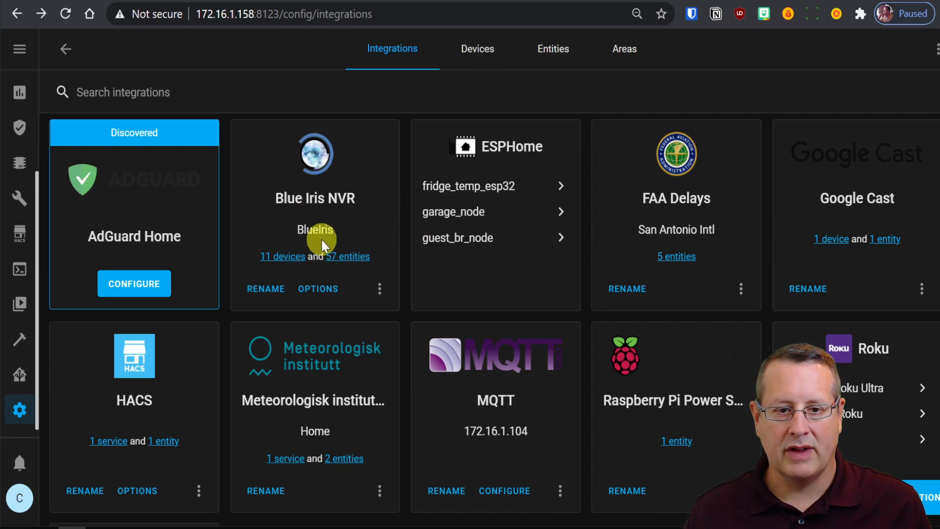
- Browse the 11 Blue Iris NVR devices, including Backyard and Front
click(282, 256)
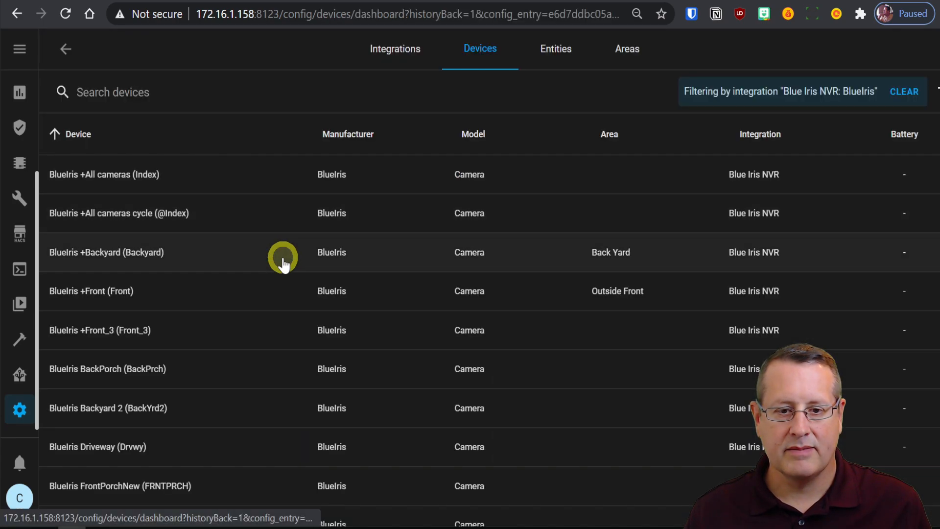
scroll(down, 3)
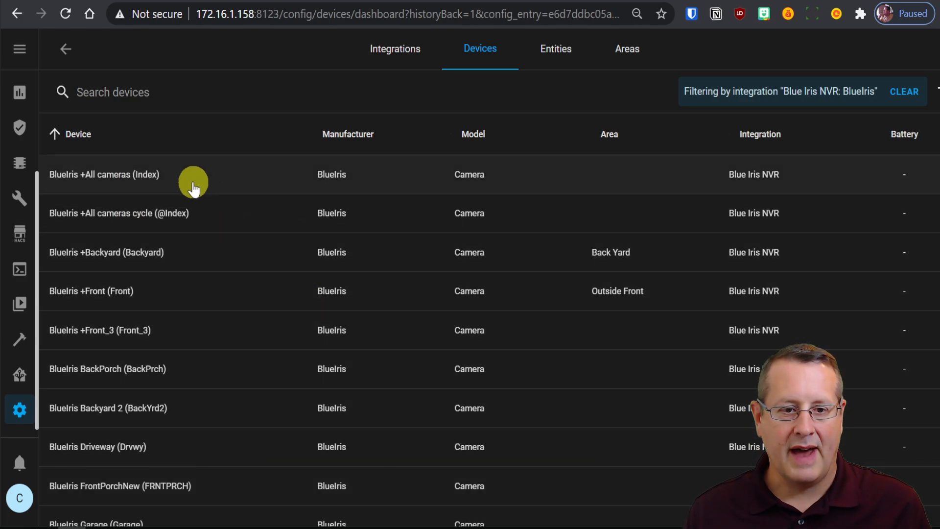
mouse_move(274, 262)
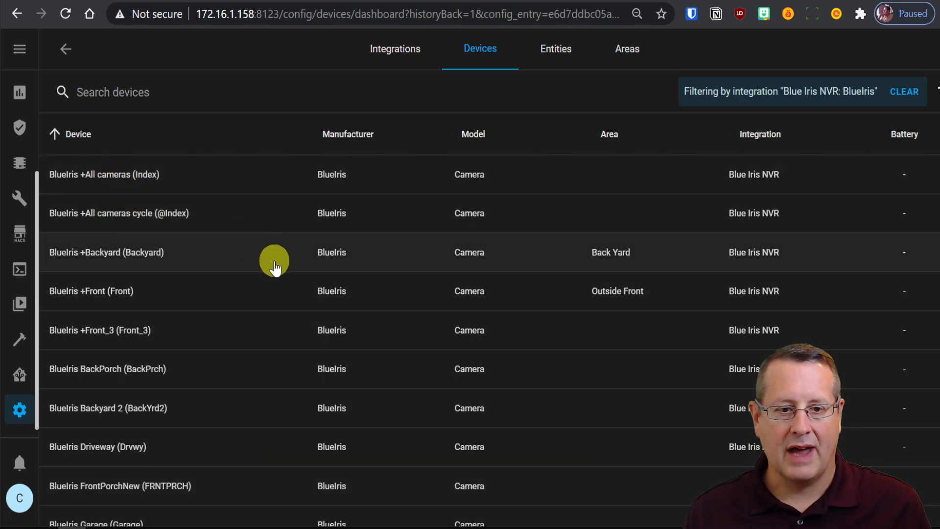
mouse_move(155, 270)
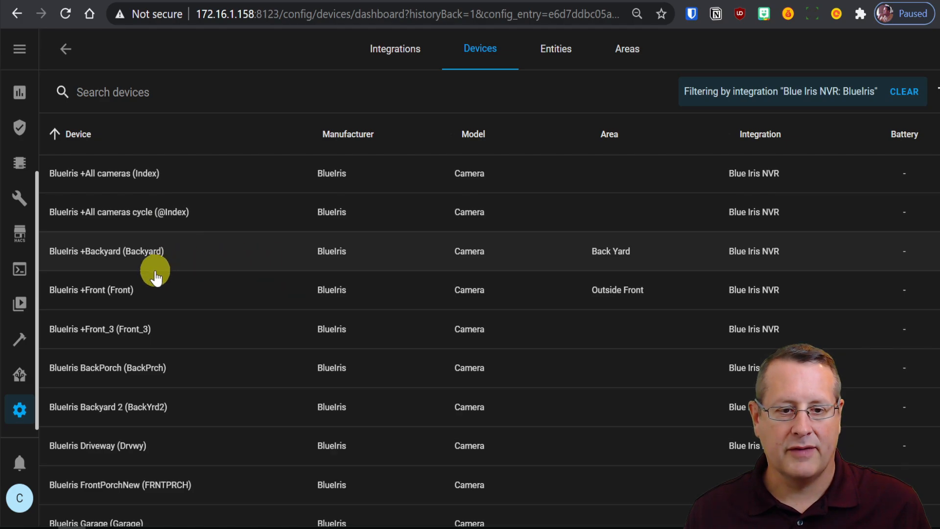
scroll(down, 3)
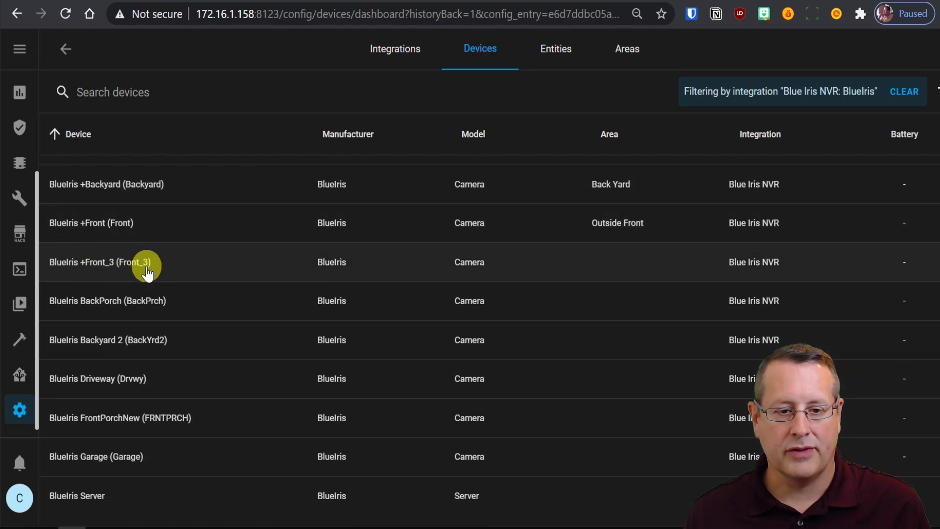
mouse_move(186, 379)
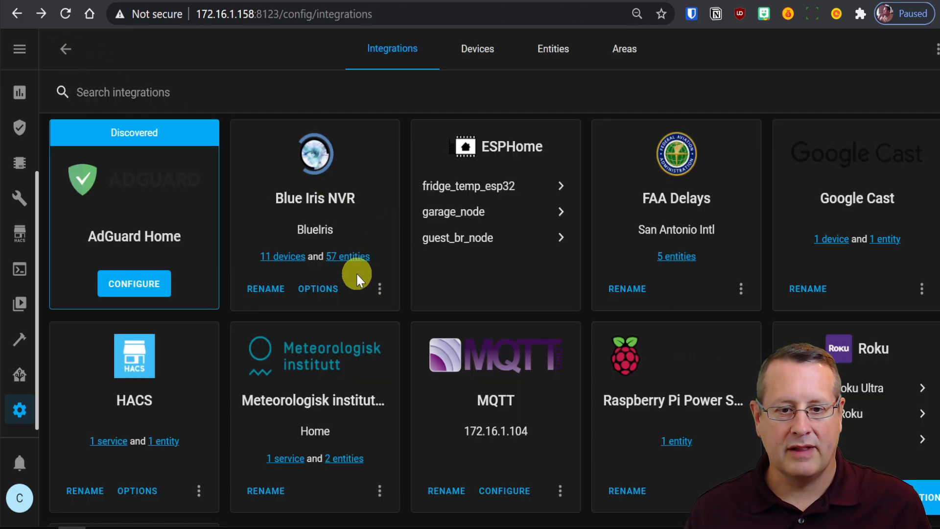
- Open the 57 Blue Iris NVR entities, including Backyard camera and motion sensors
click(347, 256)
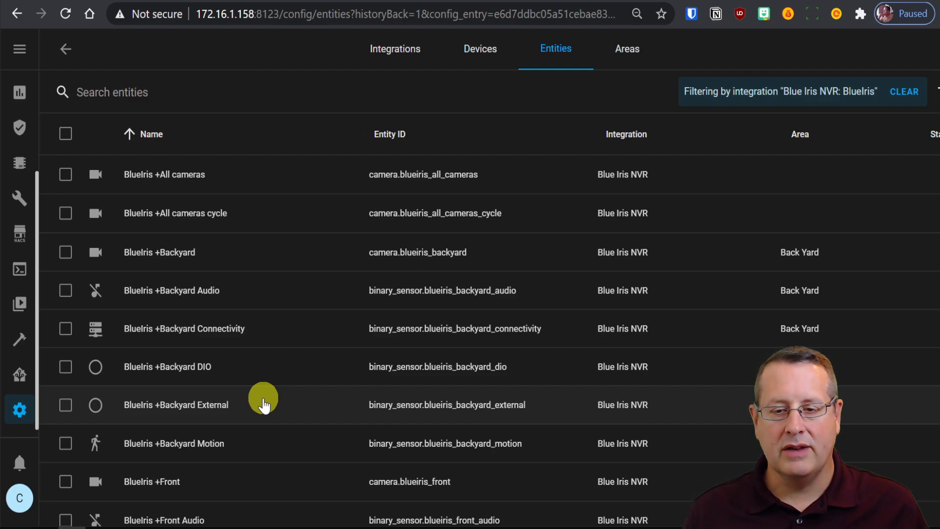
mouse_move(275, 382)
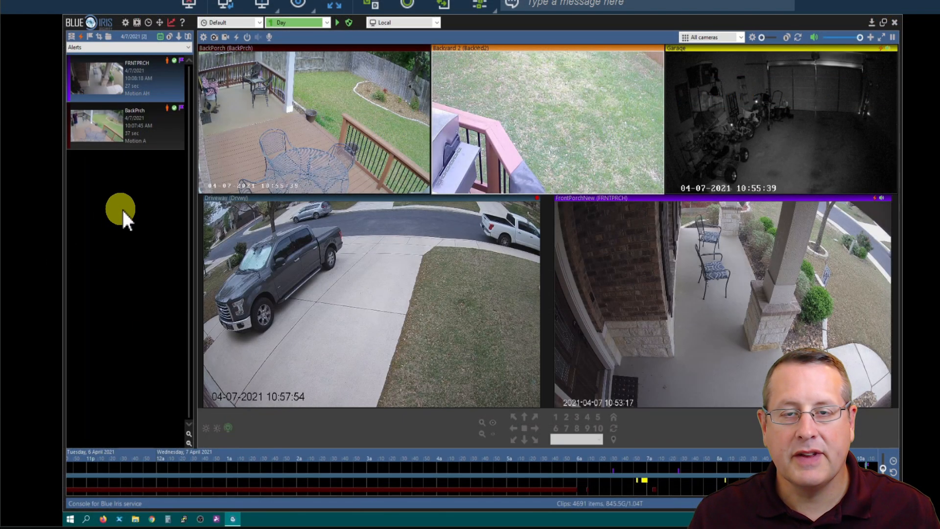
mouse_move(141, 245)
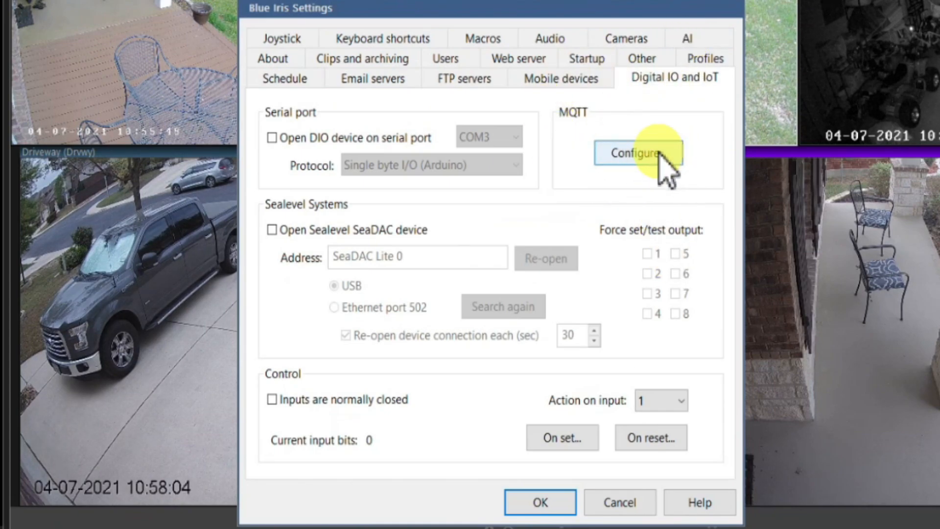
- Inspect the MQTT server settings (172.16.1.121:1883) and cancel without changes
click(637, 153)
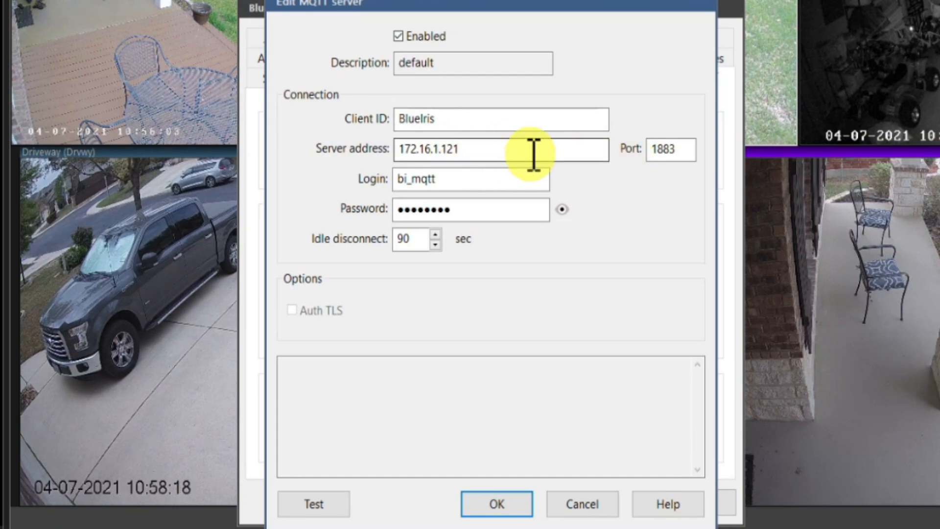
mouse_move(504, 208)
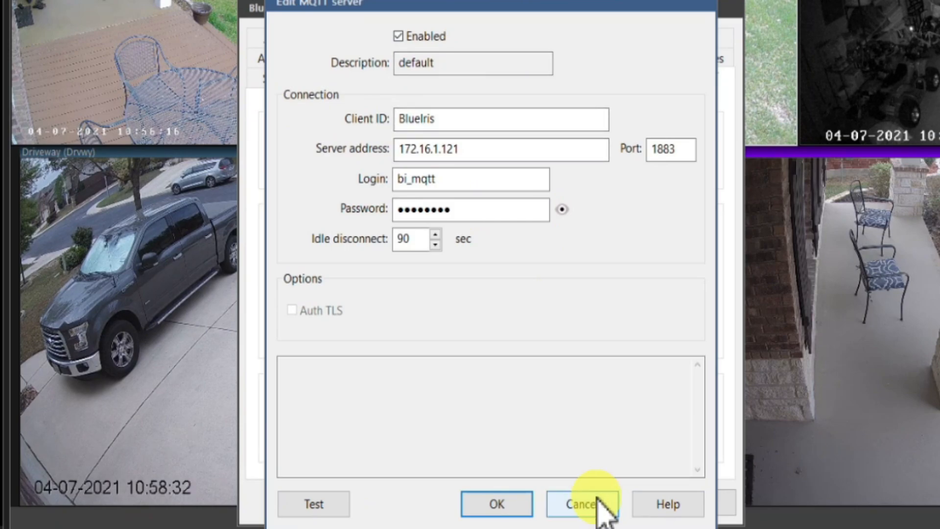
click(579, 504)
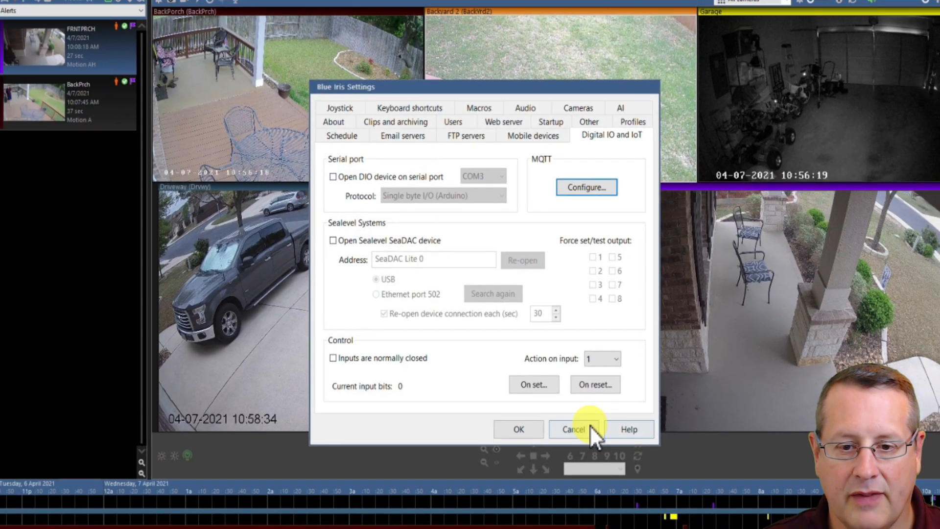
- In Backyard 2 camera settings, open the On alert action list
click(572, 429)
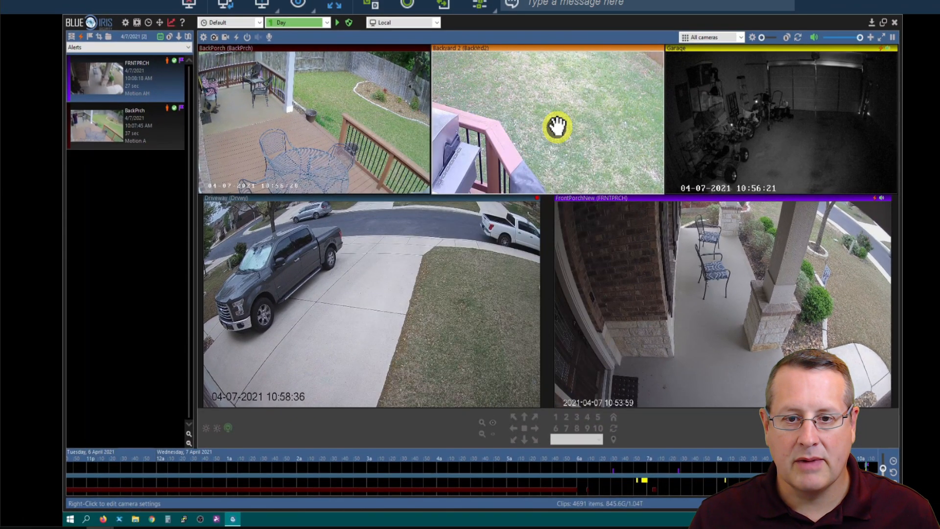
double_click(546, 120)
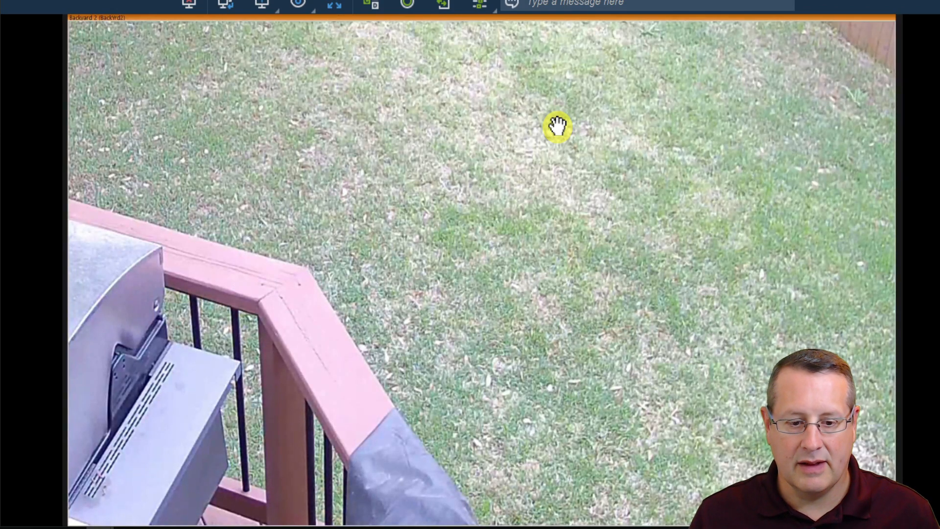
right_click(557, 125)
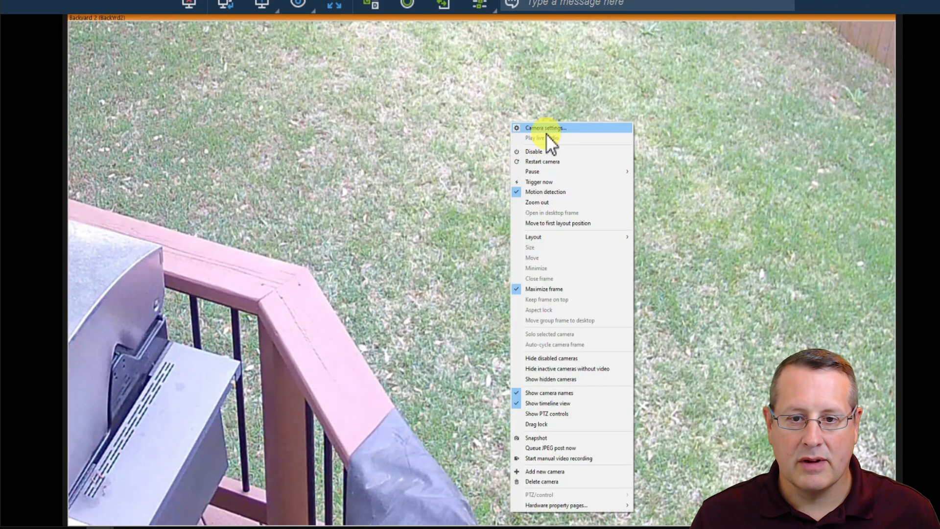
click(544, 128)
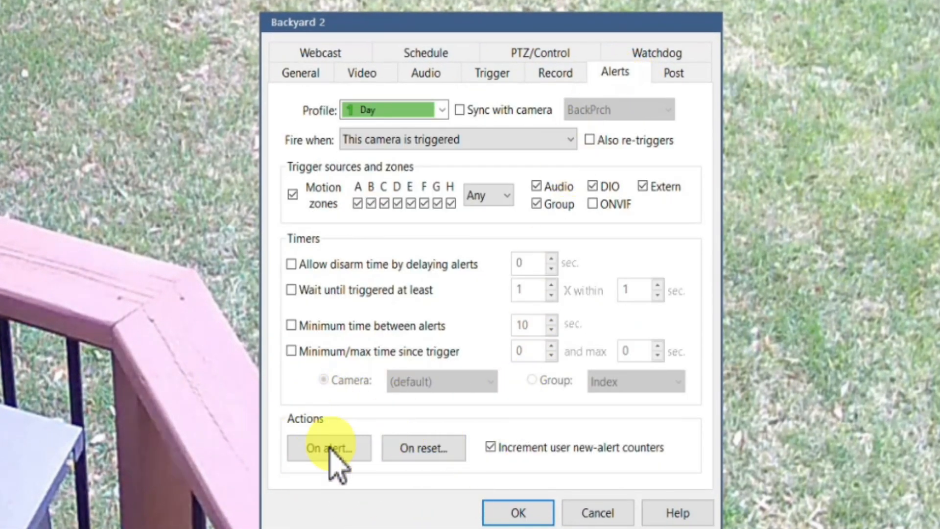
click(328, 448)
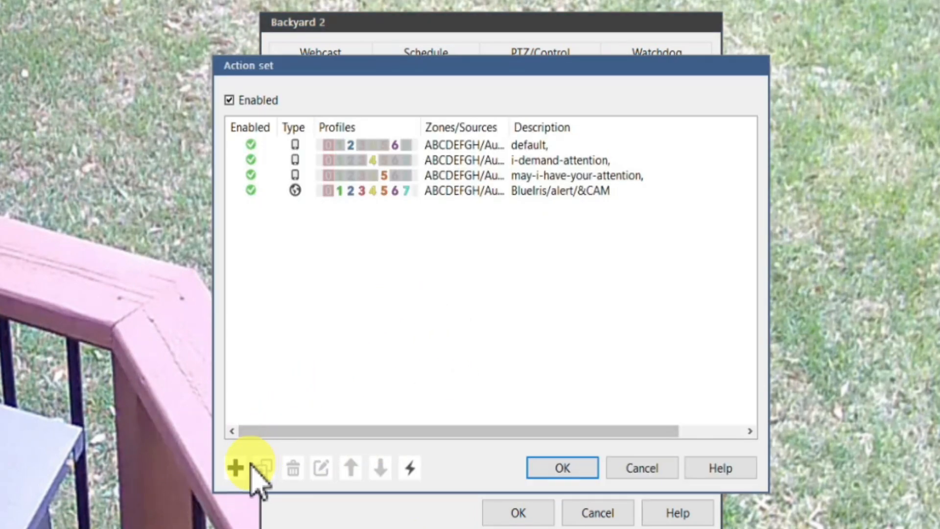
- Add an MQTT alert action publishing to topic BlueIris/&CAM/Status
click(234, 468)
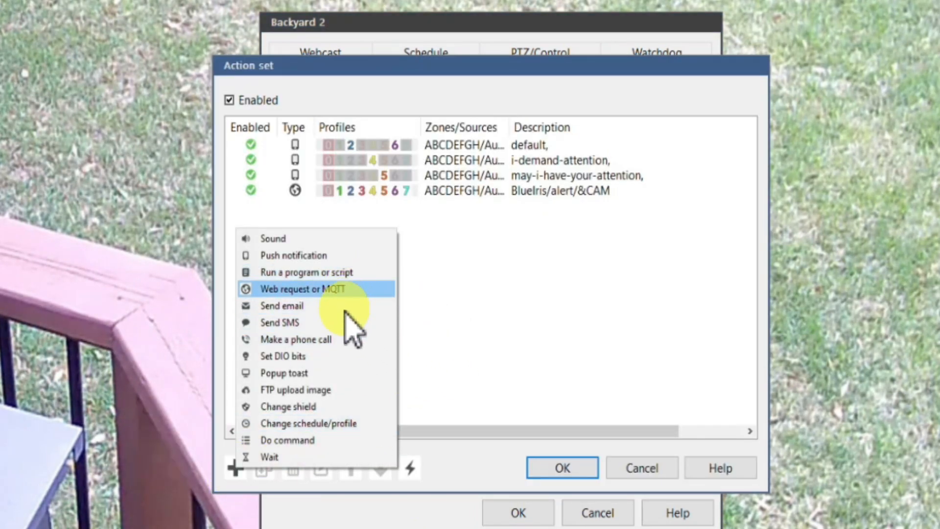
click(302, 288)
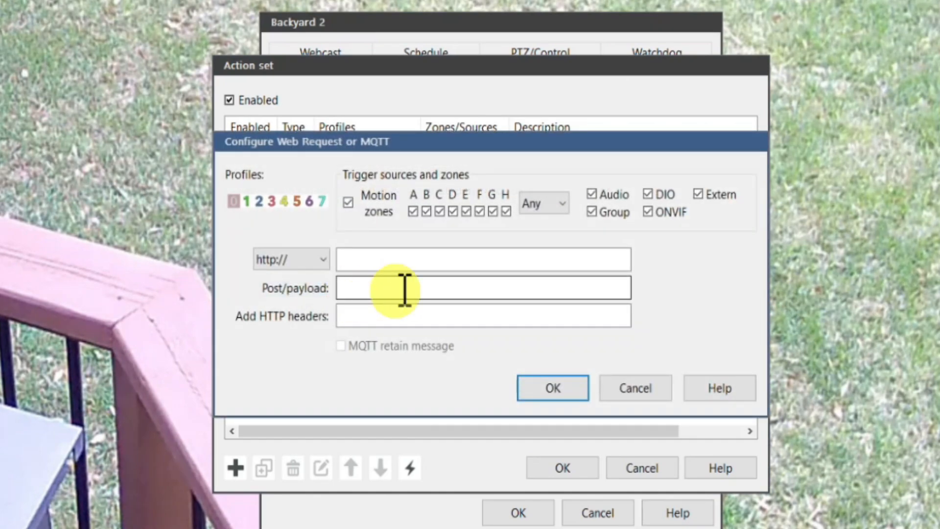
click(290, 258)
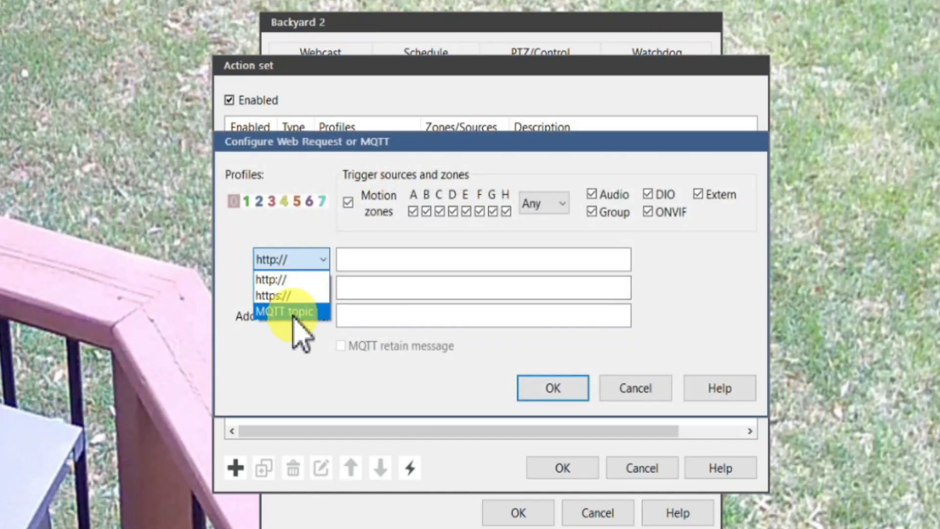
click(286, 311)
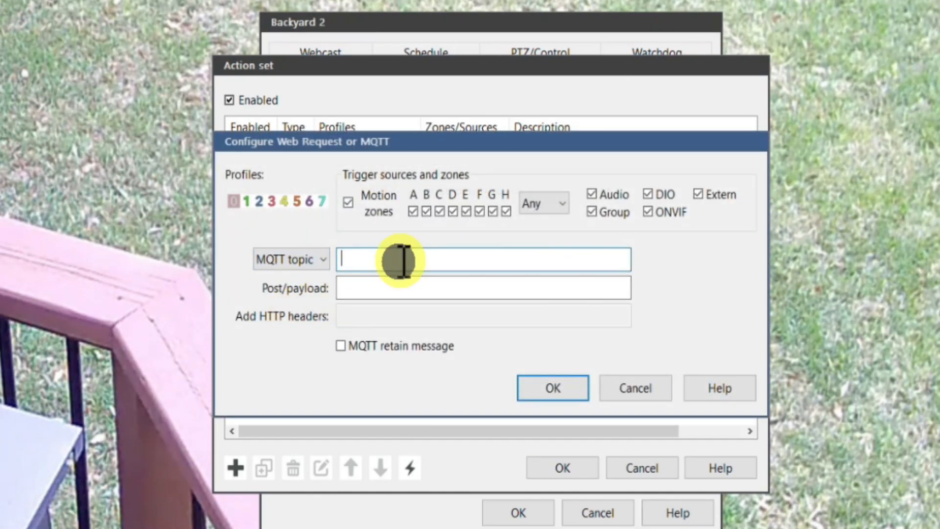
text(Blue)
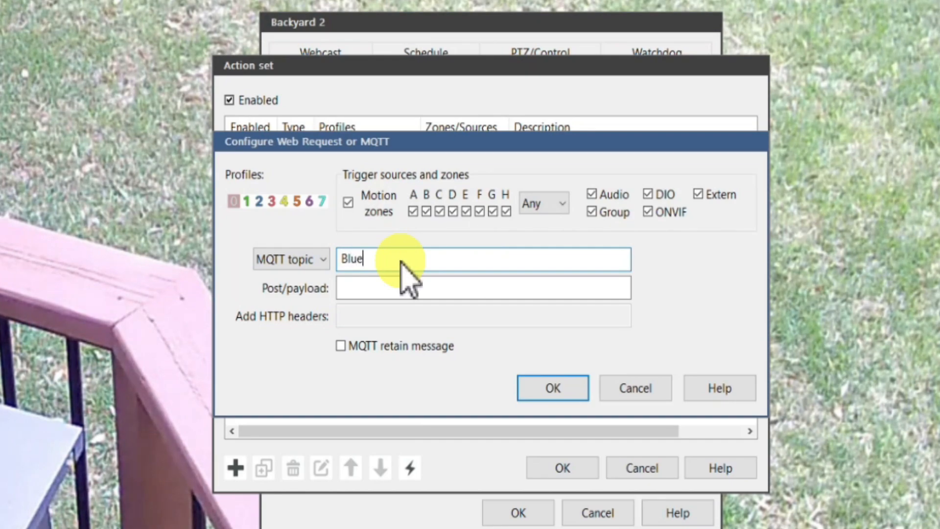
text(Iris)
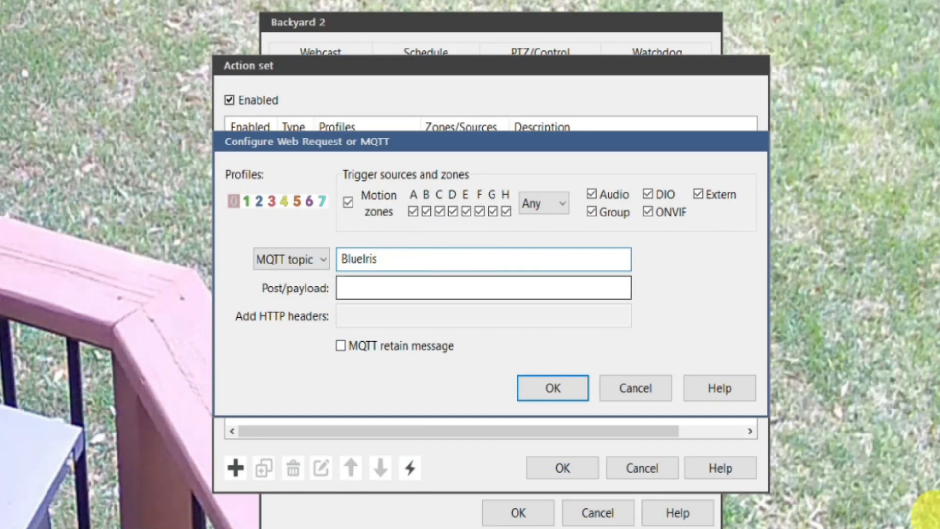
text(/)
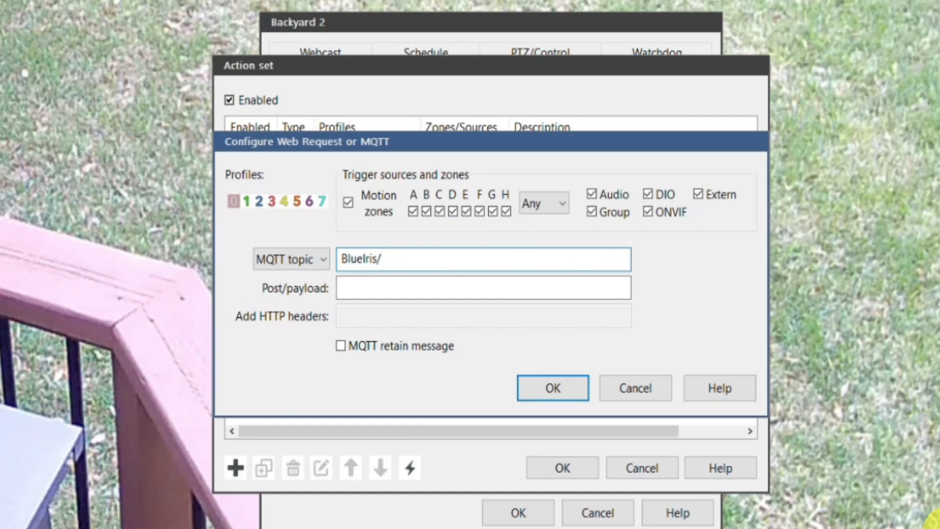
text(&CAM)
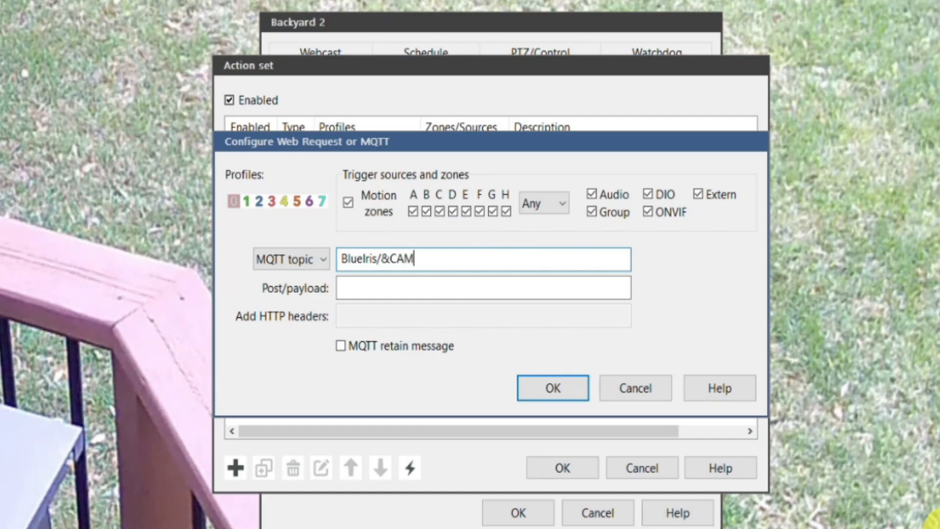
text(/Status)
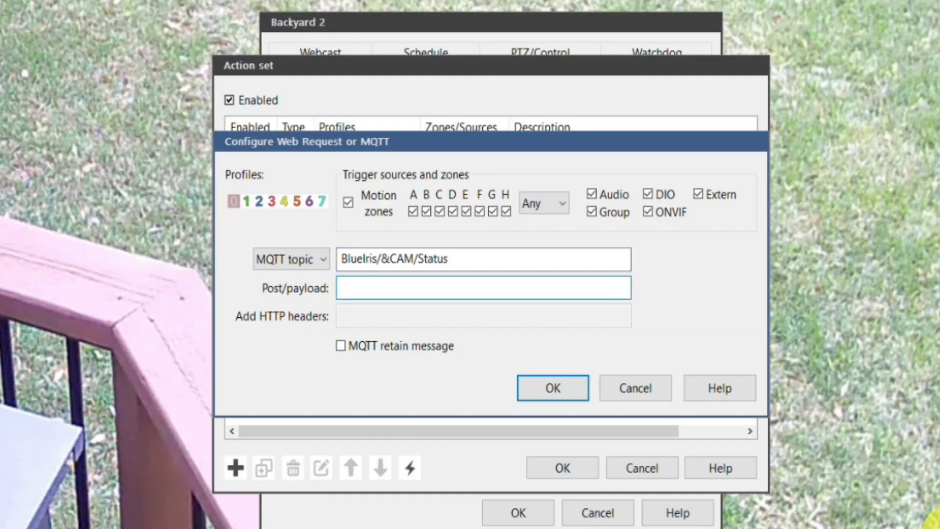
- Set the payload to { "type": "&TYPE", "trigger": "ON" } and save the action
text({ :tye)
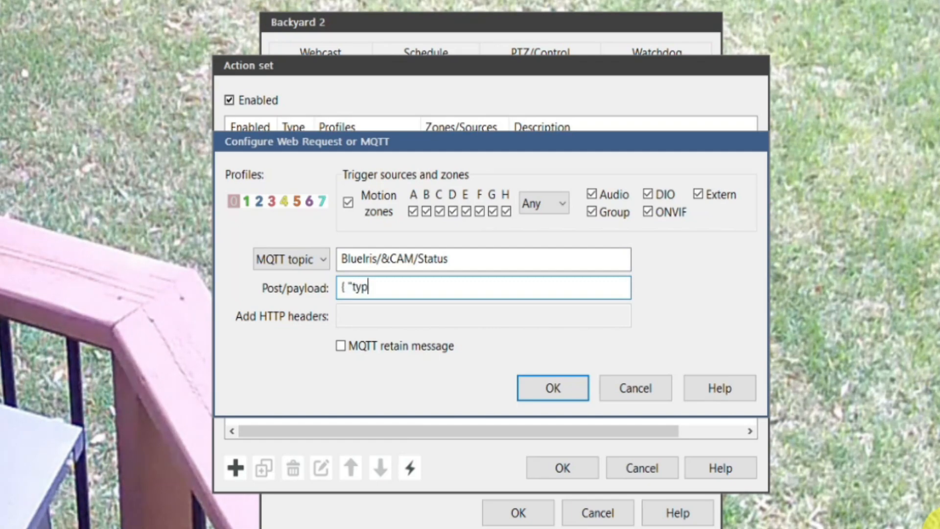
text(pe":)
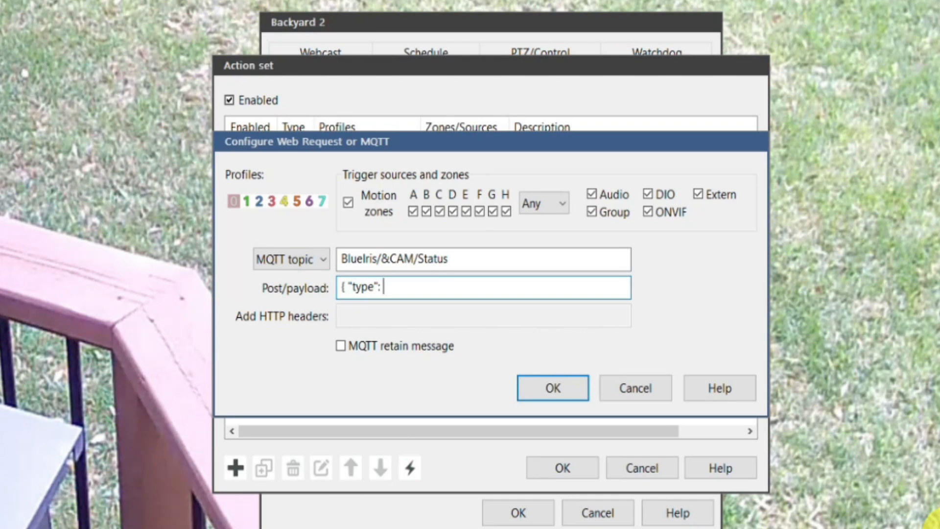
text("&TYPE",)
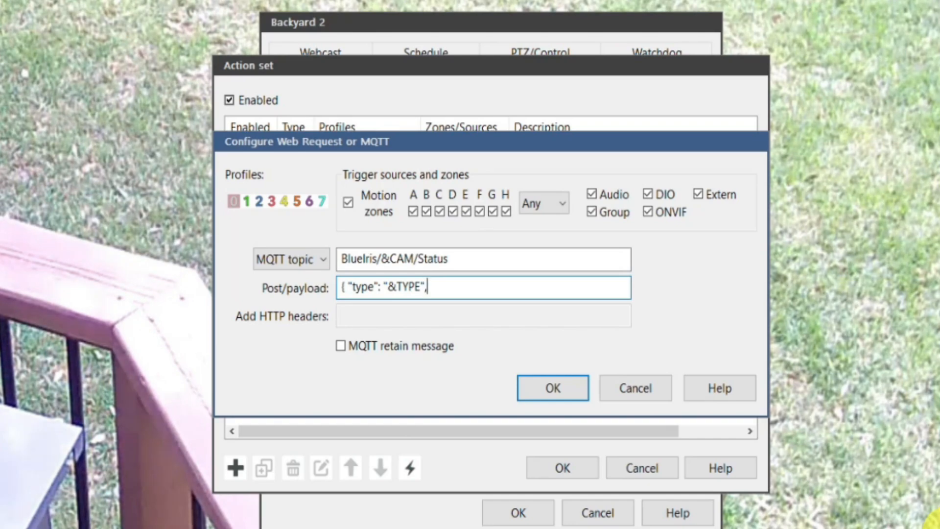
text("trigger)
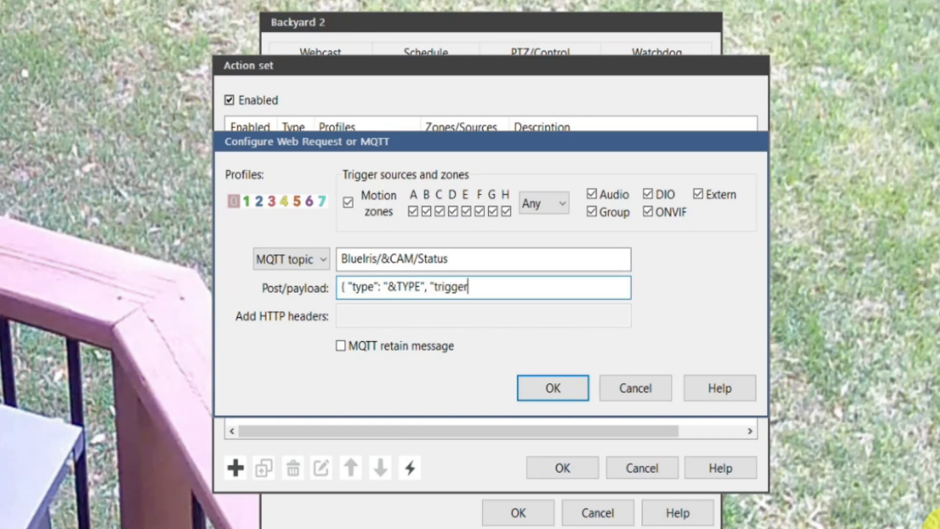
text(": ")
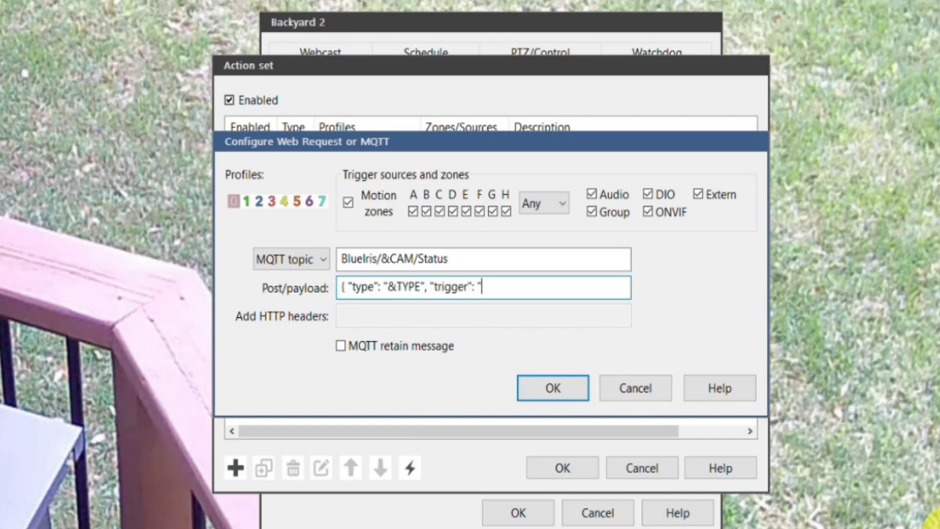
text(ON")
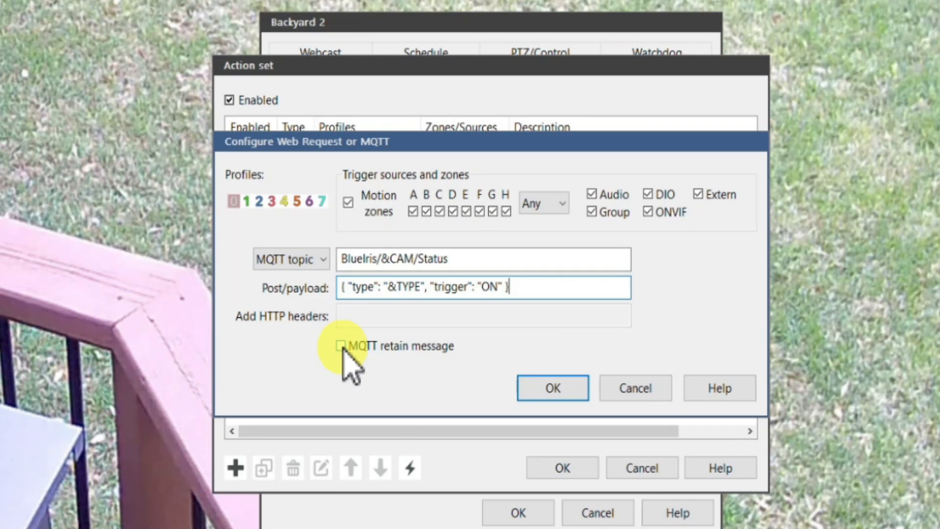
mouse_move(452, 446)
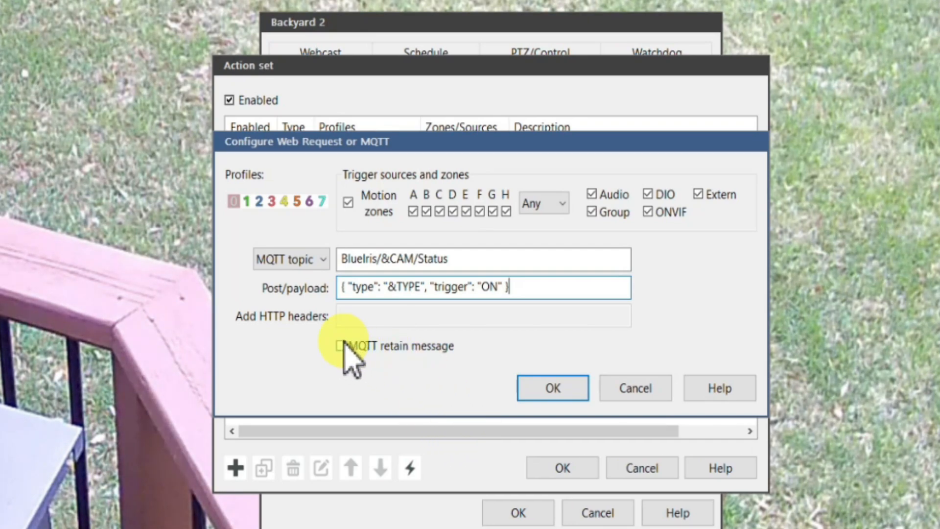
click(552, 387)
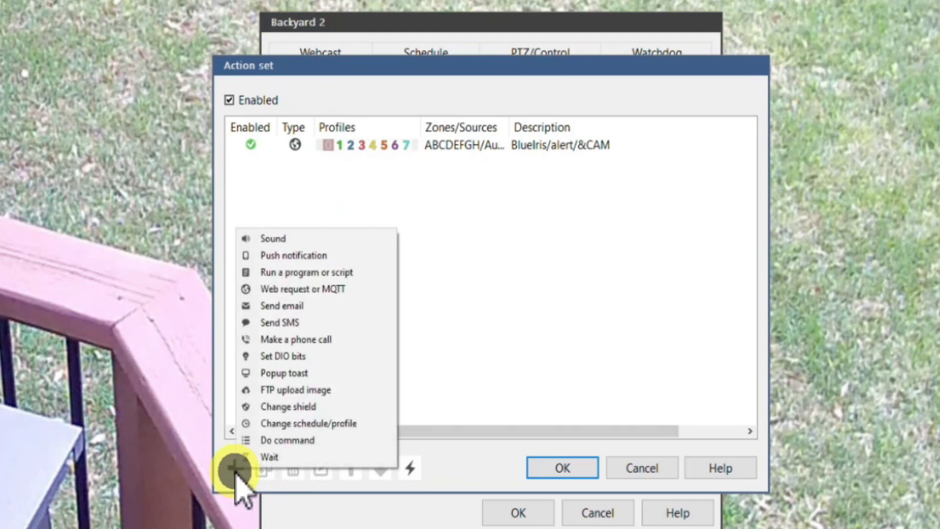
- Add another MQTT action with topic BlueIris/&CAM/Status
click(304, 288)
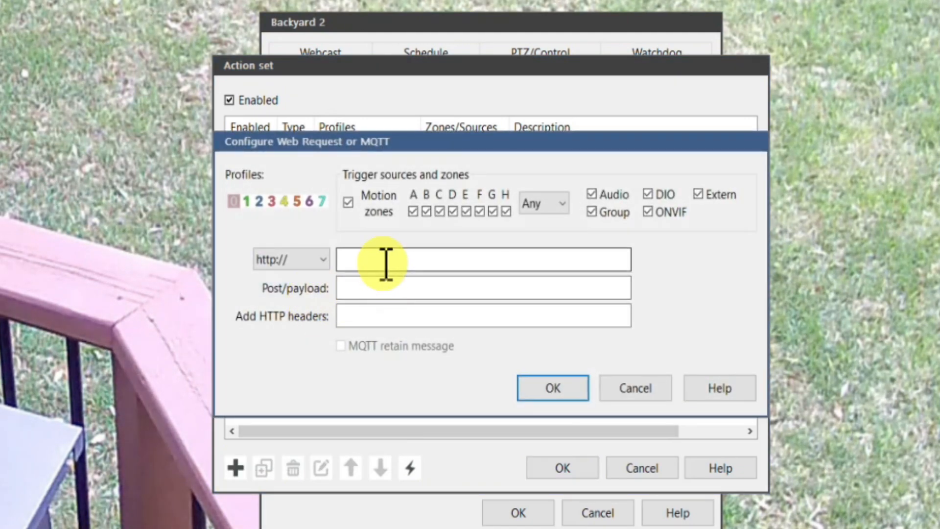
click(290, 259)
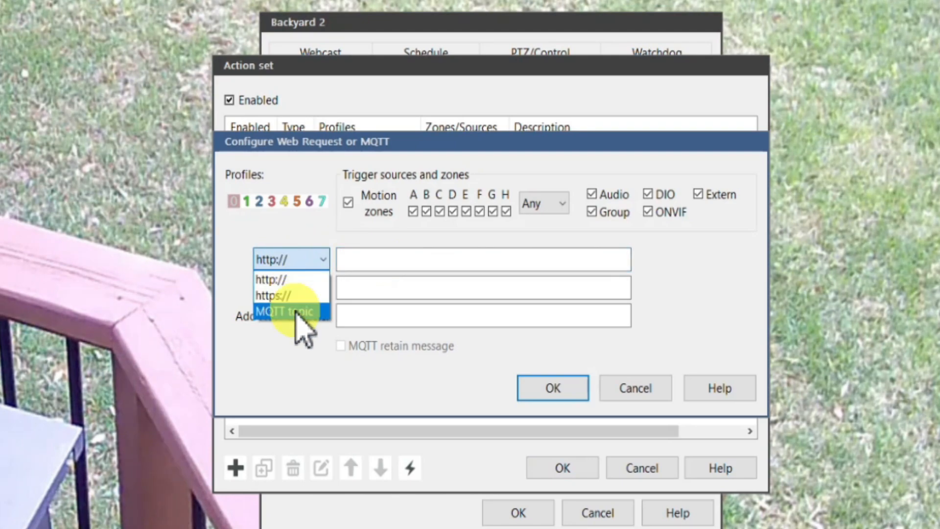
click(286, 312)
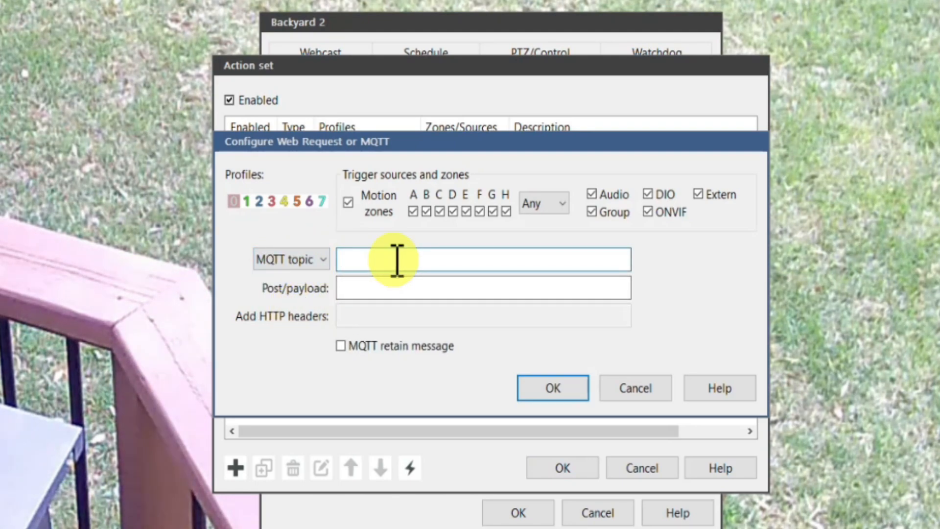
text(Blue)
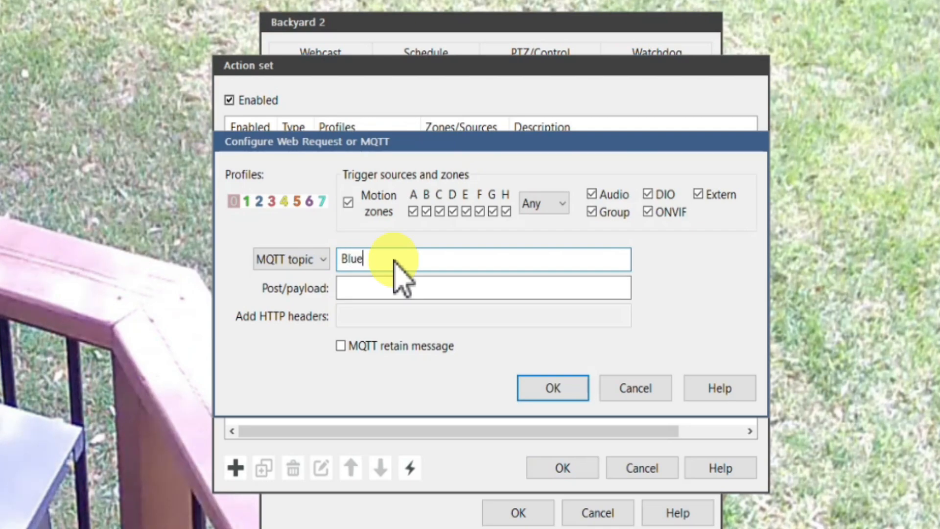
text(Iris/)
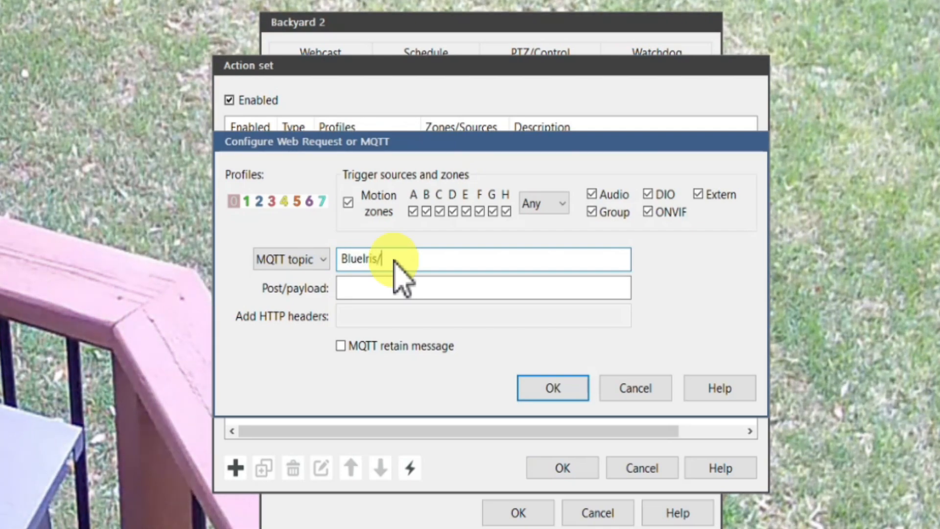
text(&CAM/)
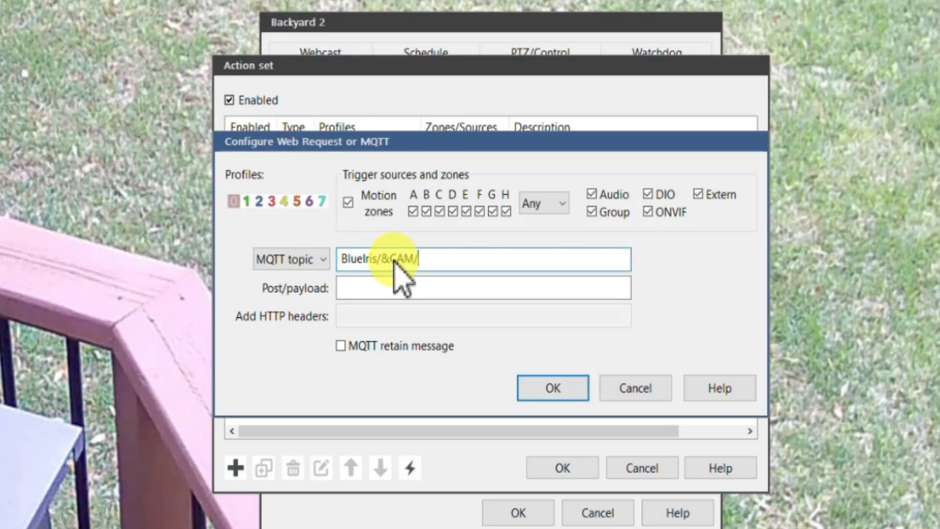
text(Statu)
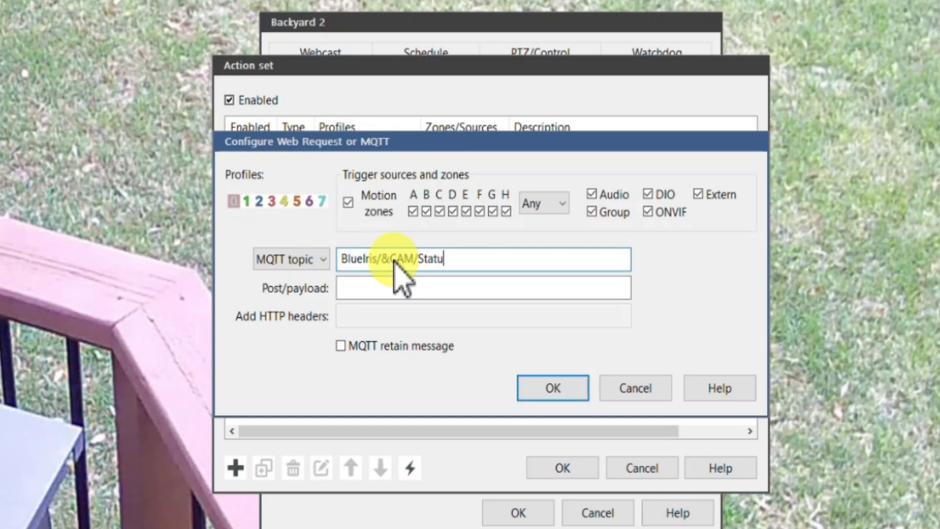
text(s)
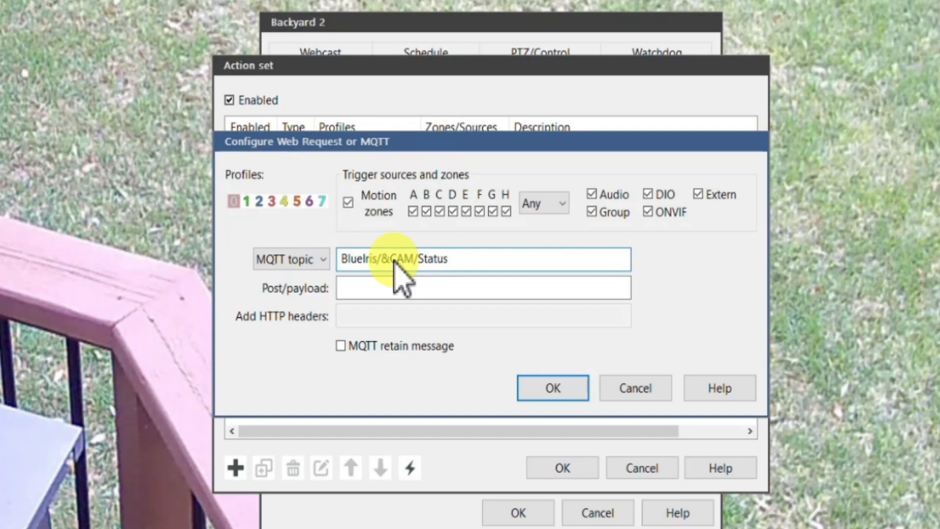
- Enter a payload with trigger "OFF" and enable MQTT retain message
click(447, 259)
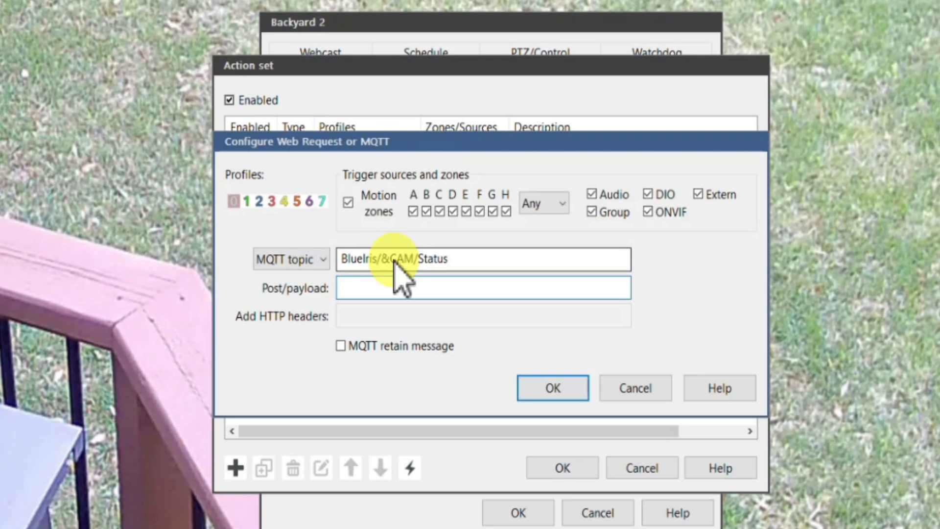
click(483, 287)
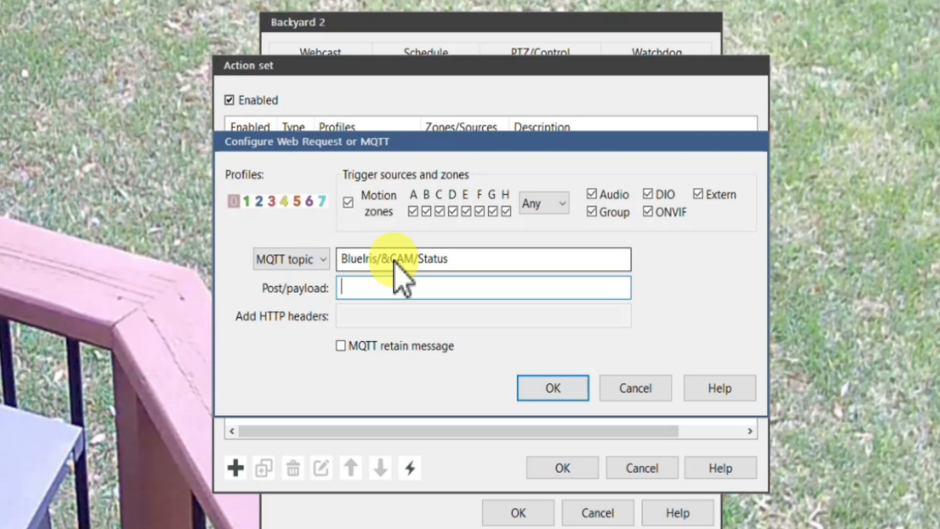
text({ "type)
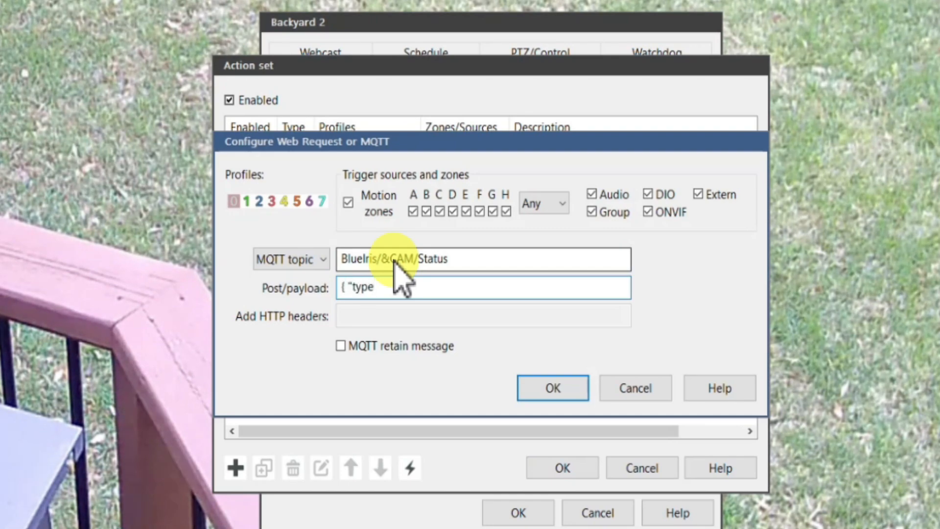
text(": "&TYPE",)
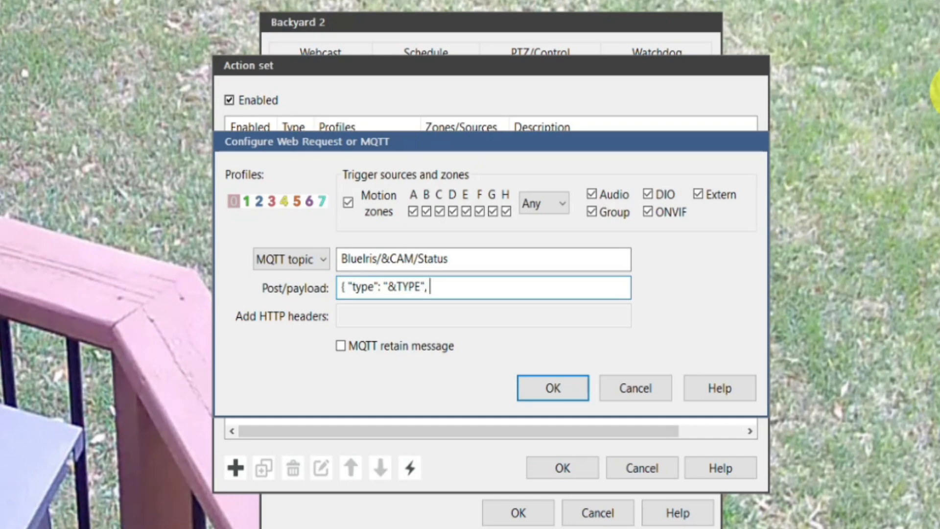
text("trig)
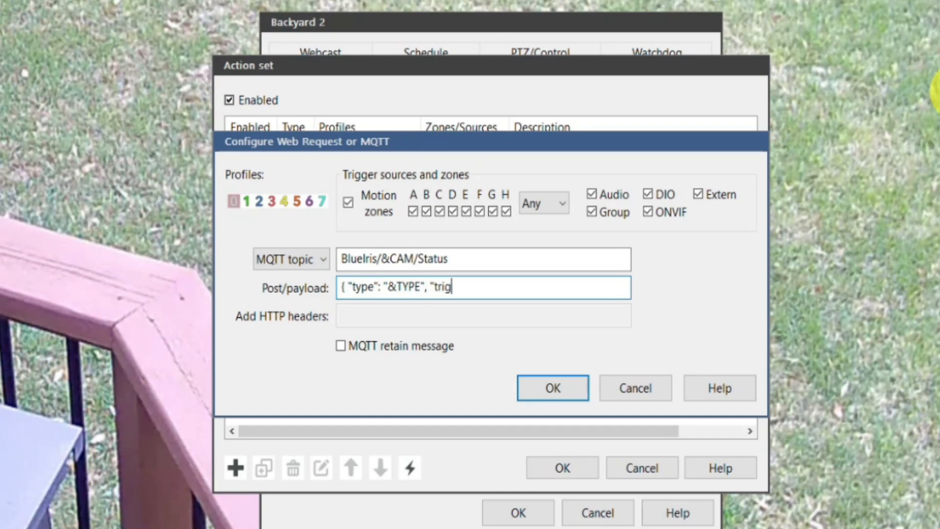
text(ger)
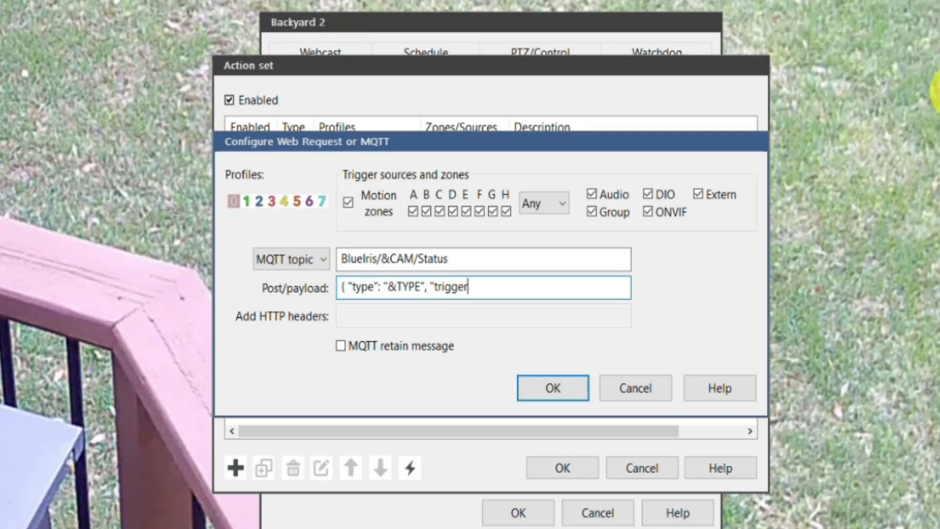
text(":)
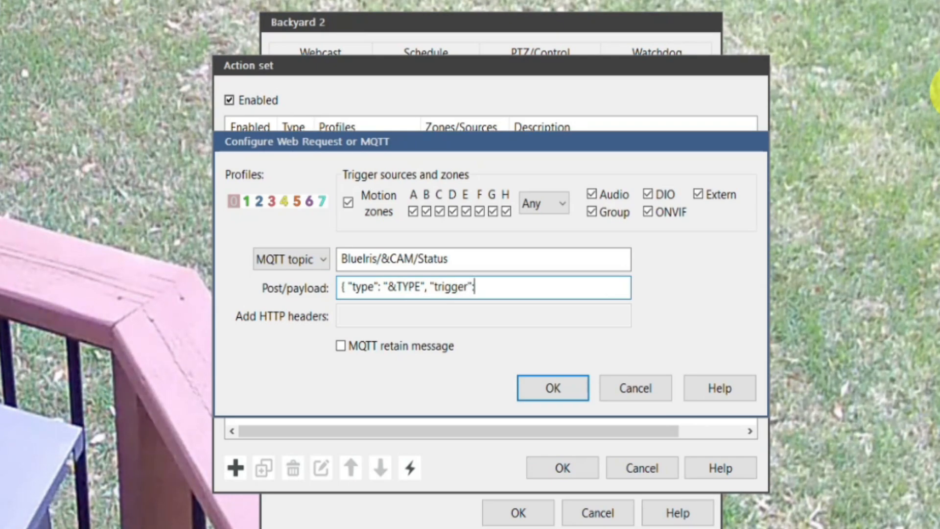
text("OFF")
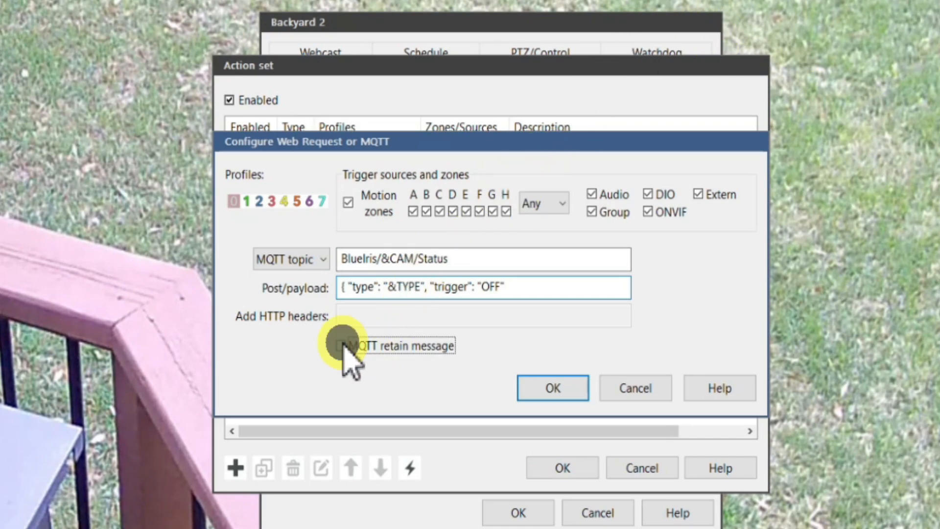
click(341, 345)
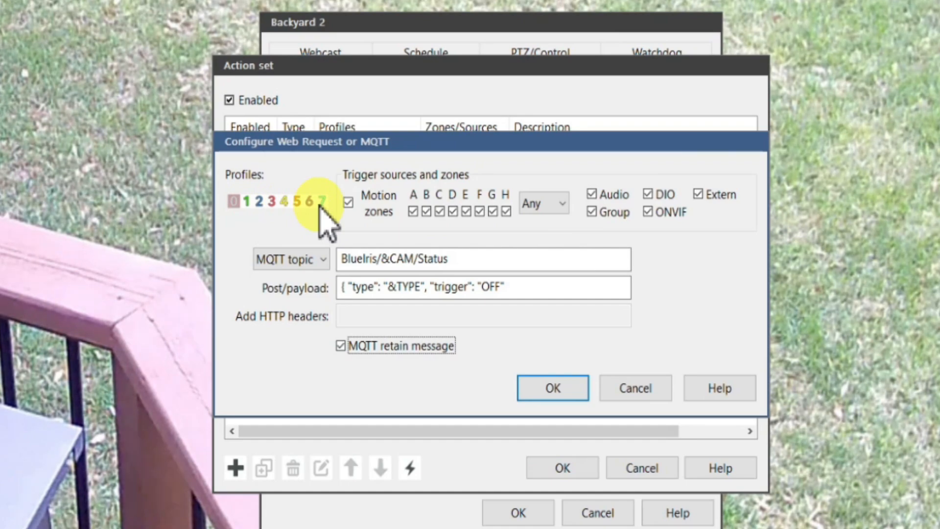
mouse_move(554, 242)
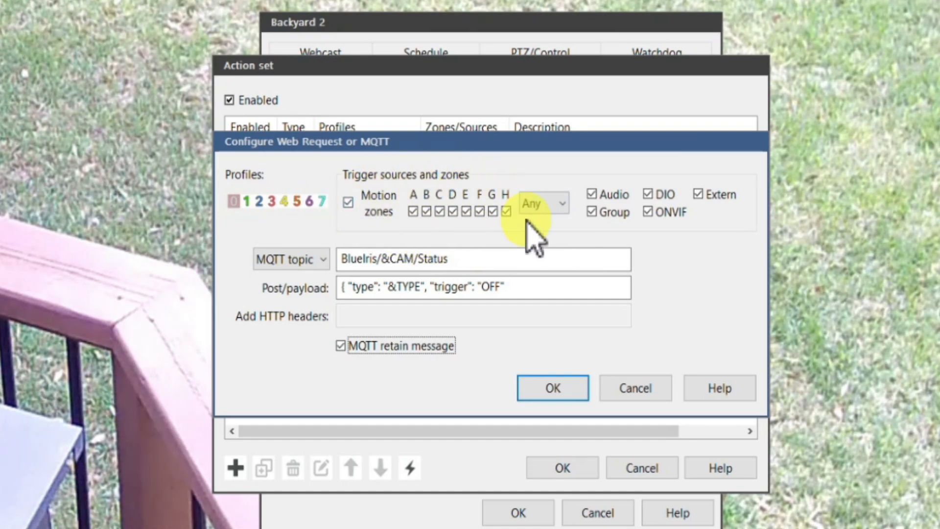
mouse_move(614, 245)
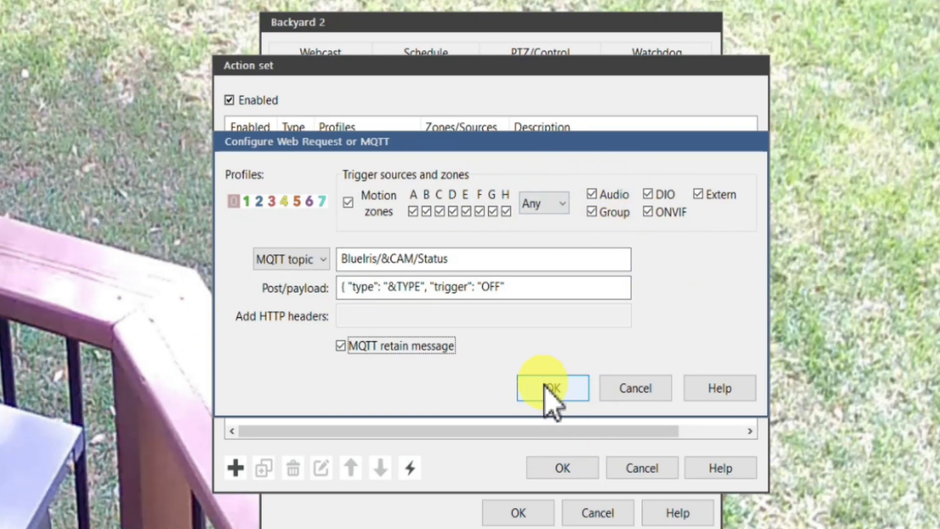
- Confirm the MQTT action, delete the old alert action, and save the action set
click(552, 387)
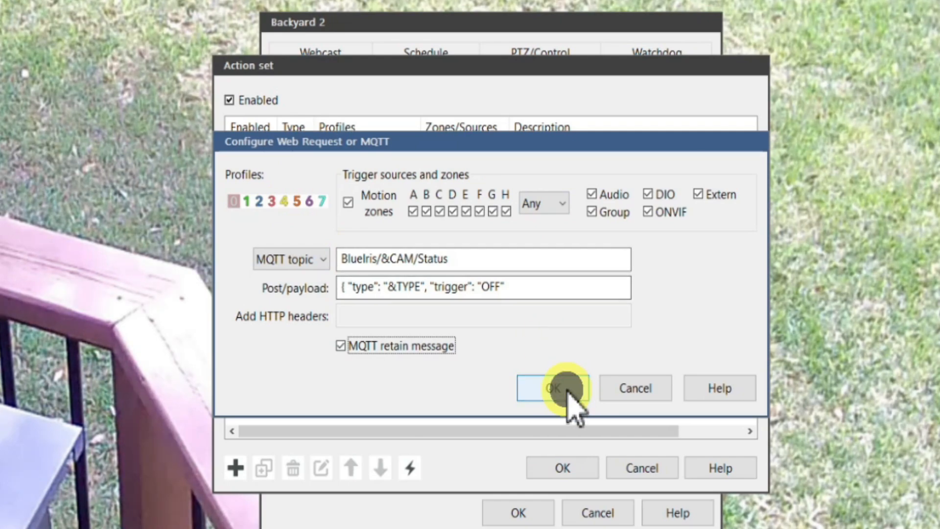
click(560, 387)
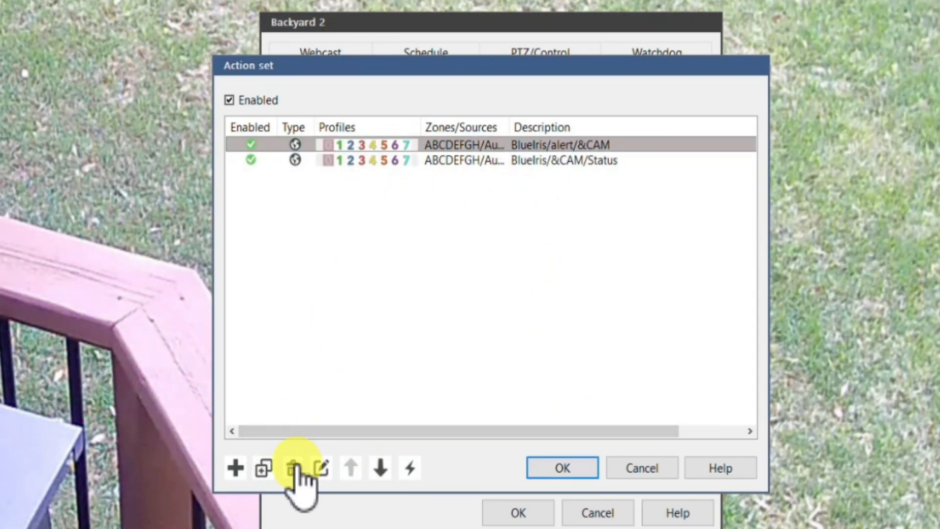
click(294, 467)
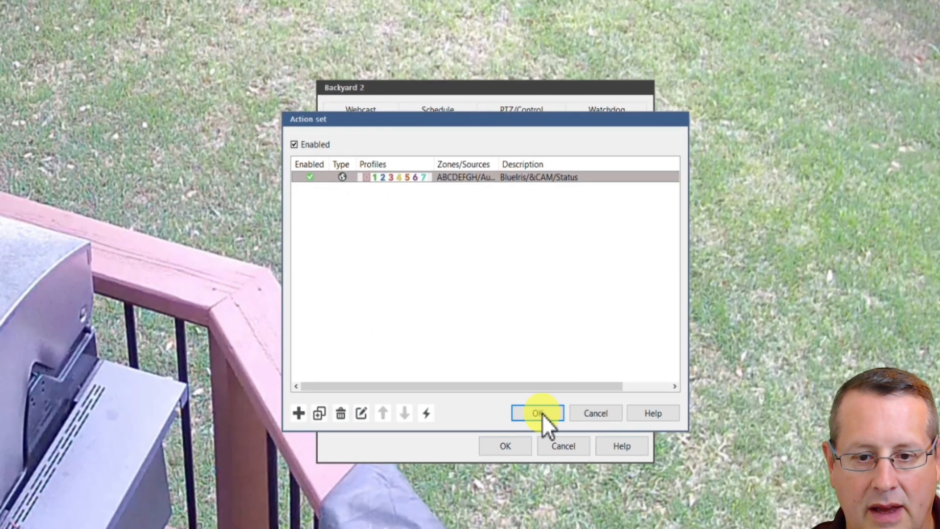
click(536, 414)
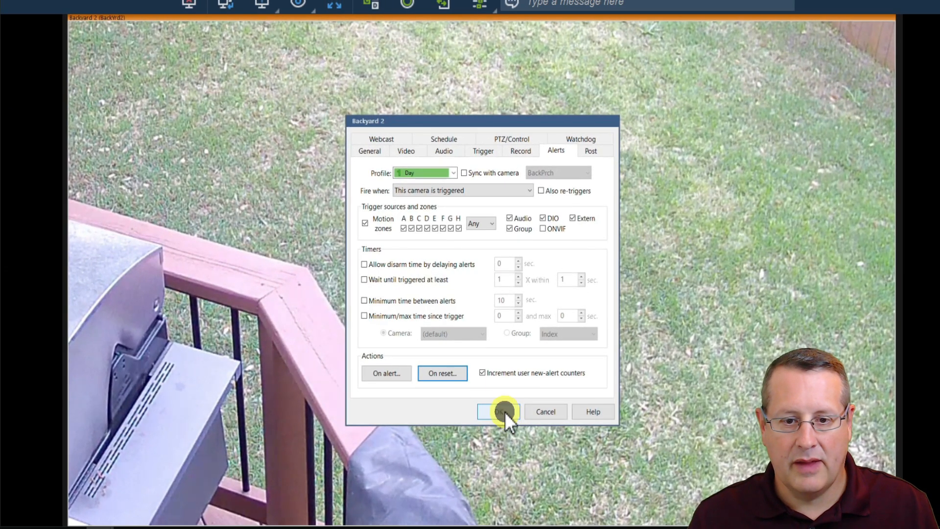
- Save Blue Iris alert settings, then view Blue Iris NVR's 11 devices in Integrations
click(498, 412)
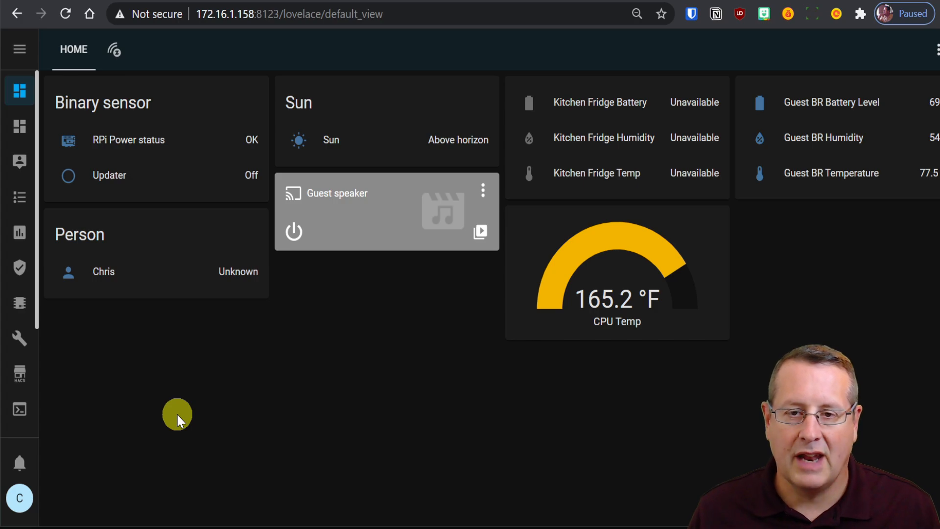
mouse_move(192, 419)
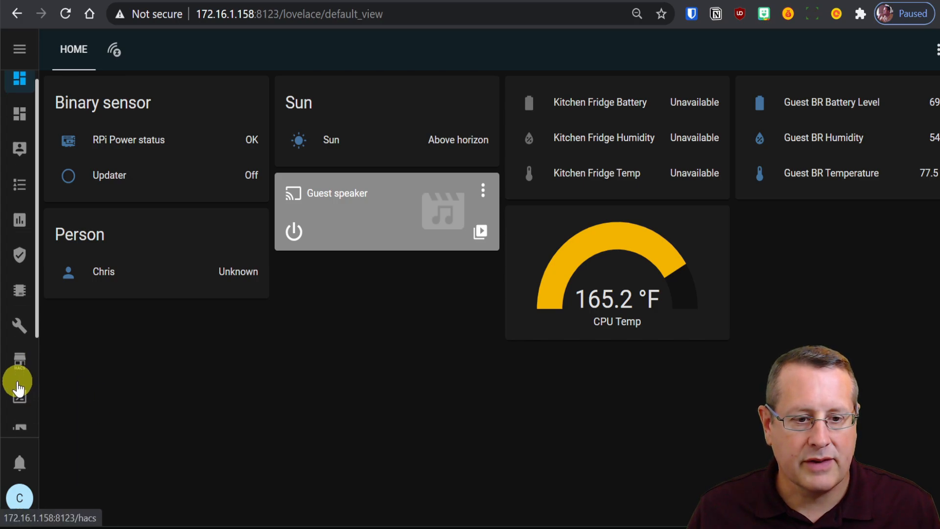
click(18, 380)
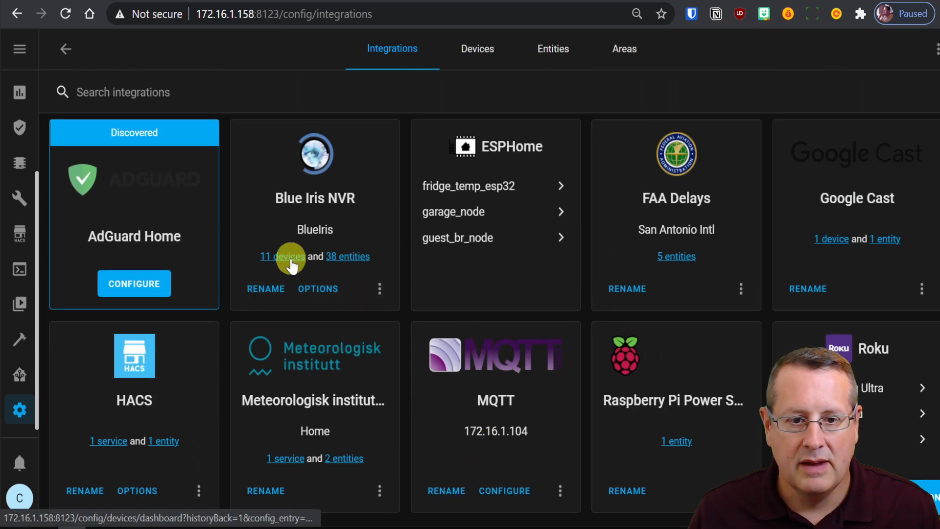
click(283, 256)
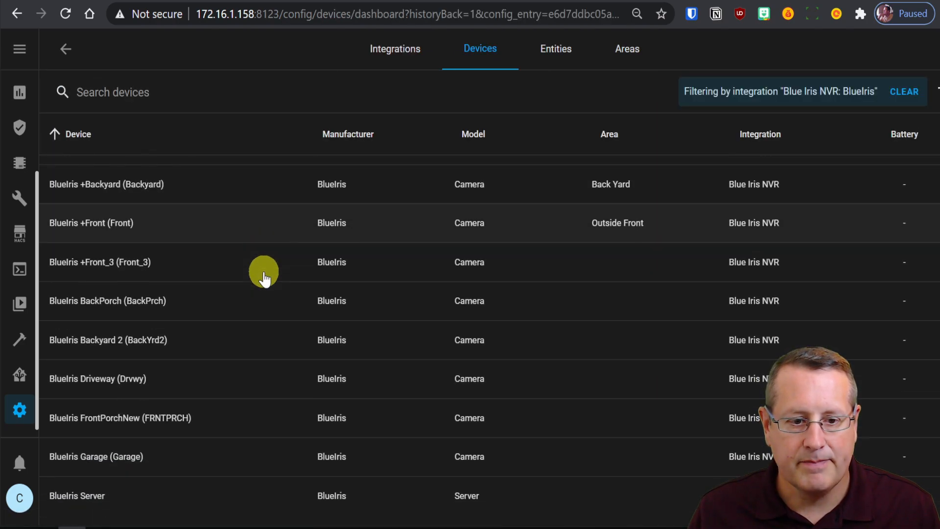
text(md)
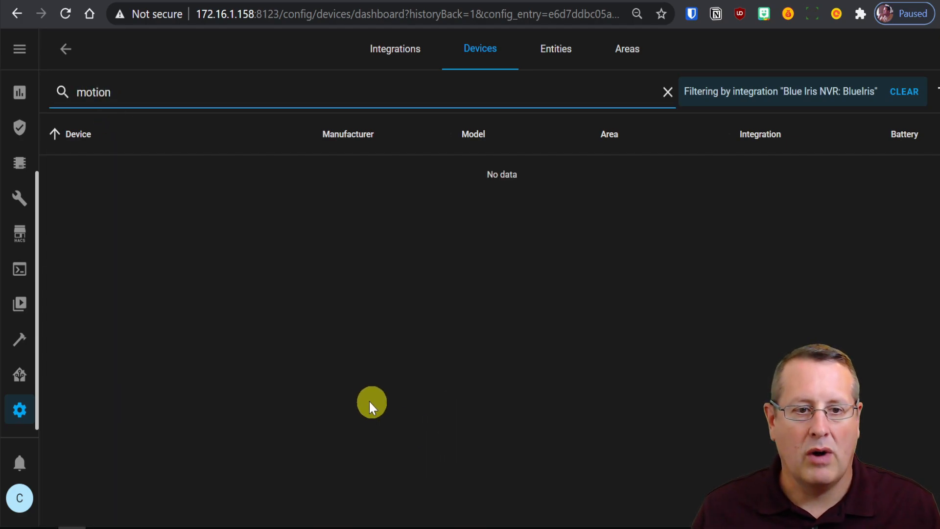
key(Backspace)
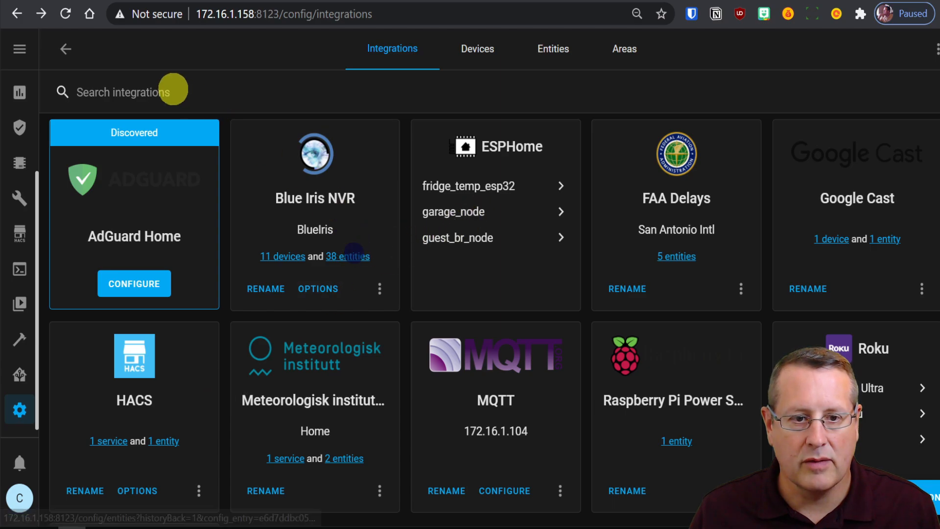
- Filter Blue Iris NVR entities by 'motion' and view Garage and FrontPorchNew motion history
click(348, 256)
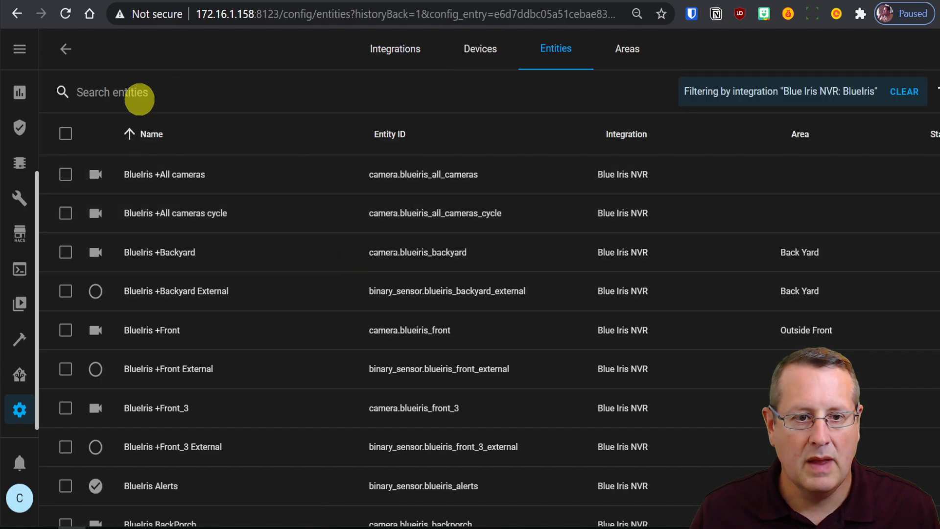
text(motion)
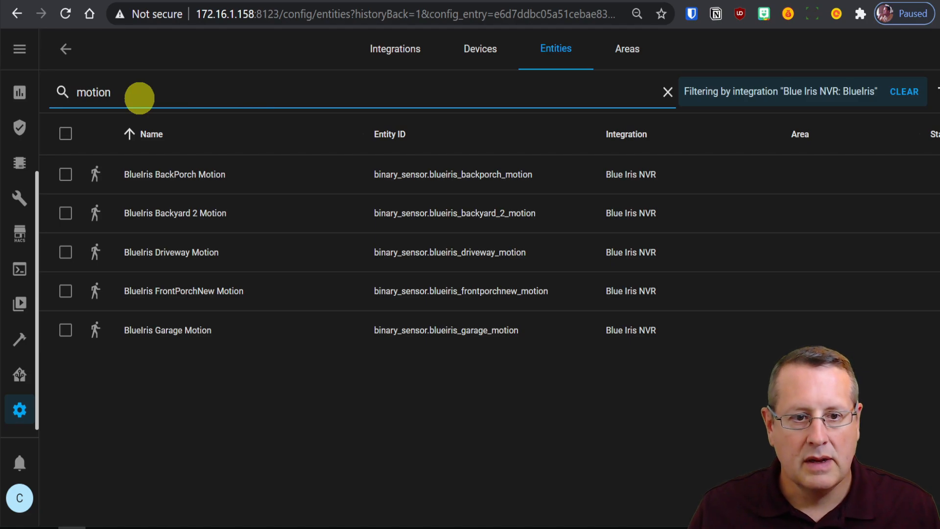
mouse_move(294, 465)
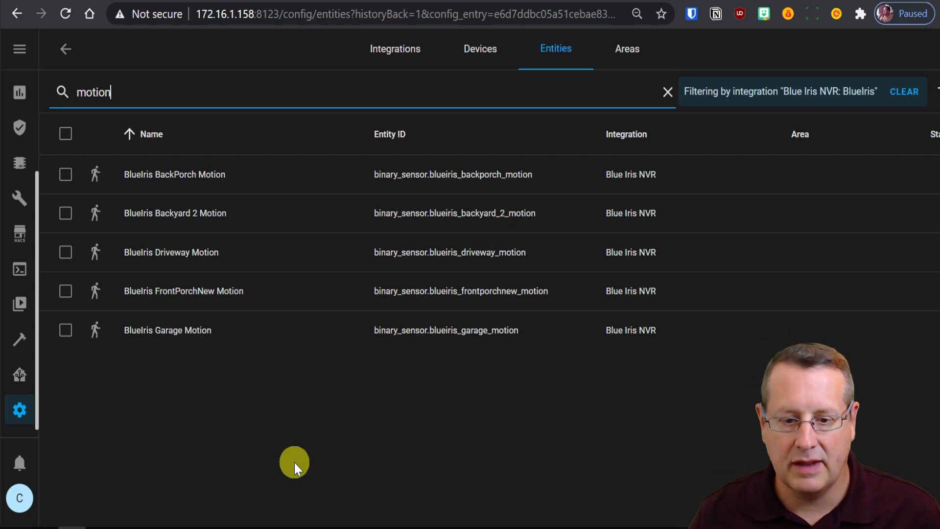
mouse_move(222, 372)
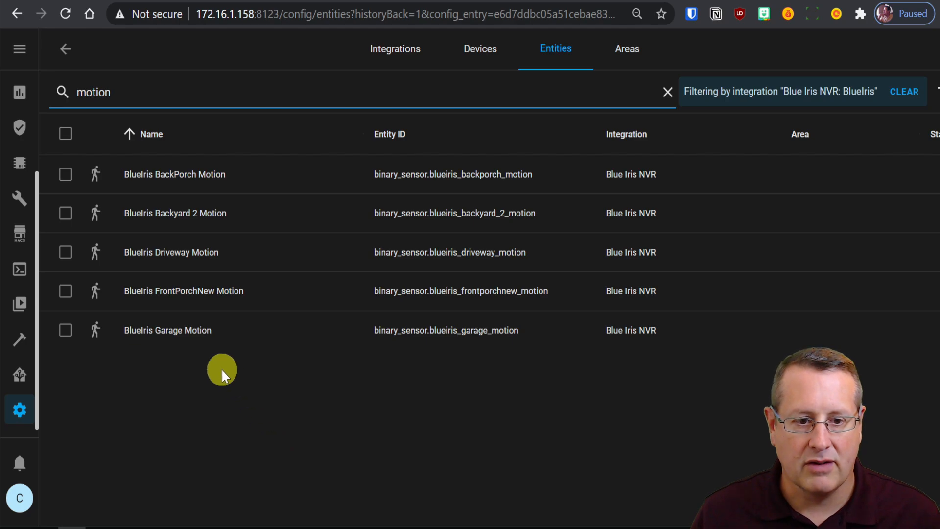
click(167, 329)
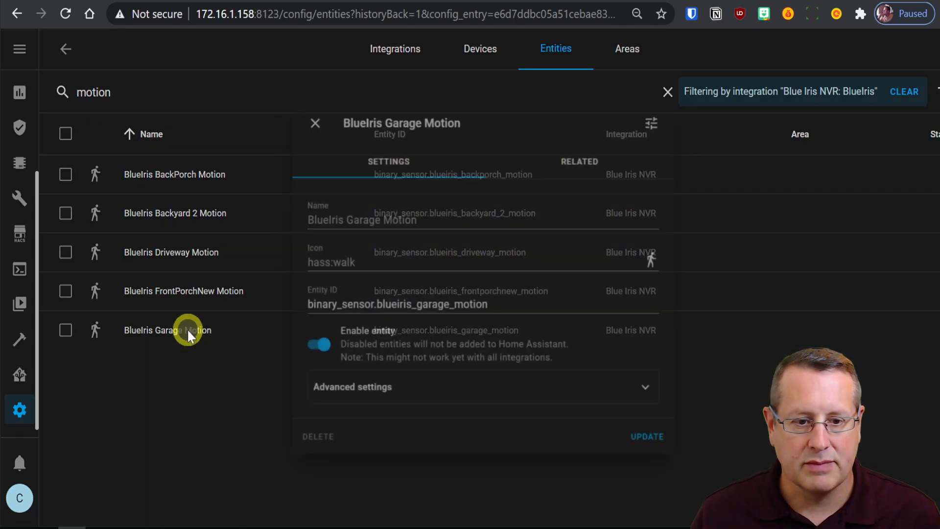
click(314, 123)
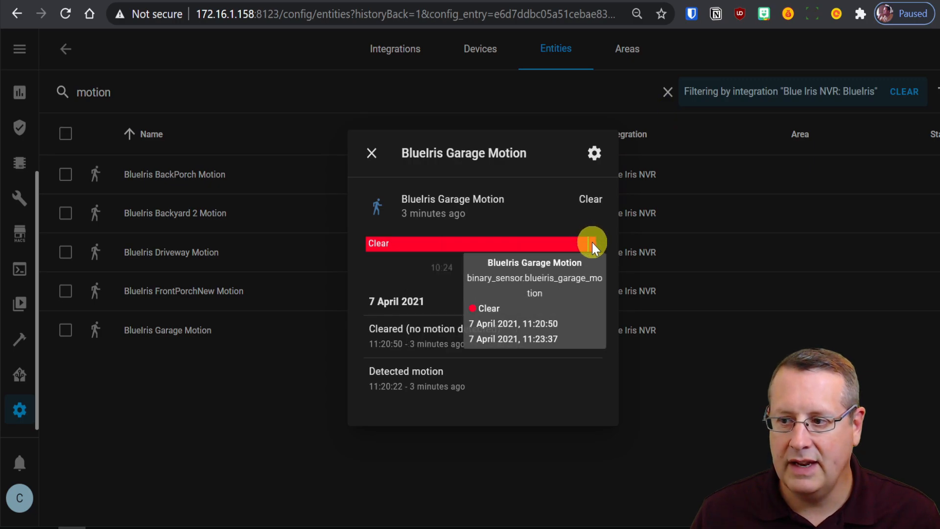
mouse_move(593, 252)
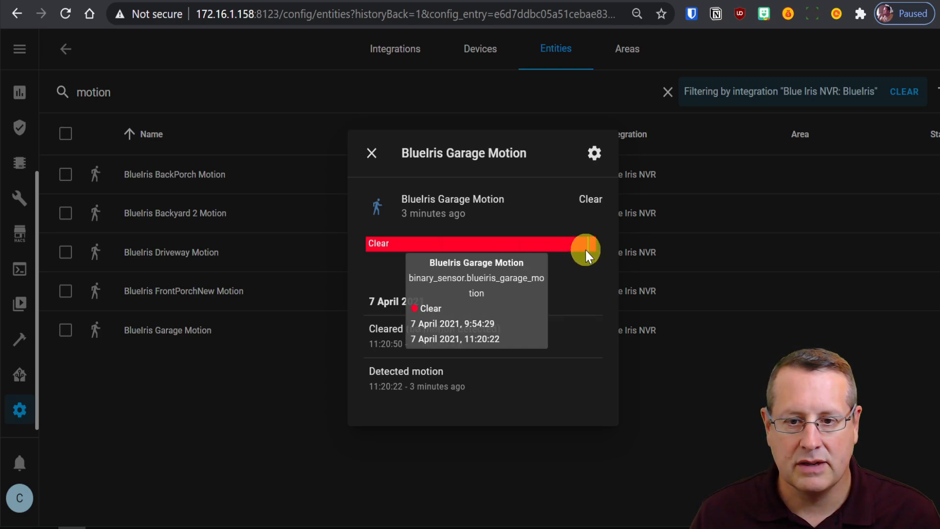
mouse_move(534, 282)
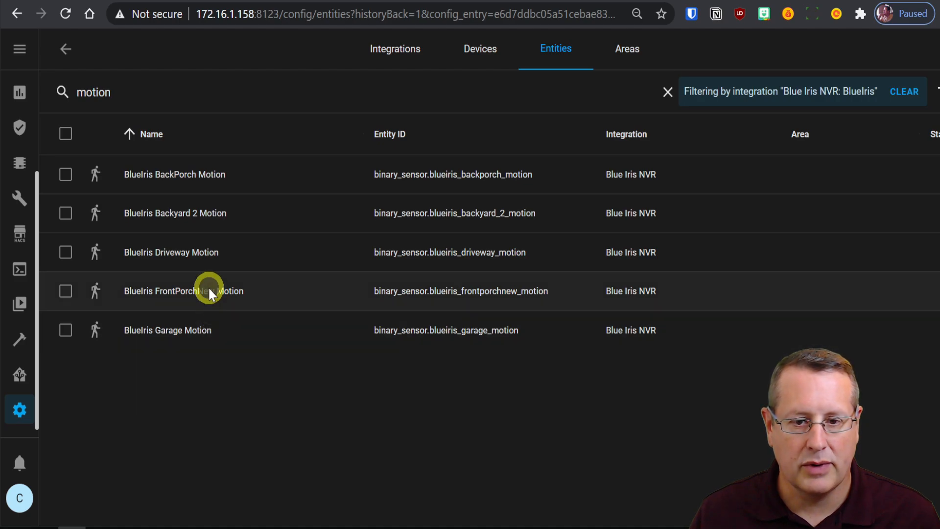
click(183, 291)
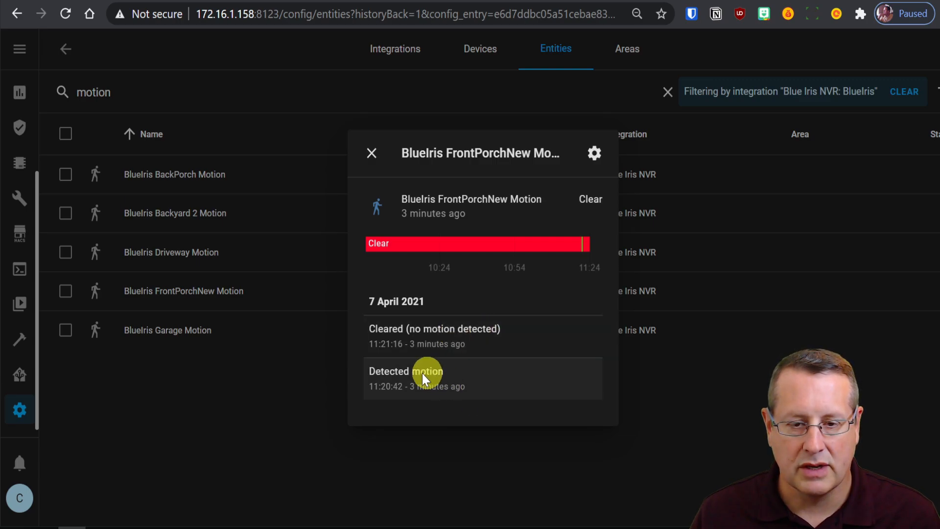
click(371, 152)
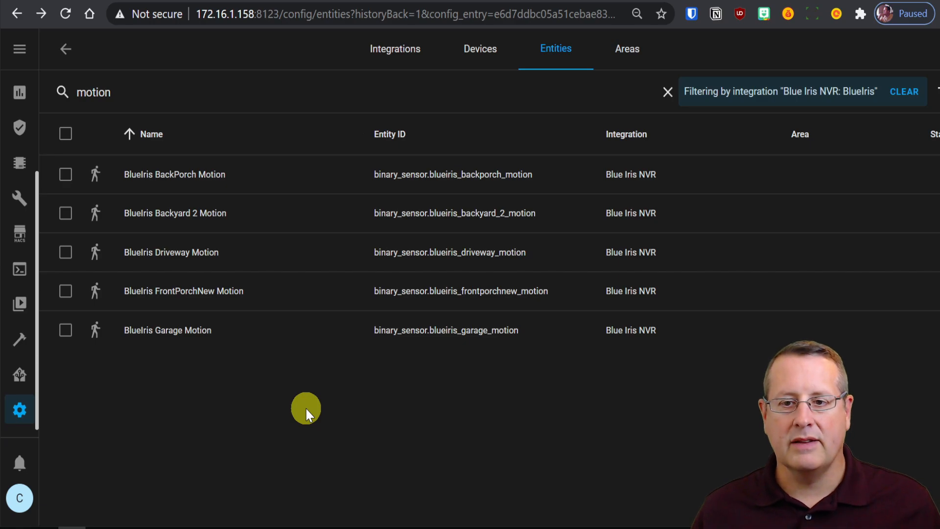
mouse_move(449, 470)
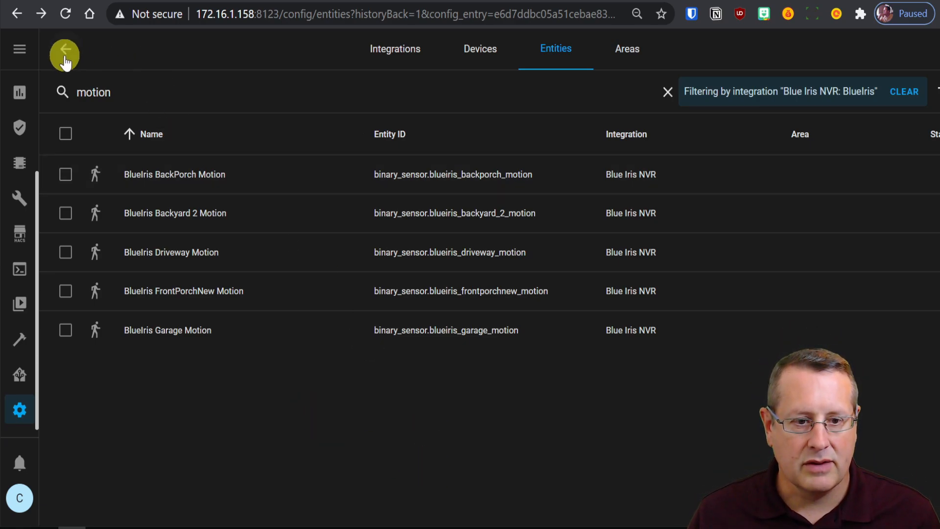
mouse_move(19, 239)
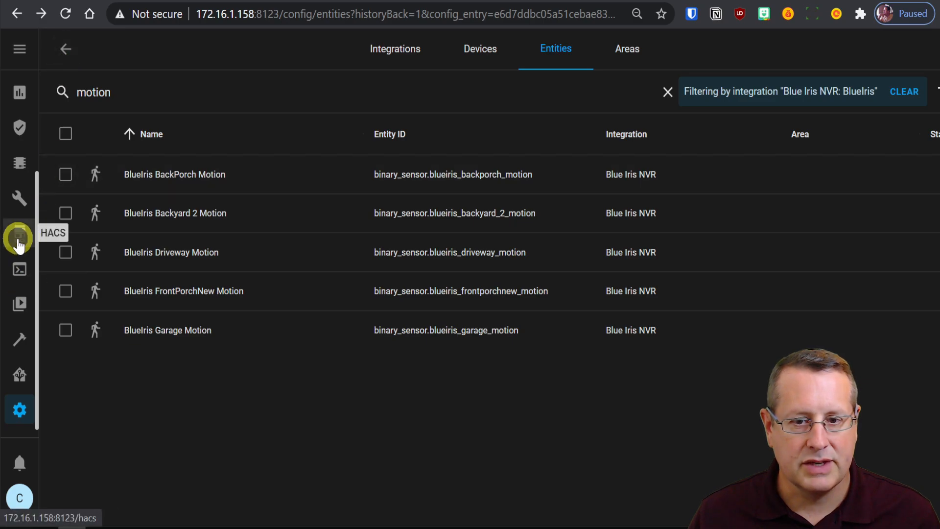
- Download the button-card repository from HACS Frontend and reload the browser cache
click(19, 238)
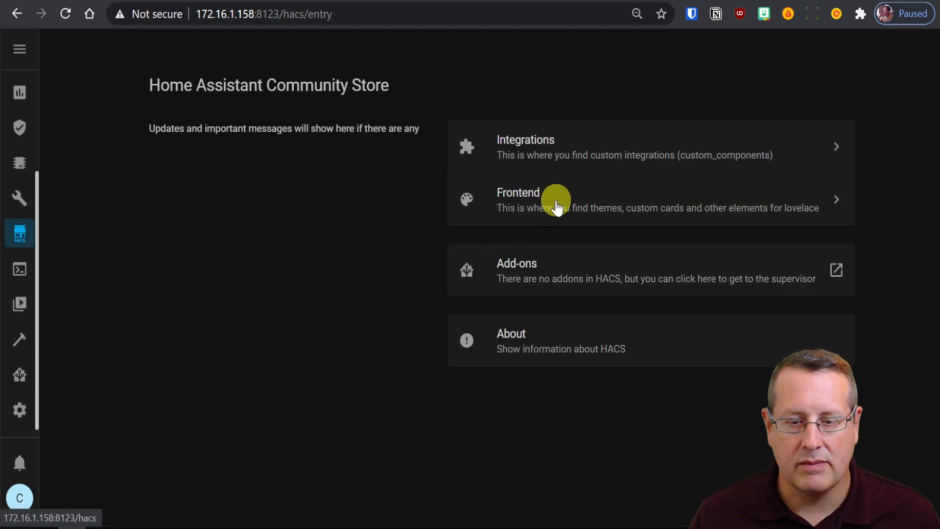
click(539, 200)
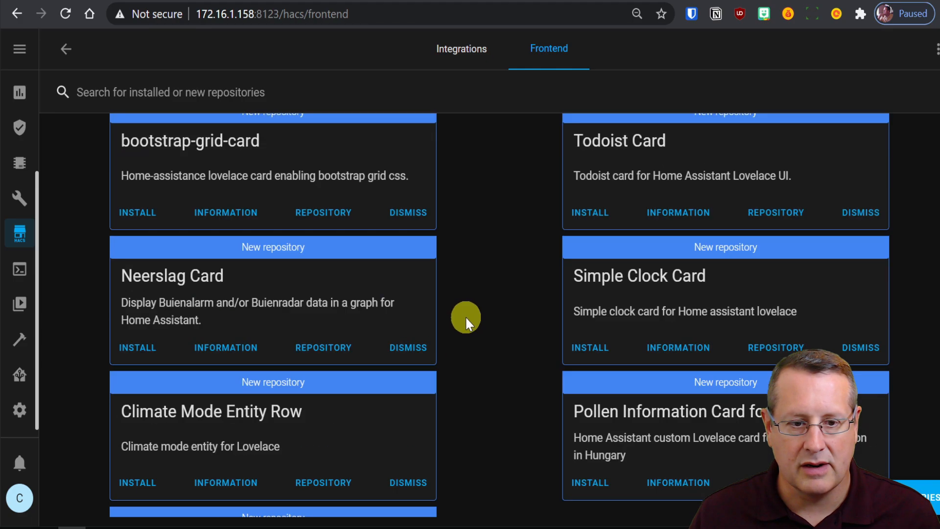
scroll(down, 3)
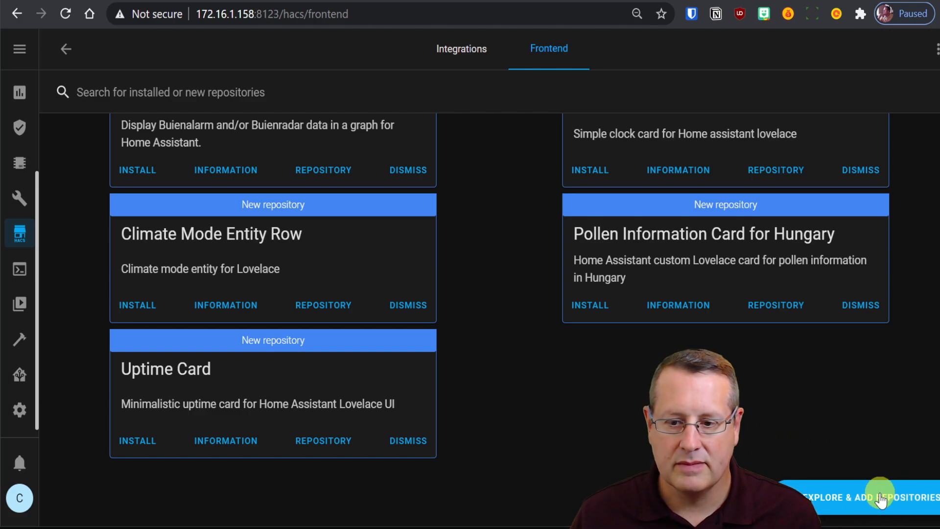
click(880, 497)
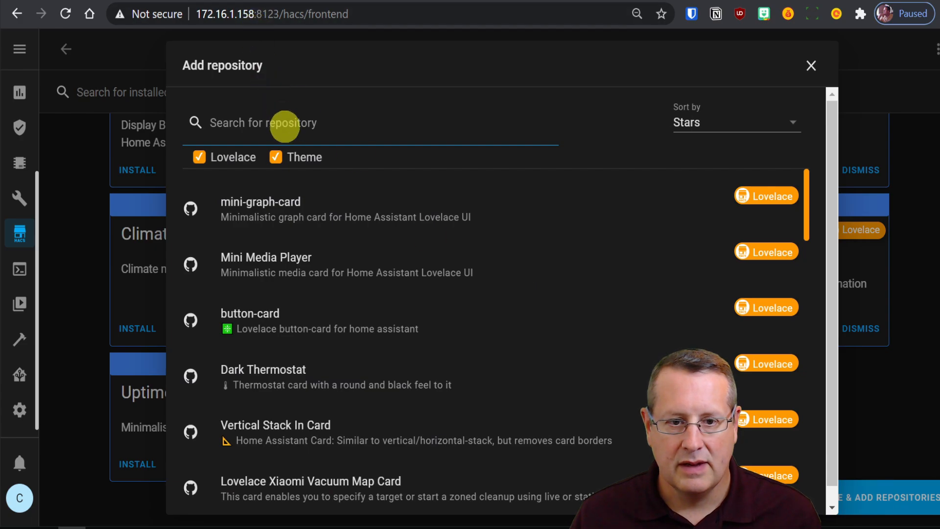
text(c)
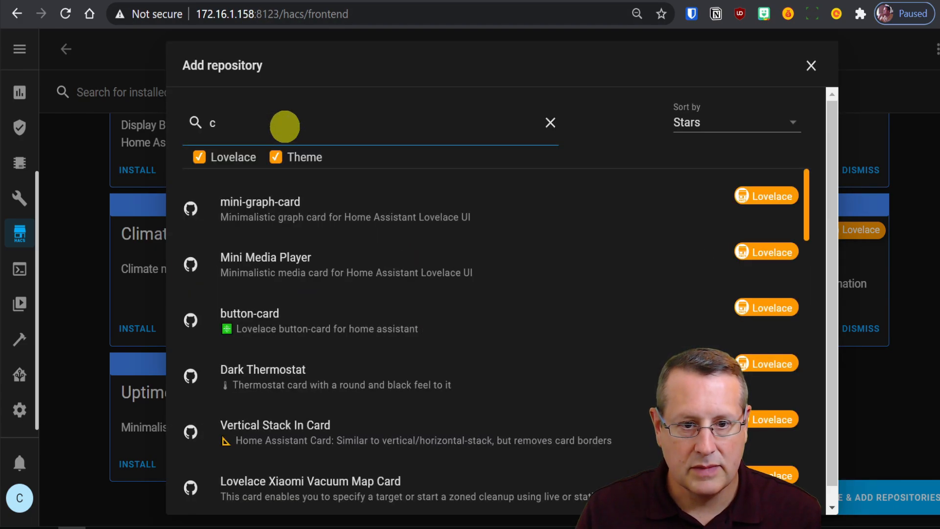
text(utt)
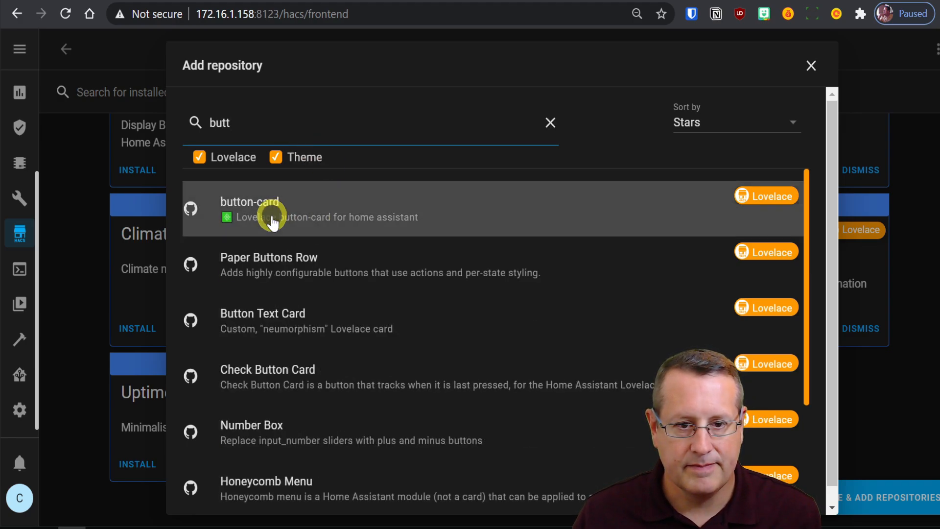
click(270, 209)
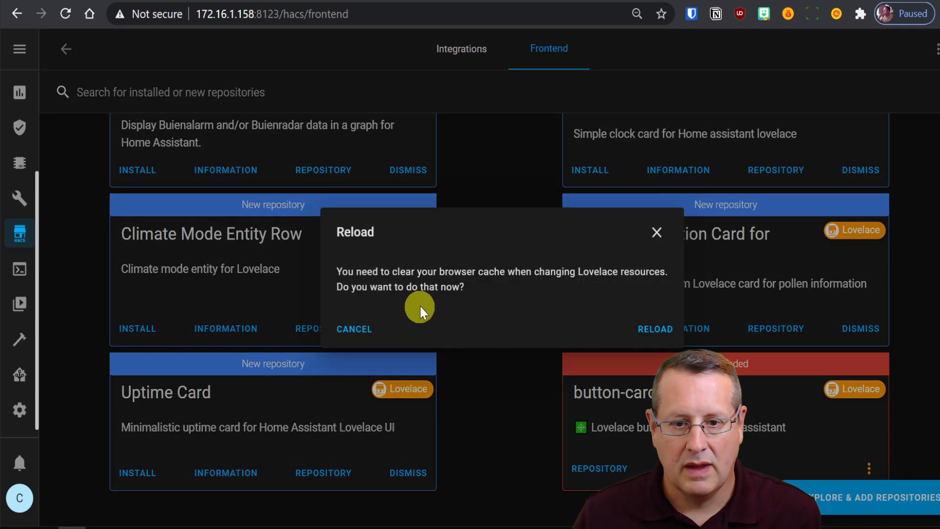
mouse_move(638, 303)
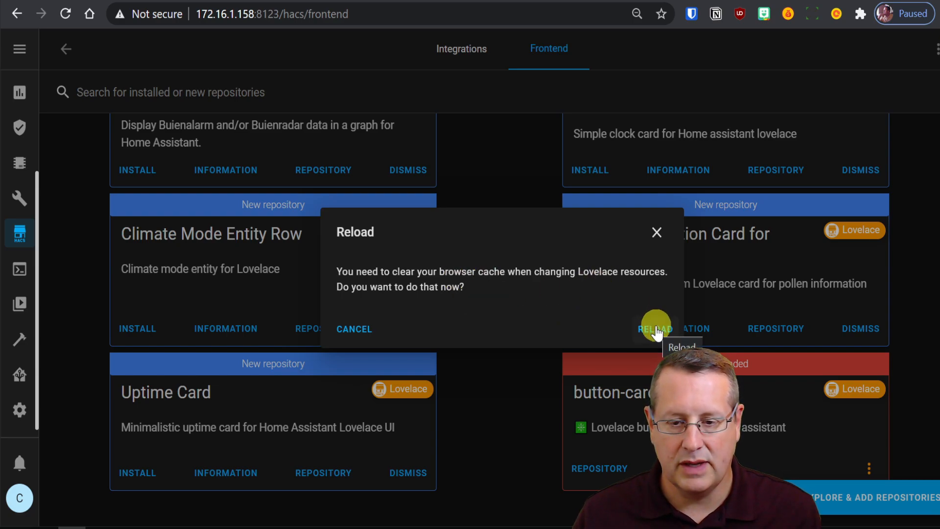
click(654, 328)
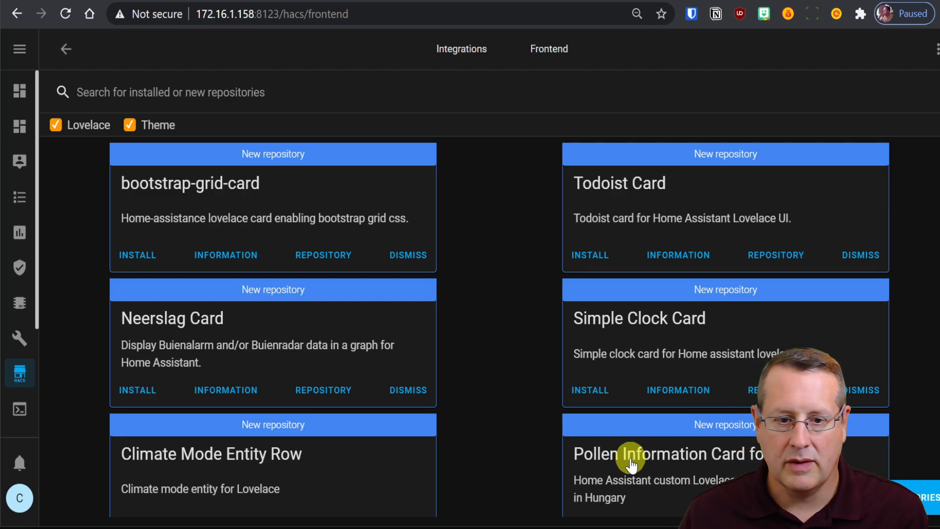
mouse_move(272, 294)
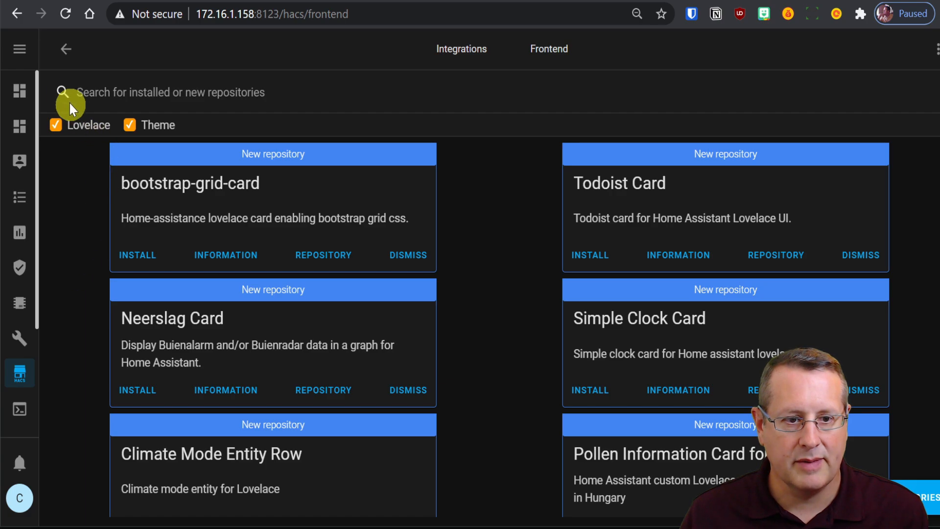
- Put the Overview dashboard into Edit Dashboard mode from its options menu
click(19, 92)
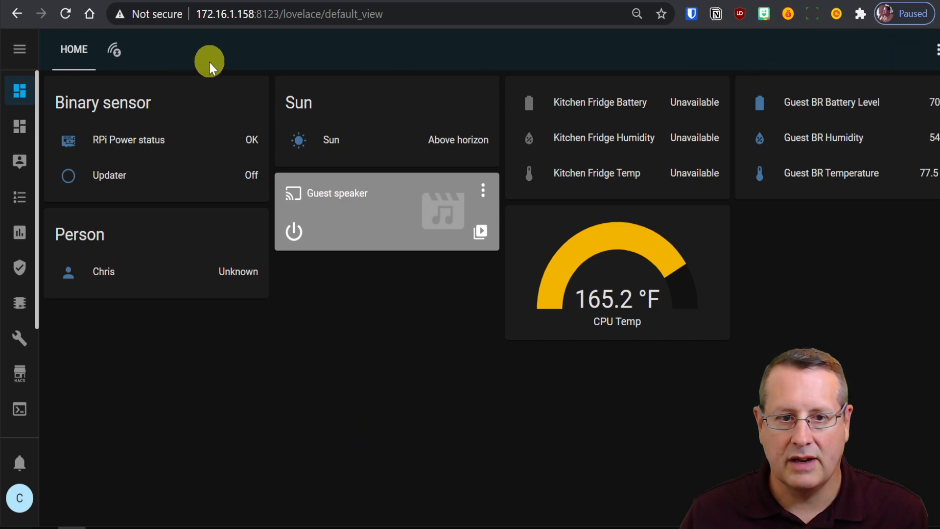
click(933, 49)
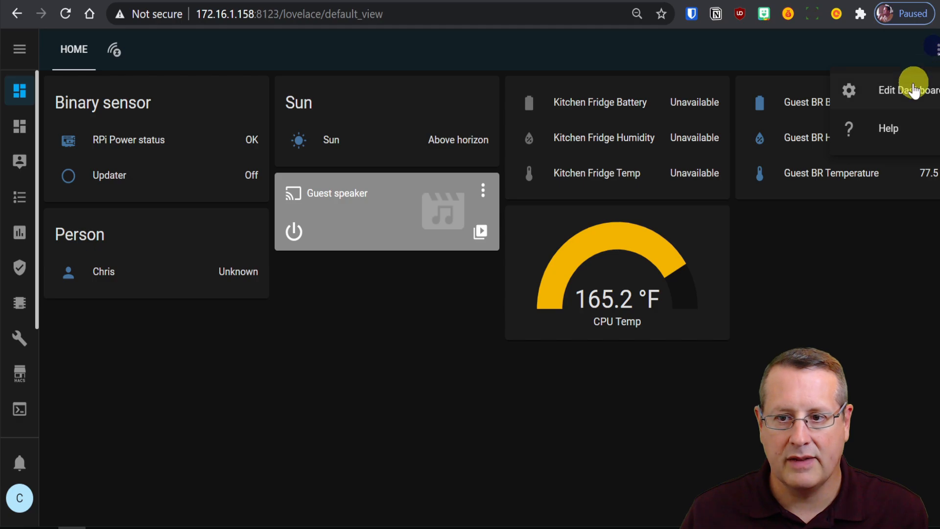
click(908, 90)
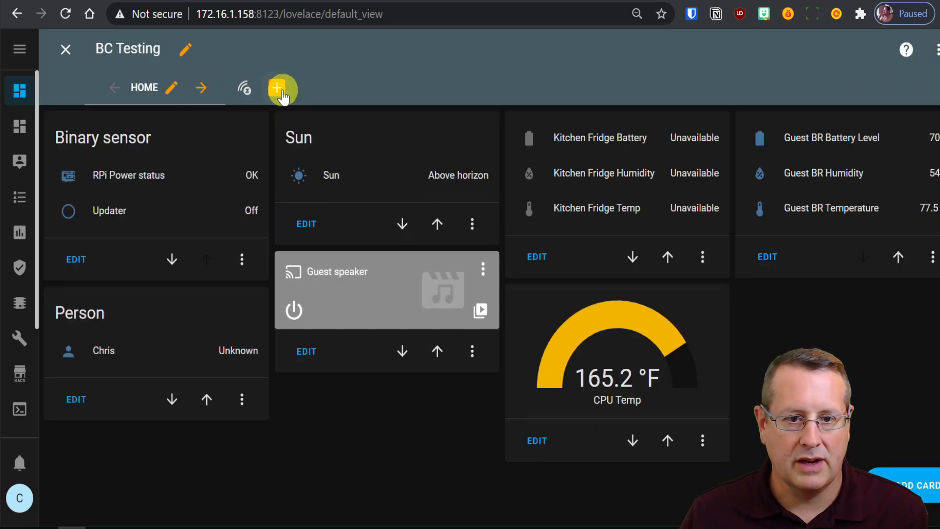
- Create a view titled 'Cameras' with URL 'cameras' and save it
click(281, 88)
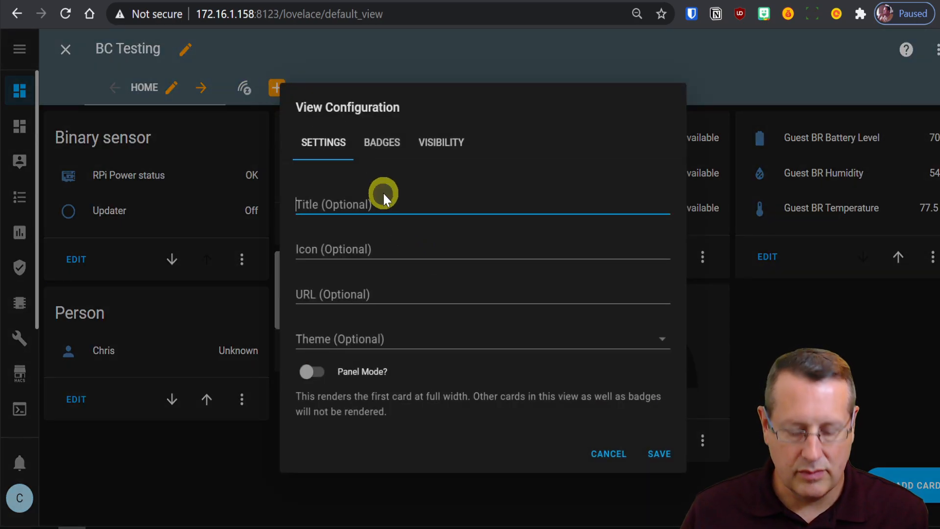
text(moti)
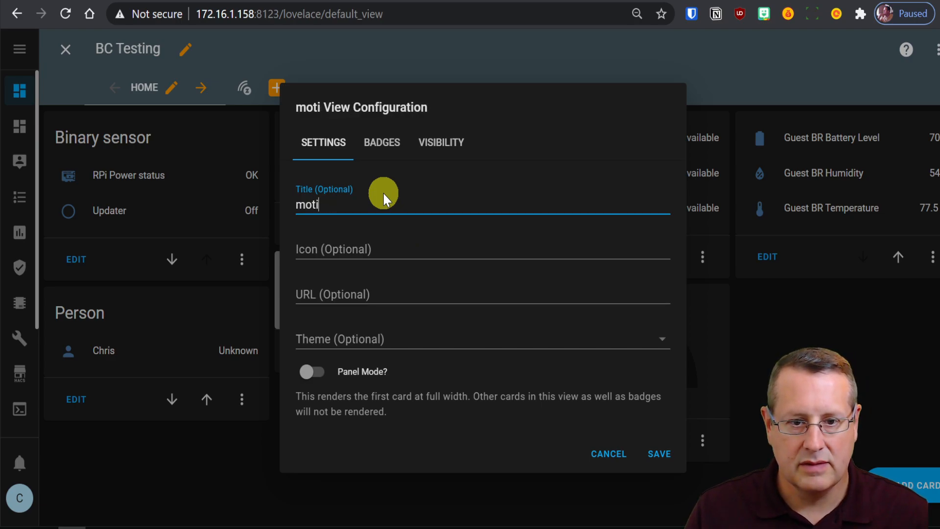
text(Cm)
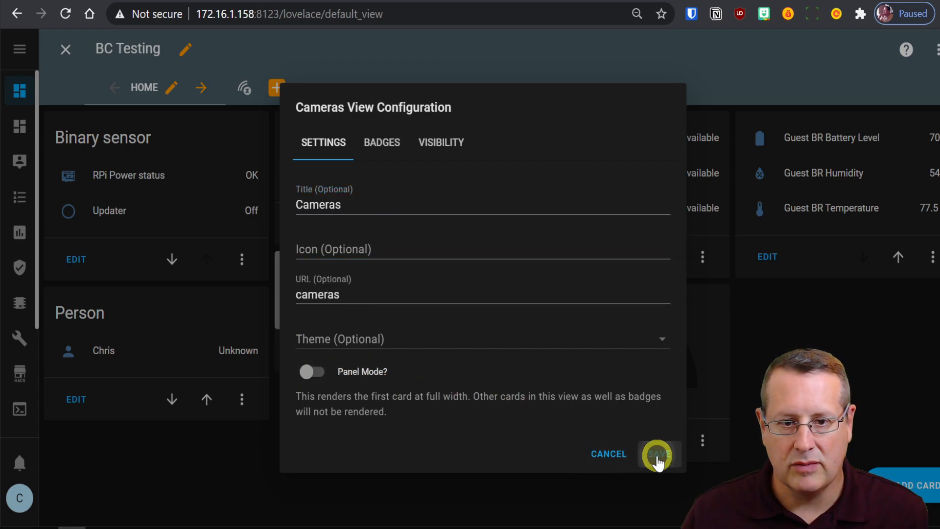
click(657, 454)
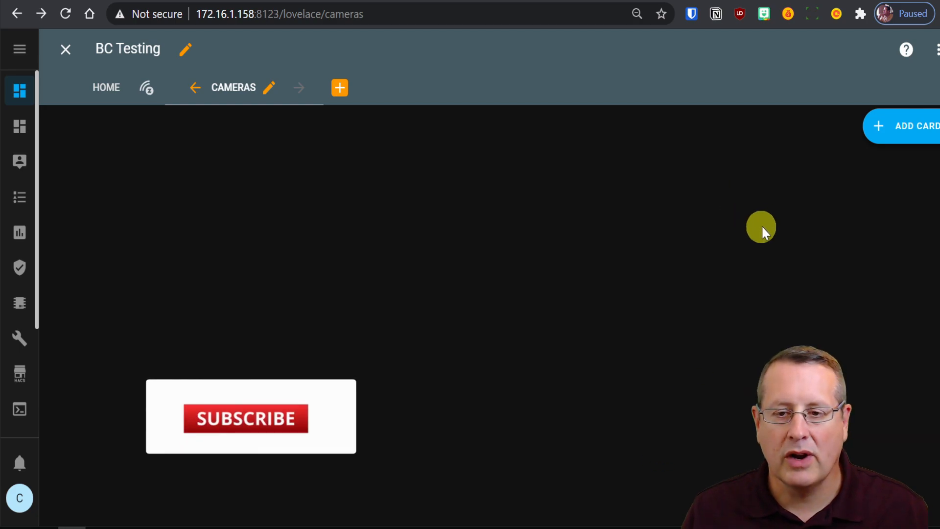
- Add a Custom: Button-Card to the Cameras view via the card picker
click(339, 88)
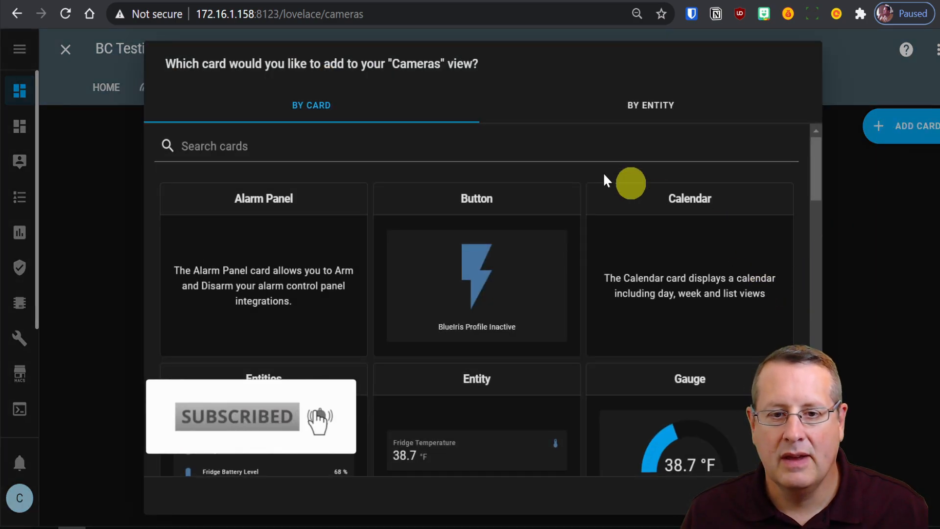
text(butt)
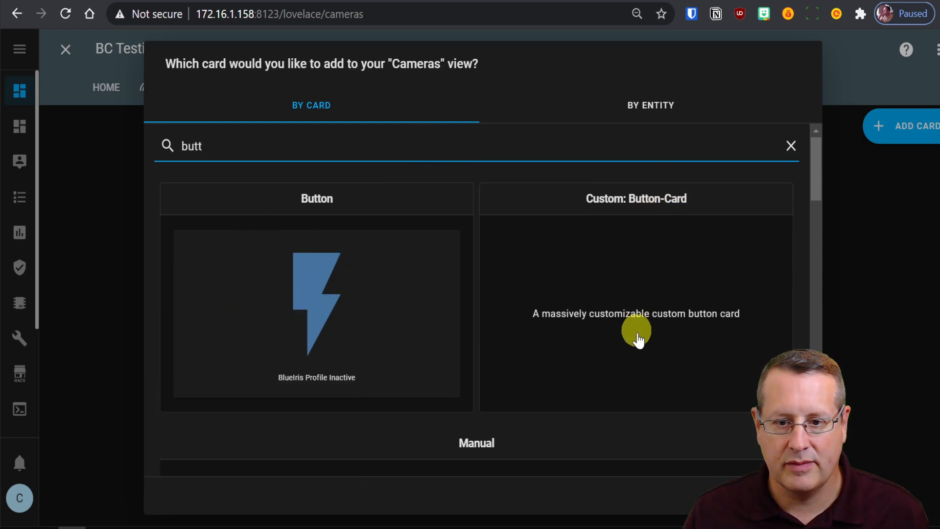
click(635, 313)
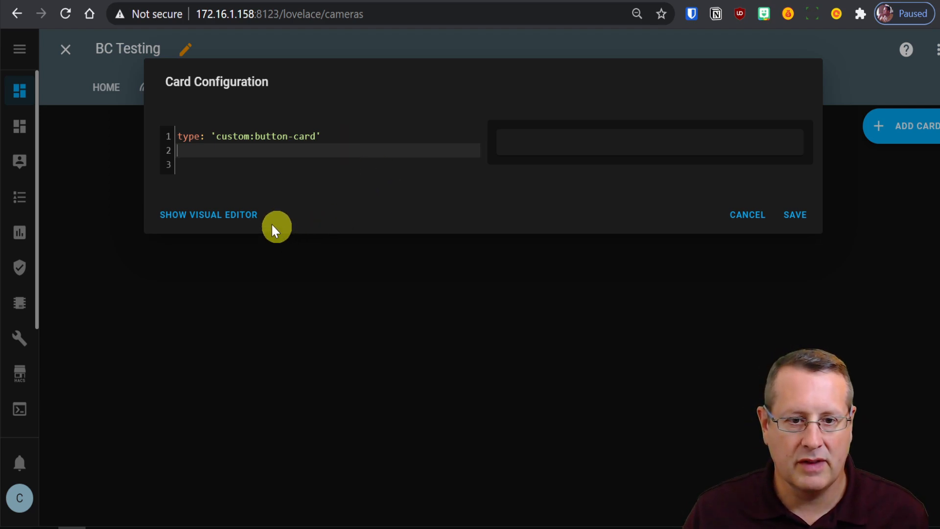
- Add 'entity: binary_sensor.blueiris_garage_motion' to the button card's YAML
click(208, 214)
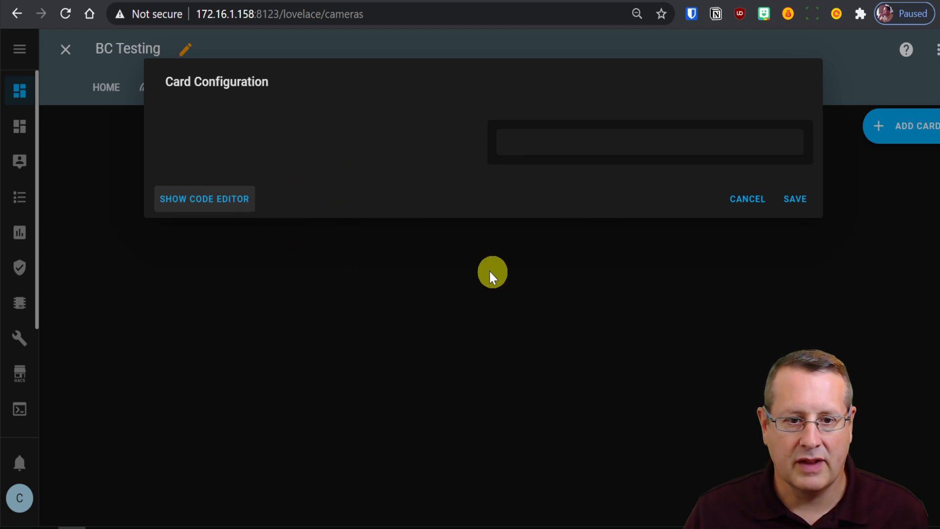
mouse_move(349, 233)
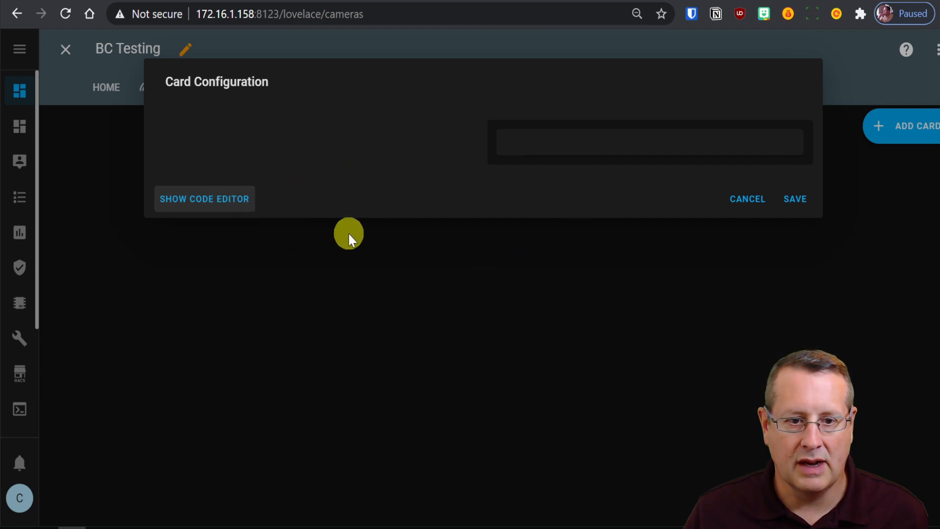
mouse_move(197, 182)
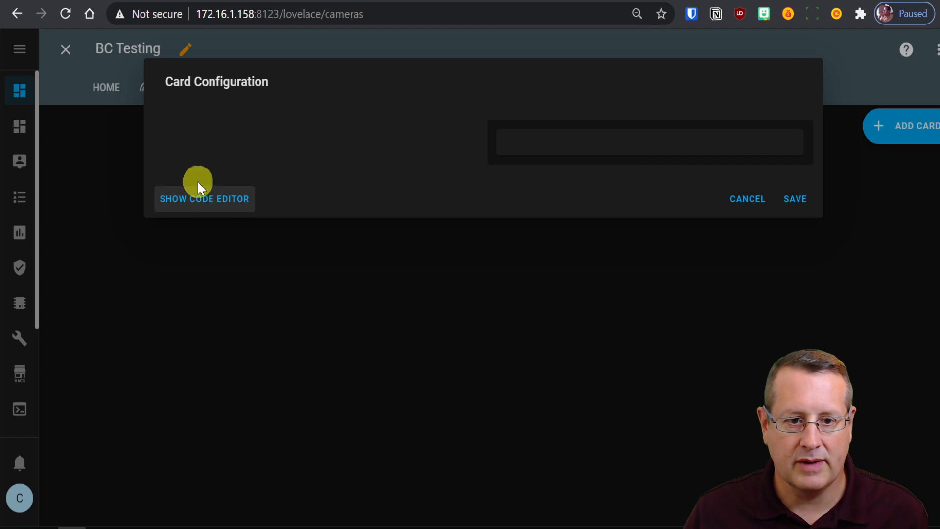
click(204, 198)
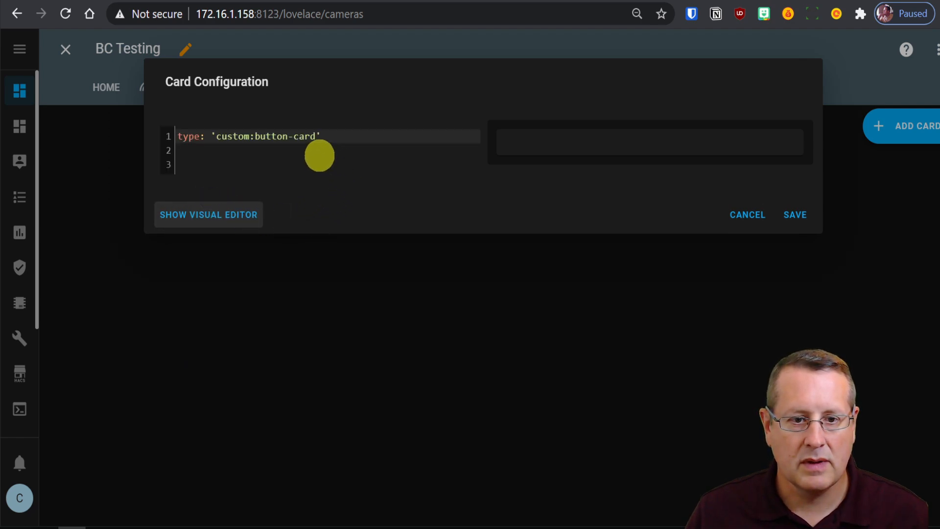
text(entit)
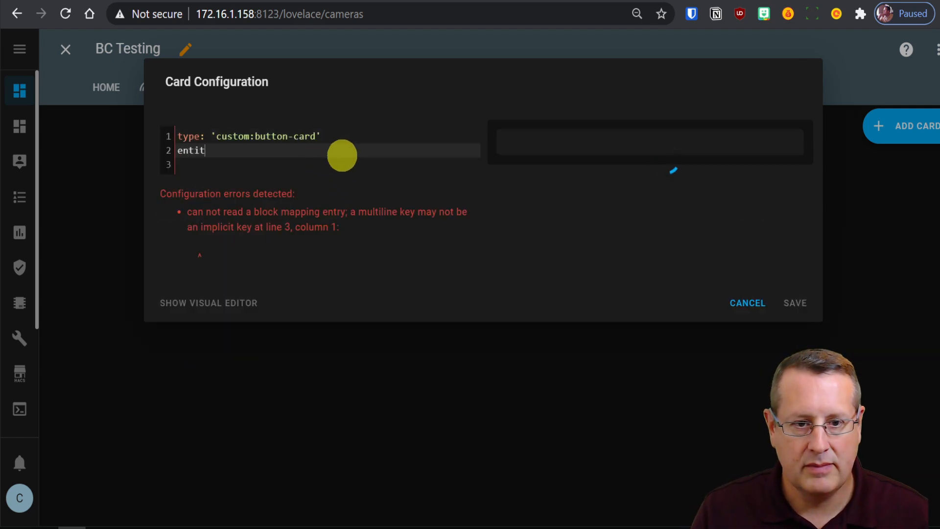
text(y: bi)
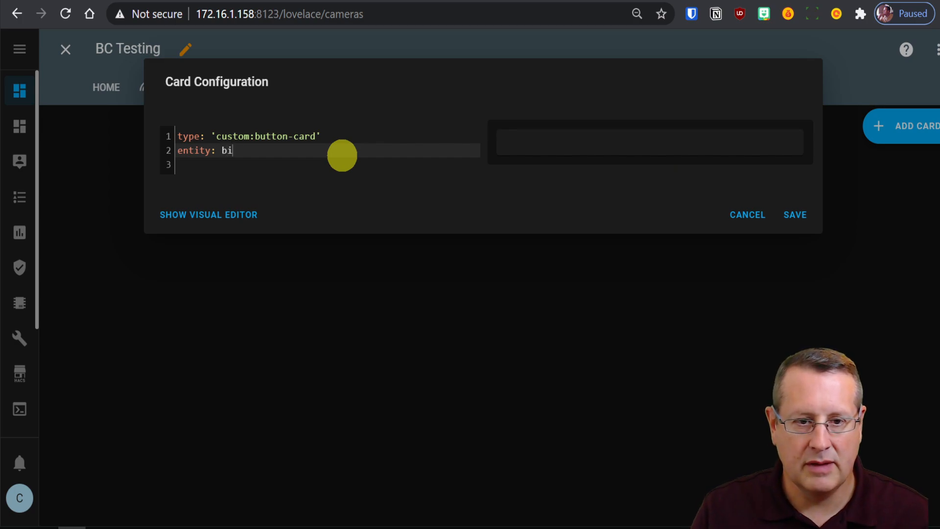
text(nary_sn)
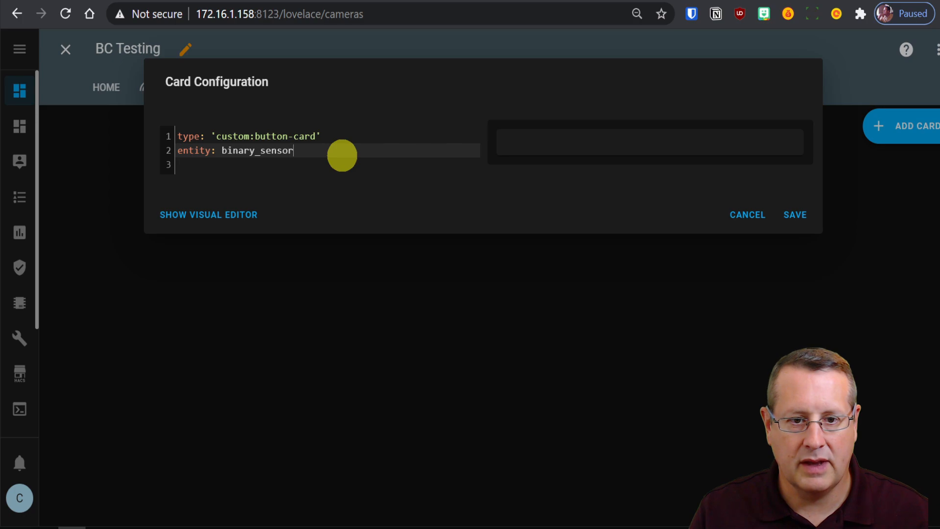
text(.)
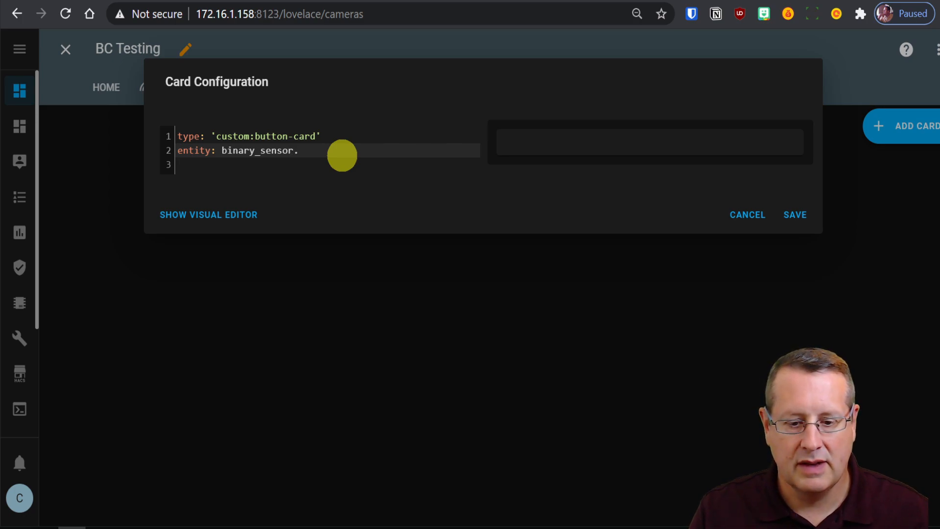
text(bl)
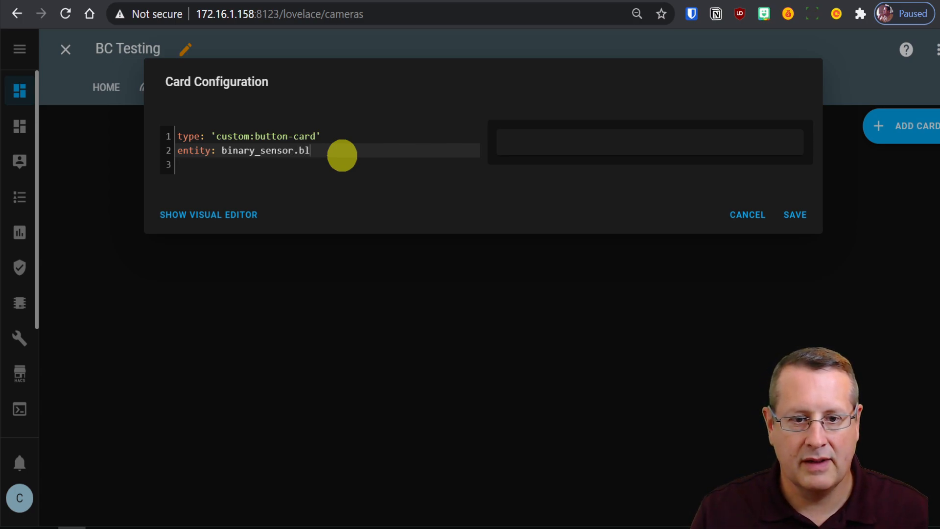
text(uei)
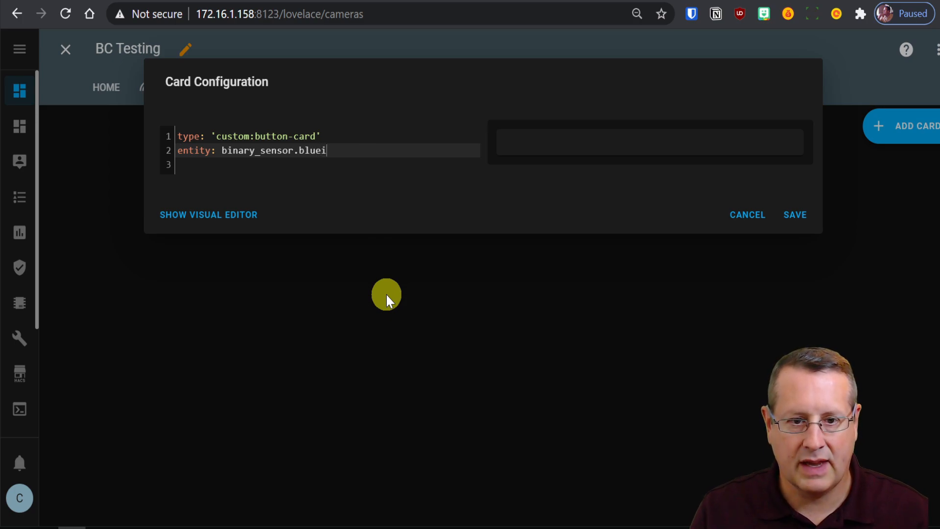
text(ris_gr)
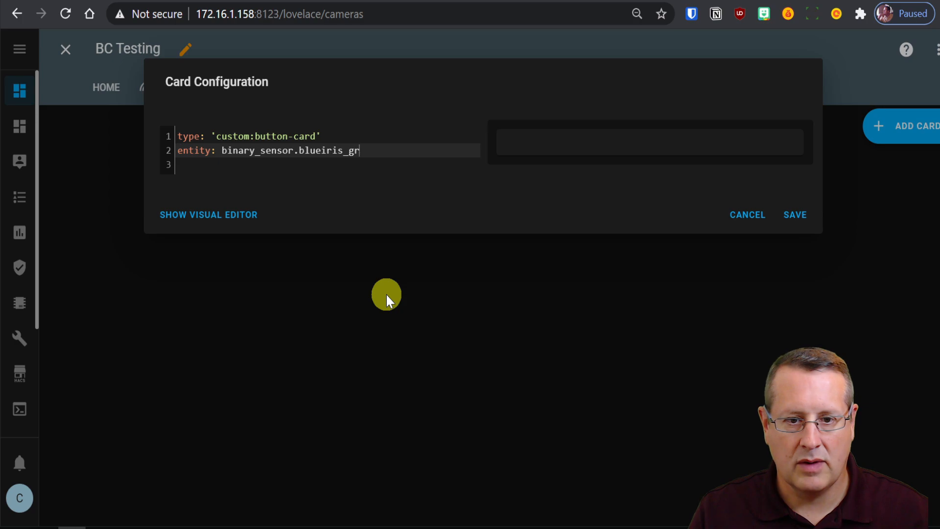
text(age))
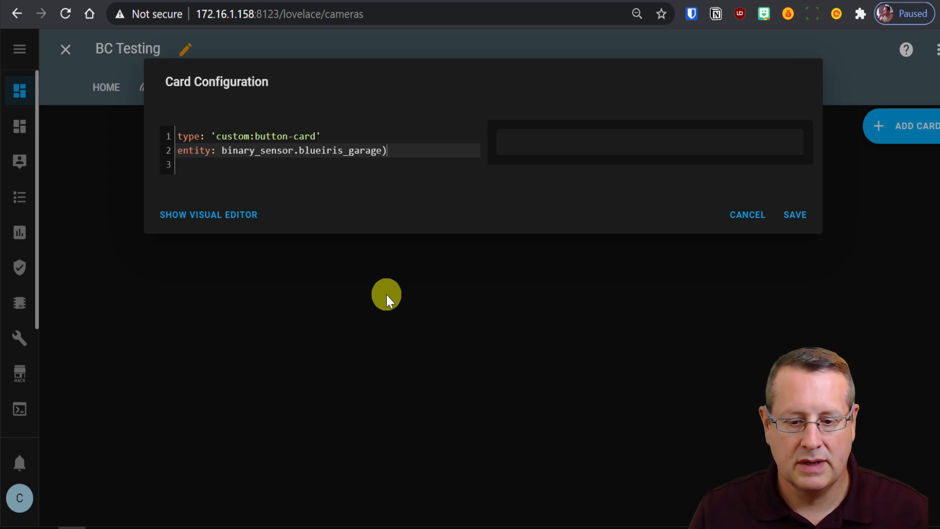
key(Backspace)
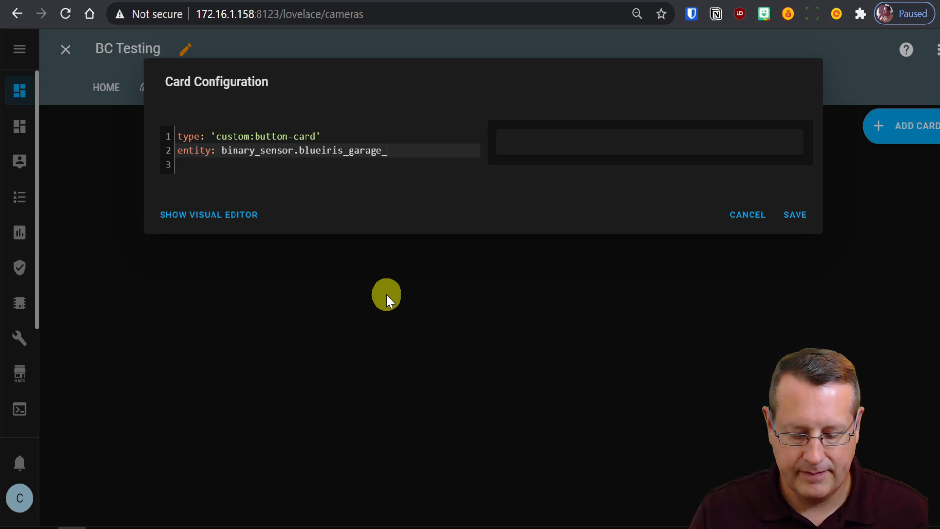
text(motion)
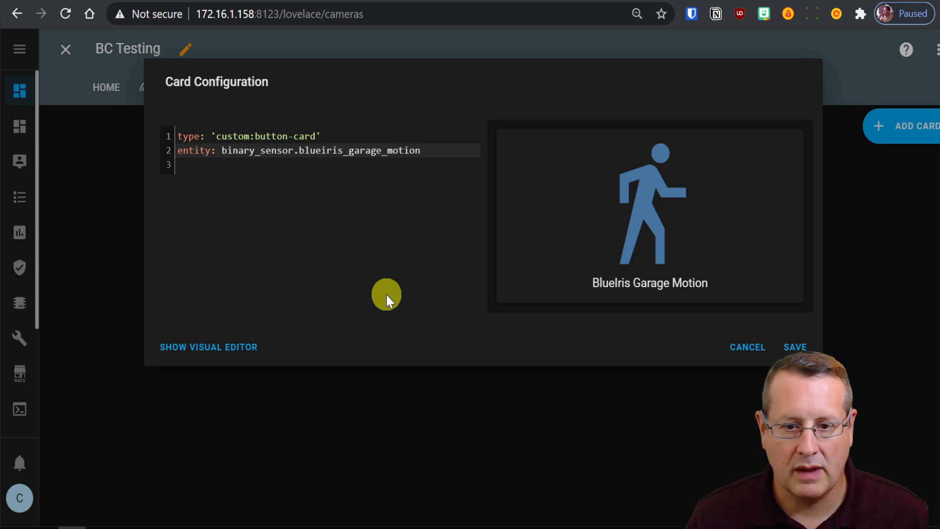
key(enter)
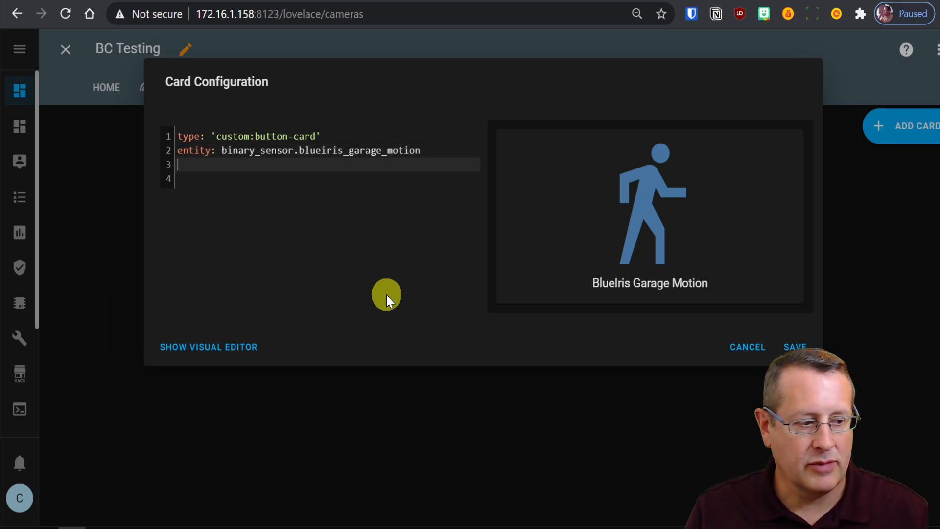
- Set the button card's icon to 'mdi:camera' in the YAML
text(icon)
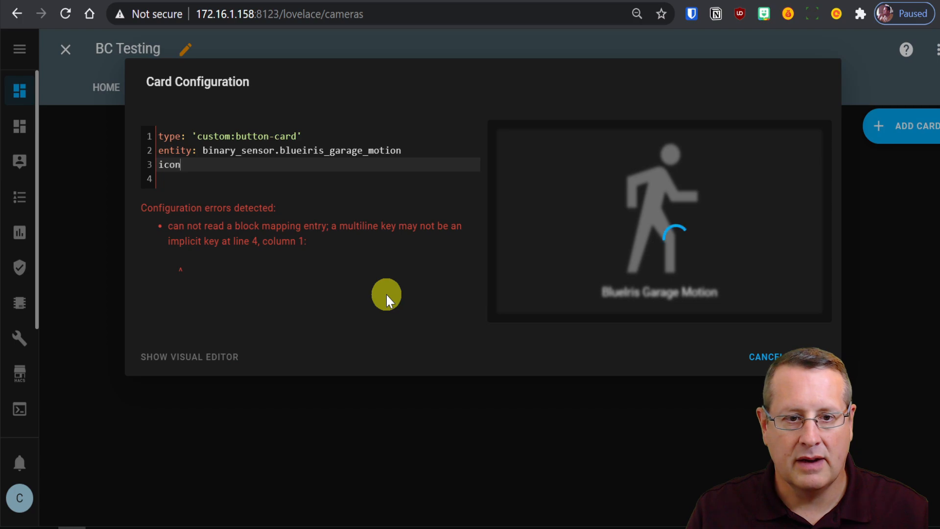
text(: mdi)
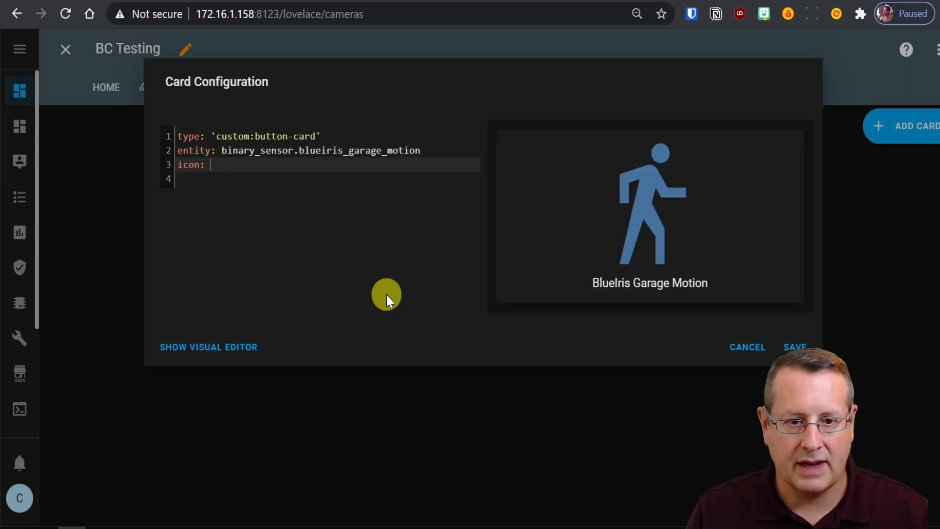
text(')
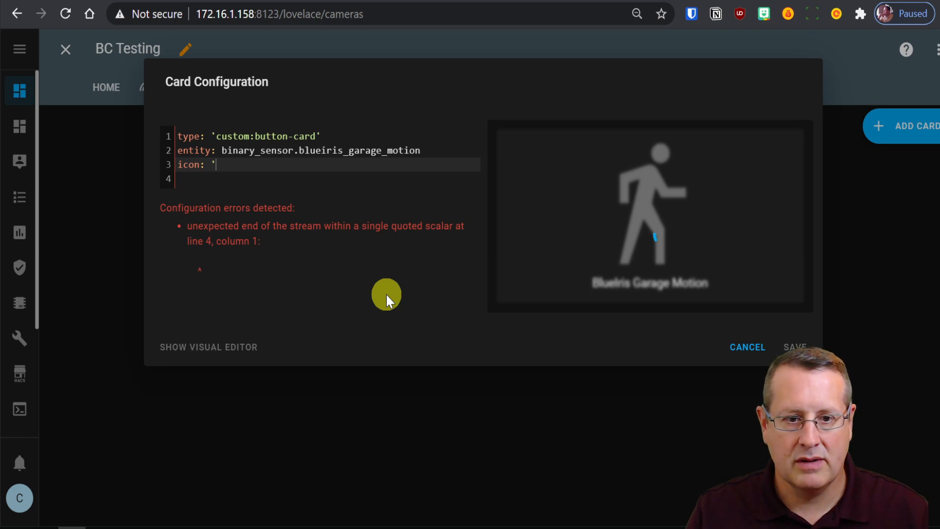
text(mdi)
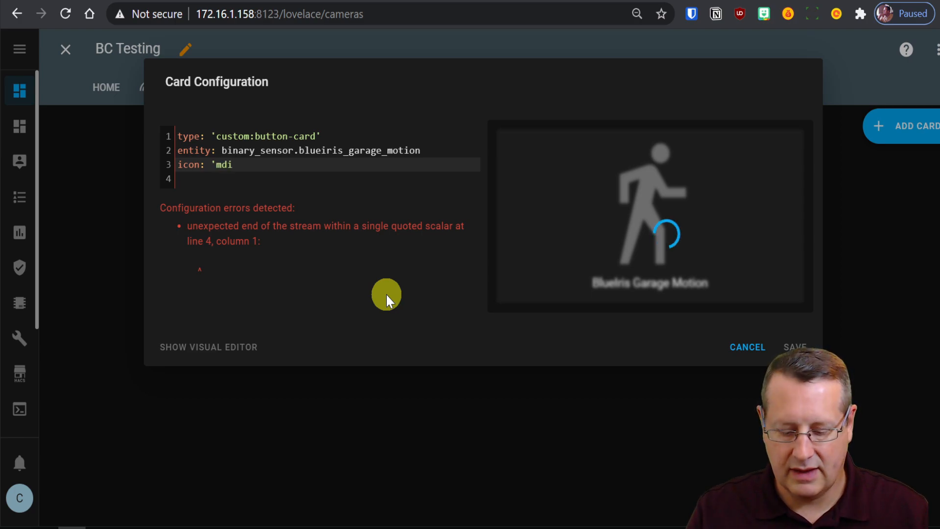
text(:ca)
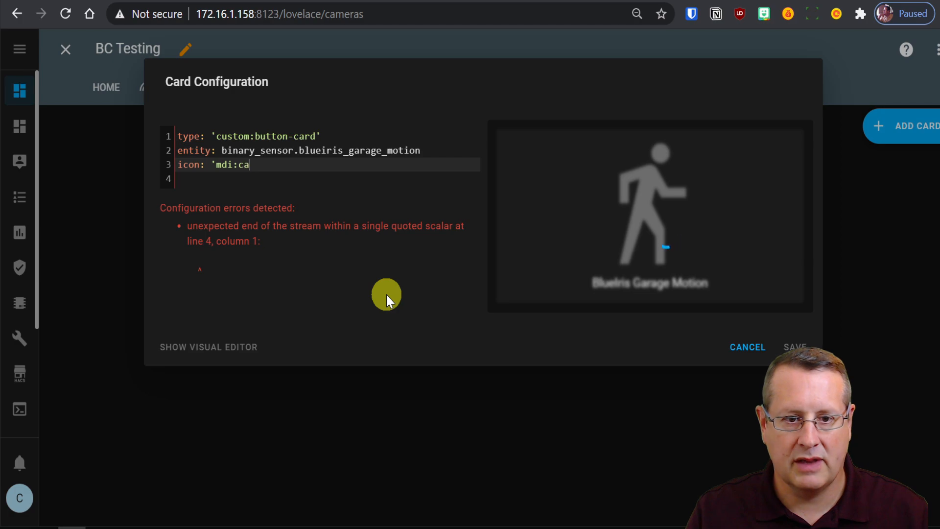
text(mera')
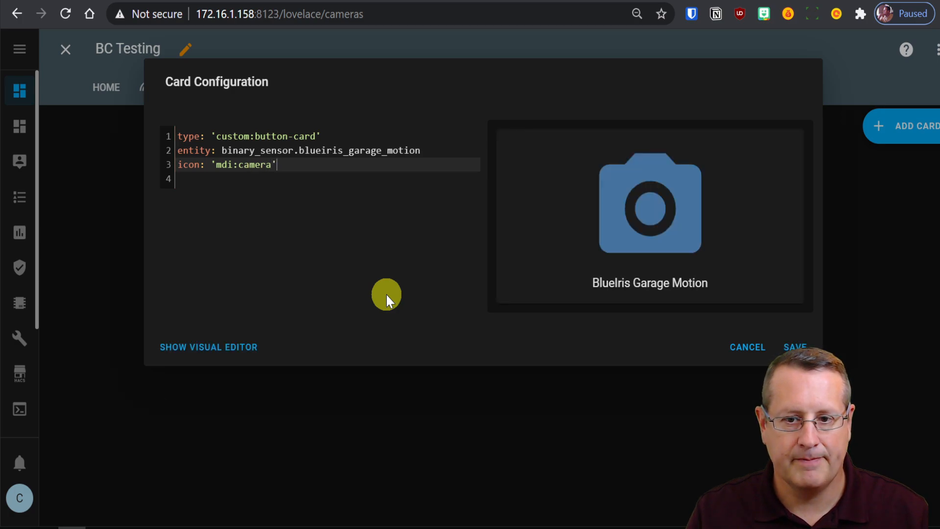
key(Enter)
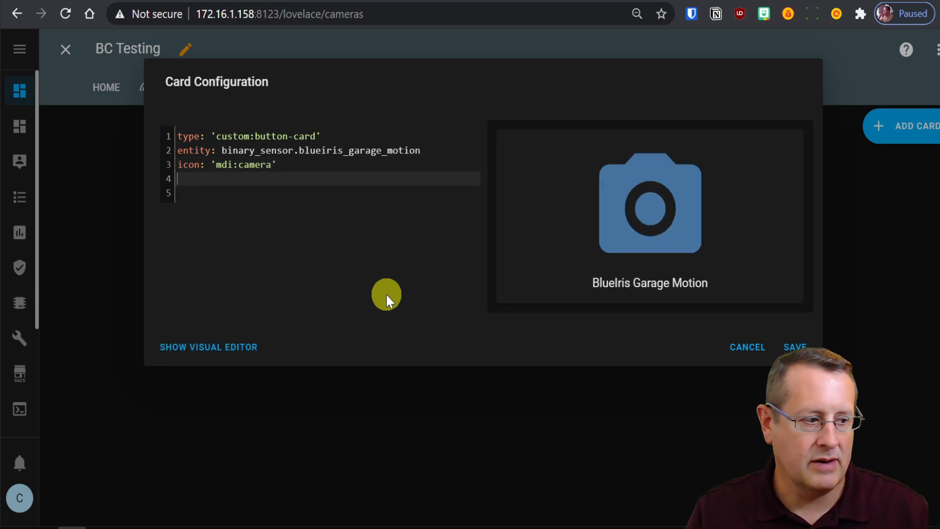
- Add name: Garage and begin typing a color_type setting
text(name:)
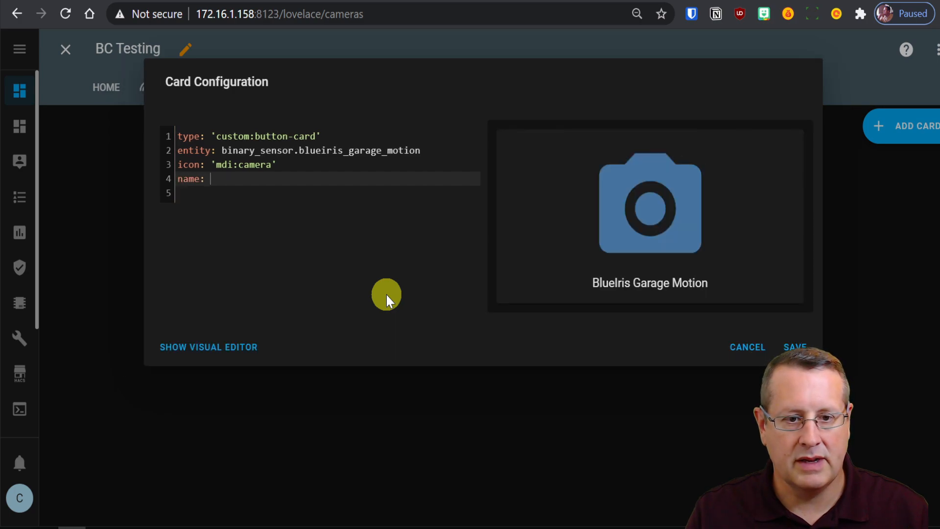
text(Garage)
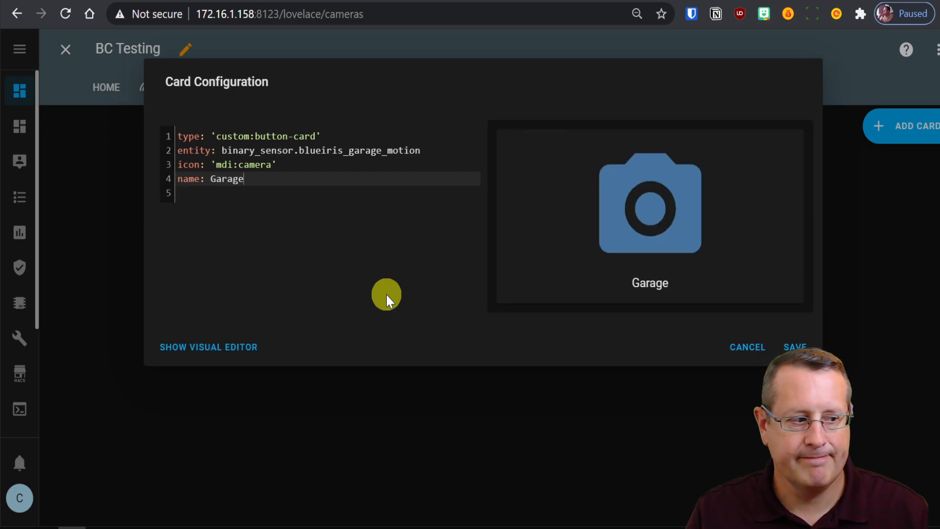
text(color)
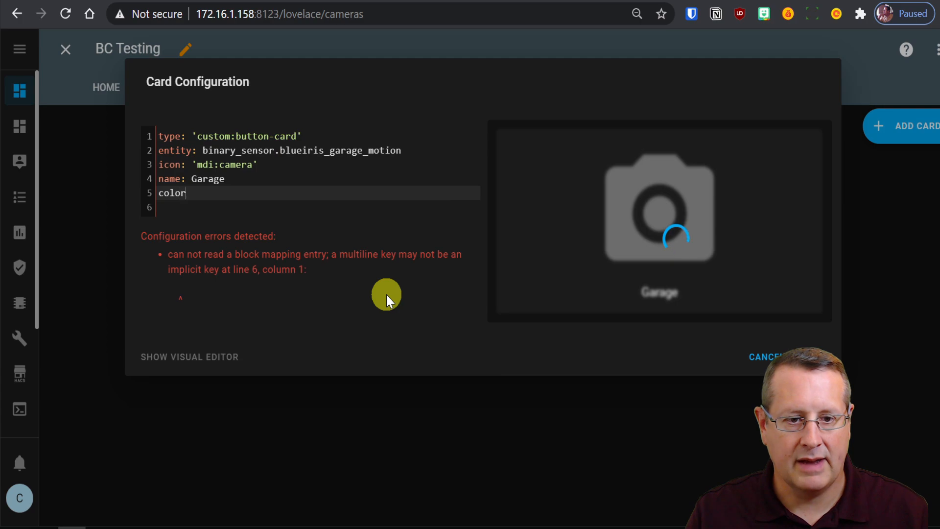
text(-t)
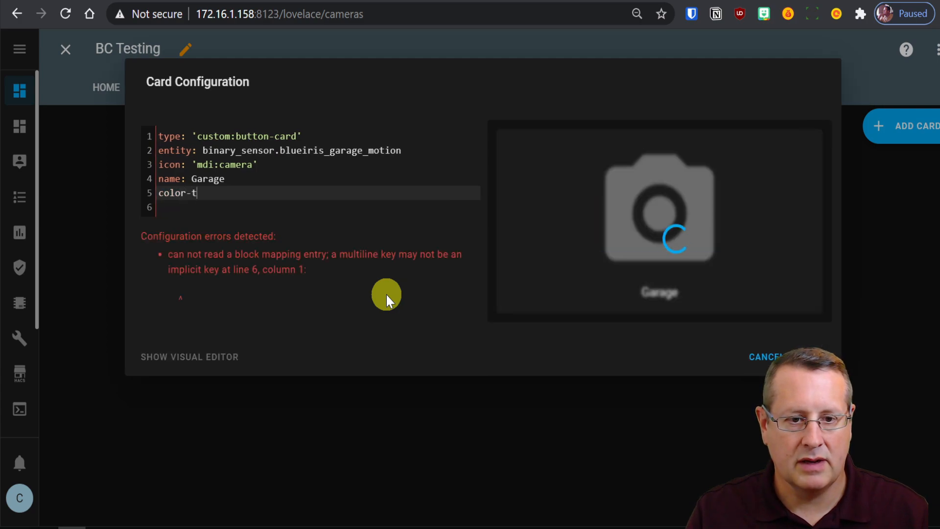
key(Backspace)
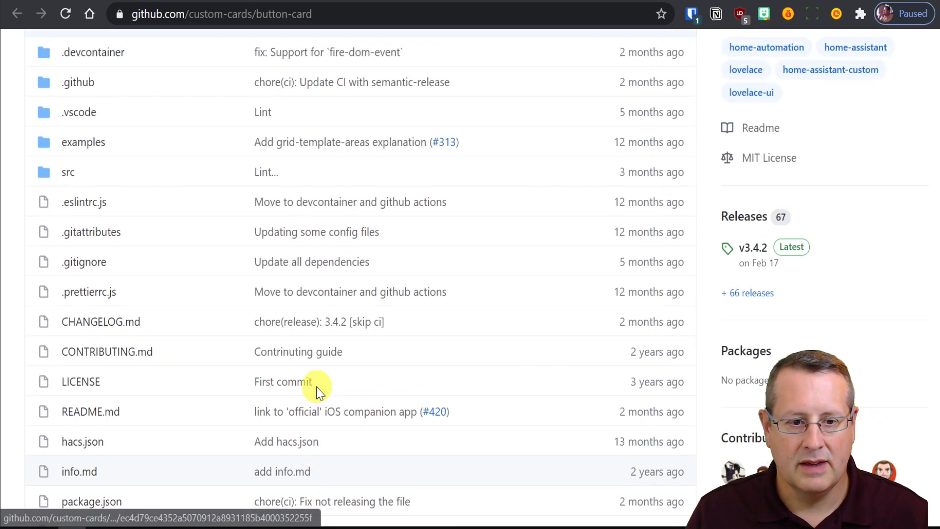
- Scroll through the button-card README's options, state and extra_styles sections
scroll(down, 3)
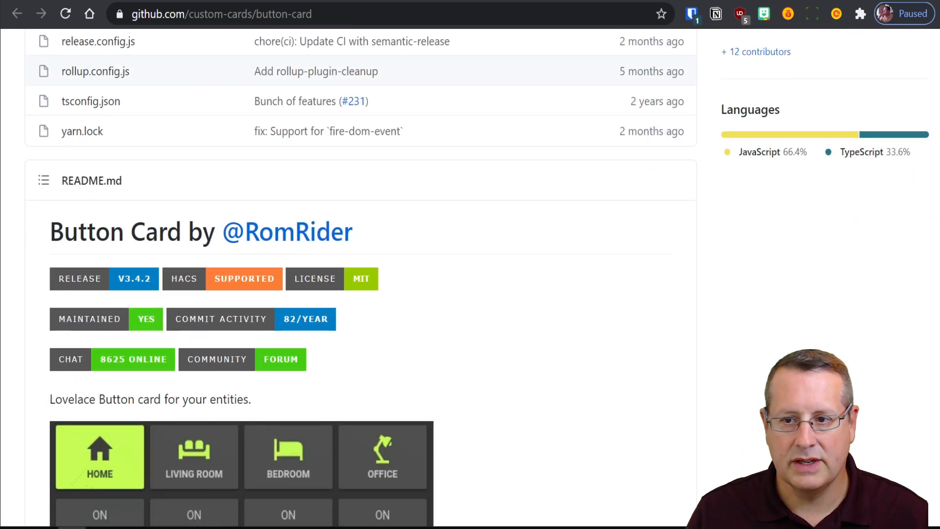
scroll(down, 3)
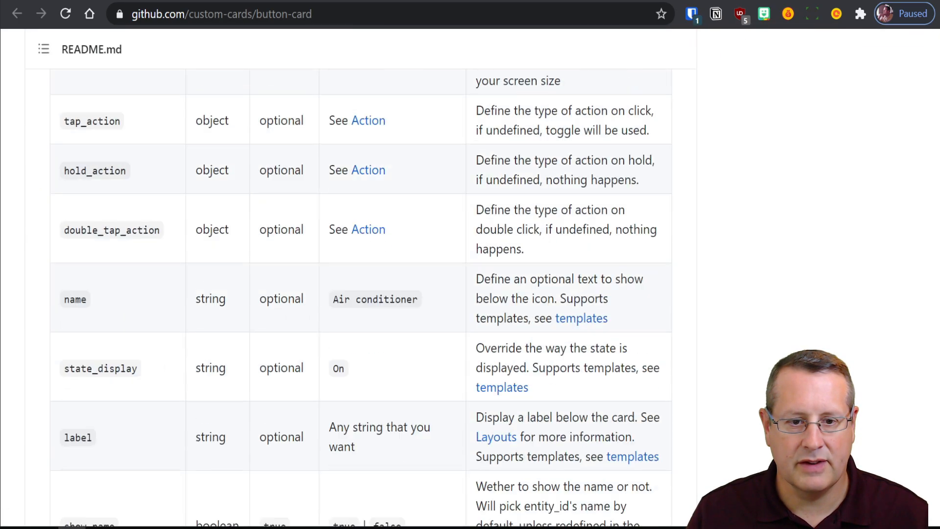
scroll(down, 3)
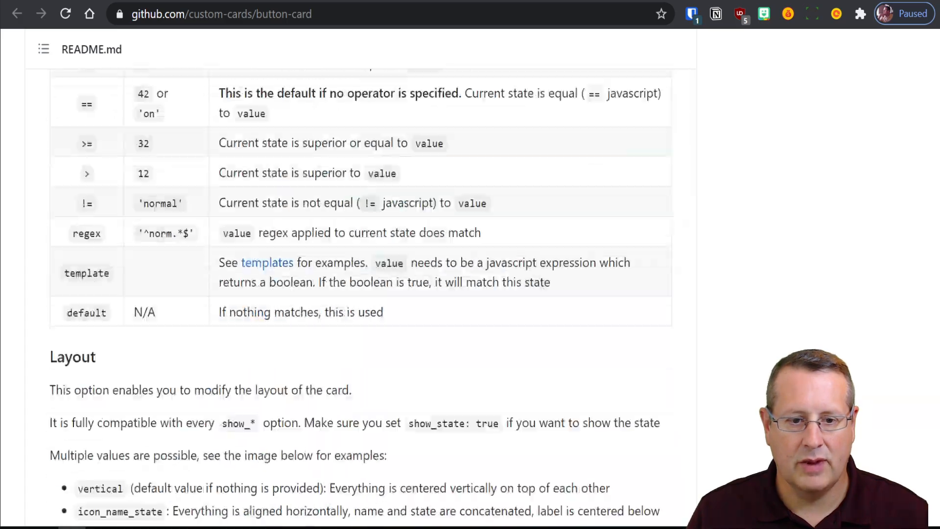
scroll(down, 3)
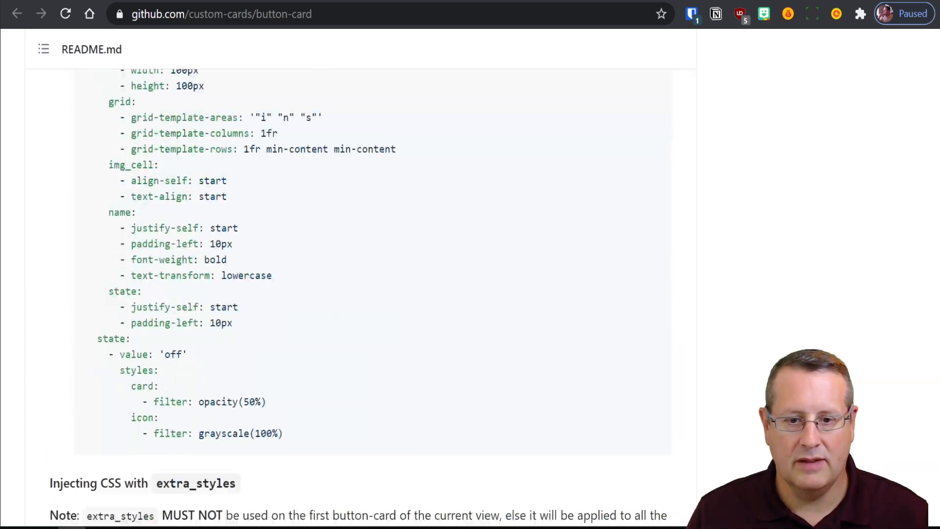
scroll(down, 3)
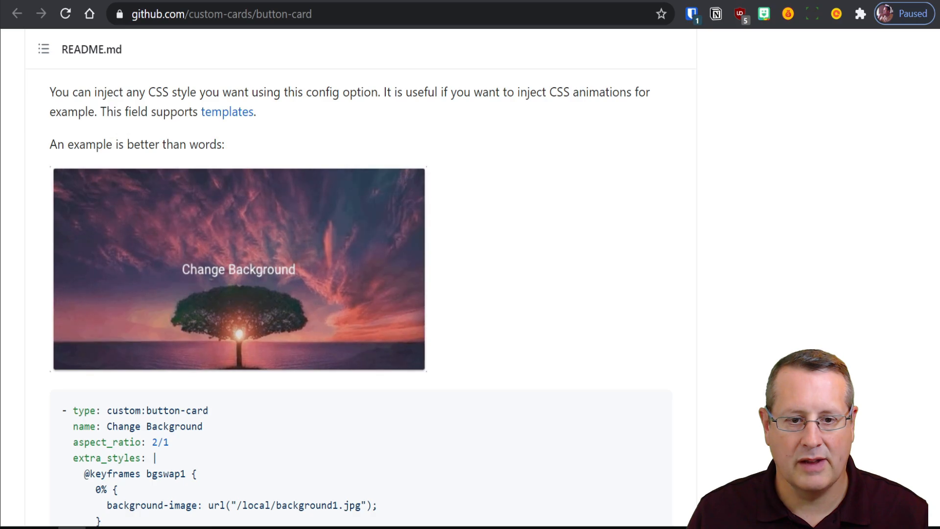
scroll(down, 3)
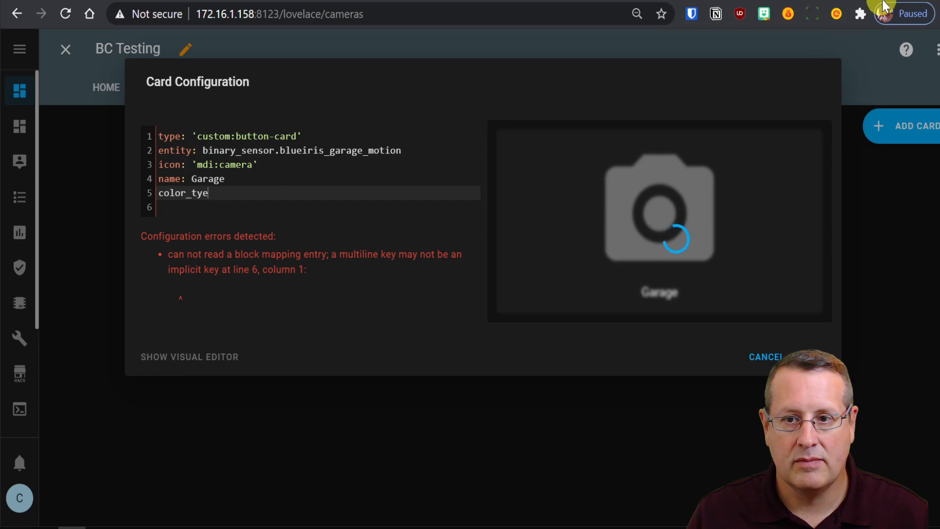
mouse_move(186, 14)
text(p)
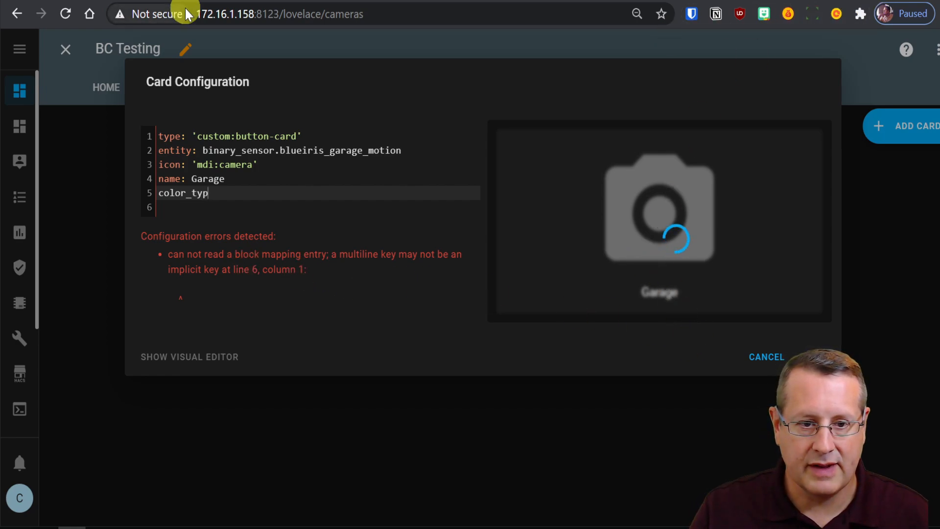
- Set color_type to card and add a state rule with value "ON"
text(e: card)
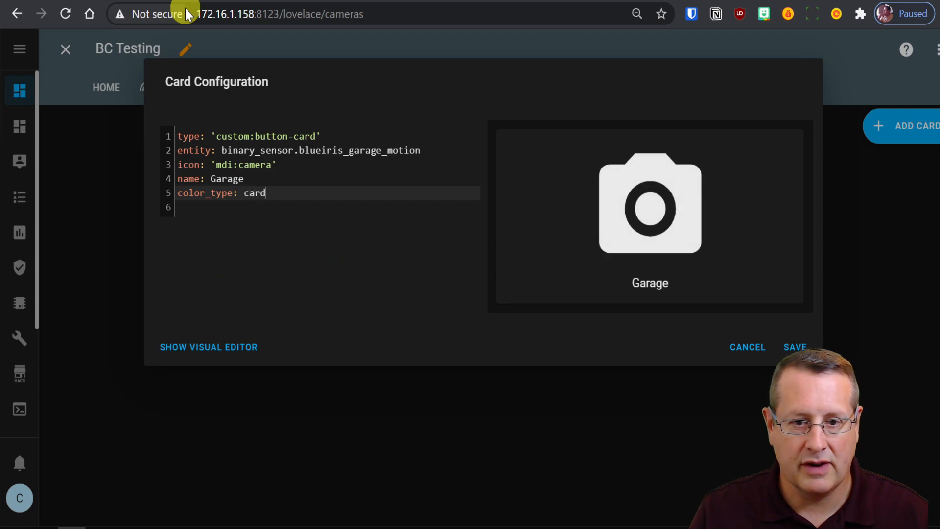
text(state:)
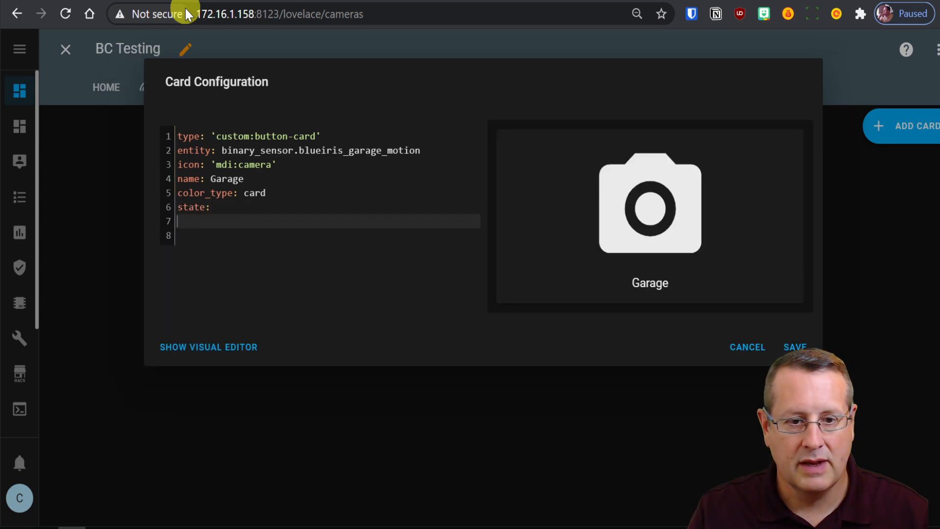
text(- vlu)
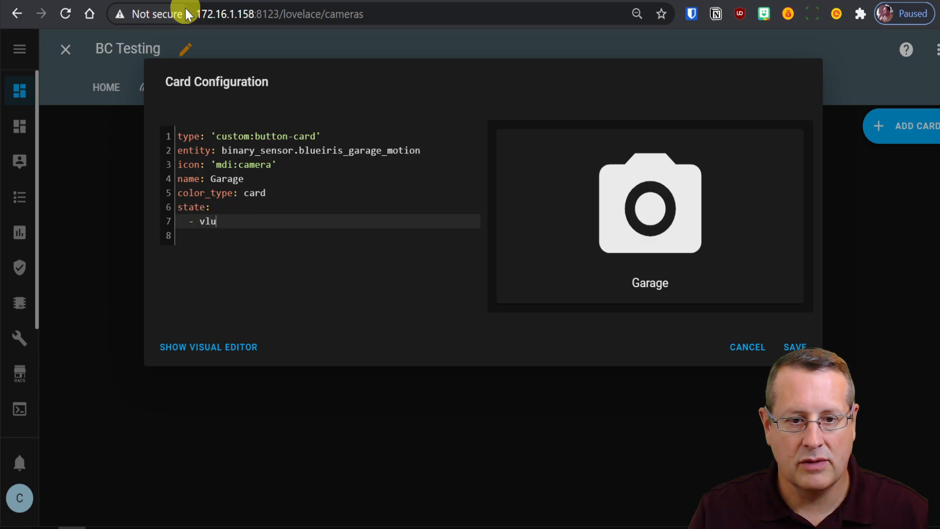
text(alue:)
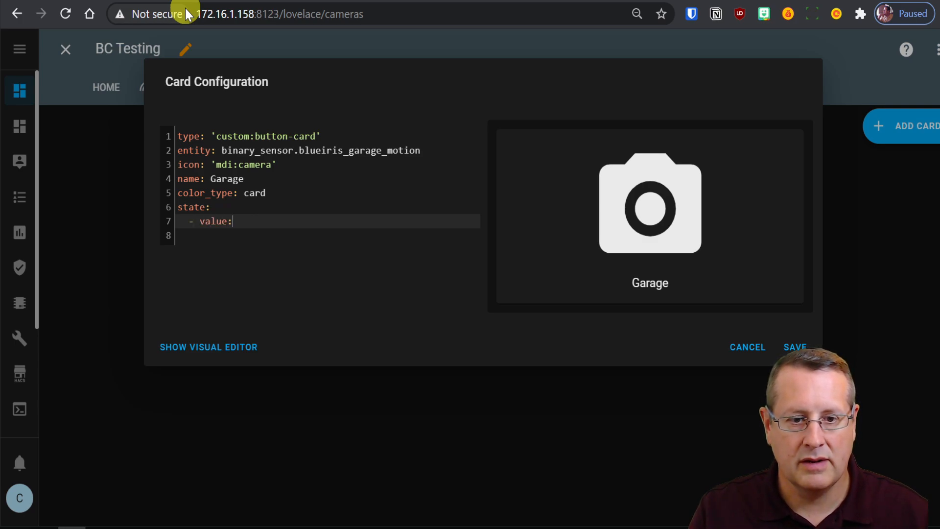
text("OF)
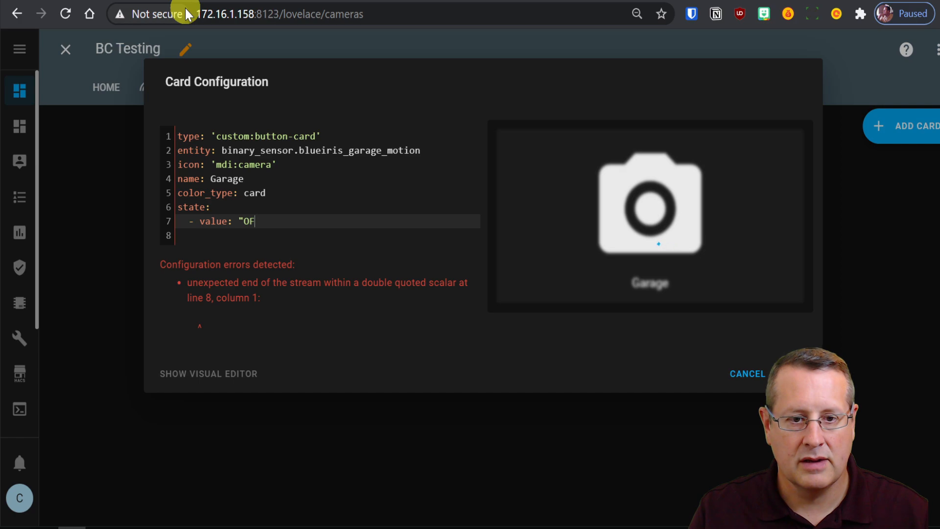
text(N)
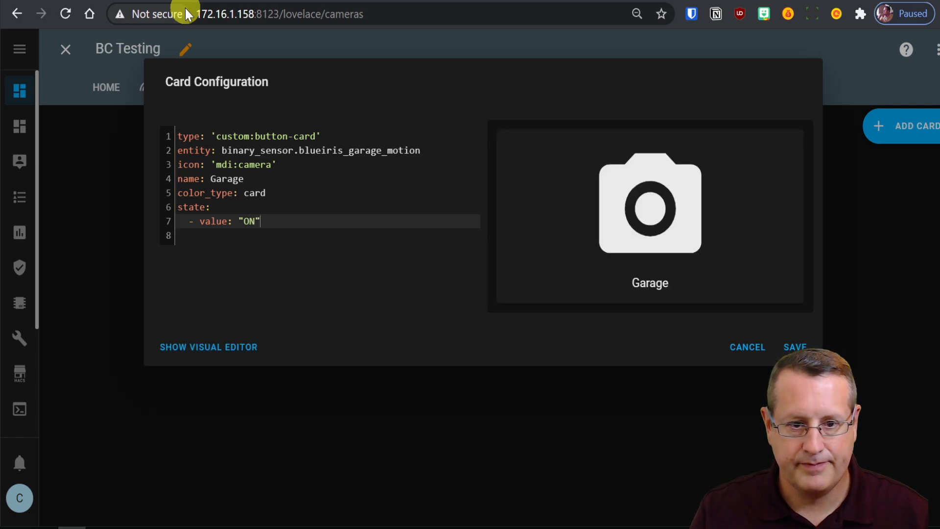
- Give the ON state red color and icon 'mdi:motion-sensor', then save the Garage card
text(color: re)
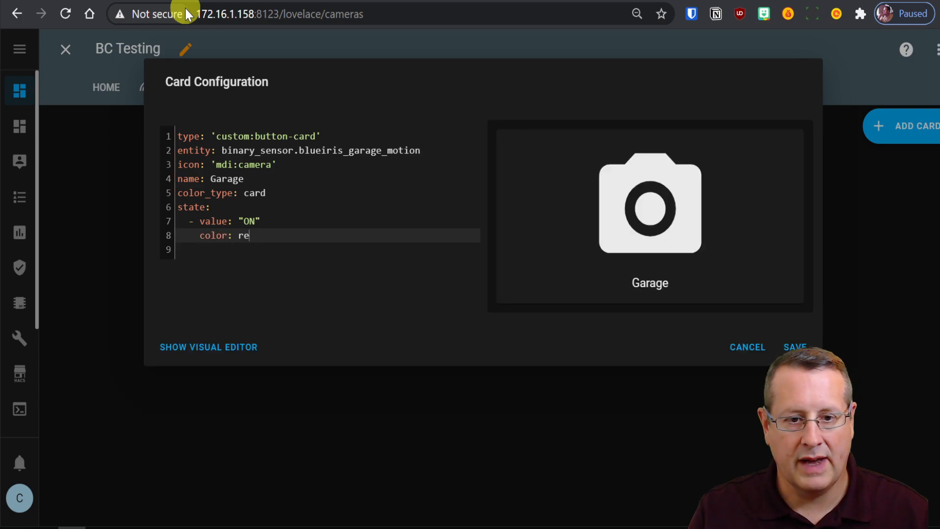
text(d)
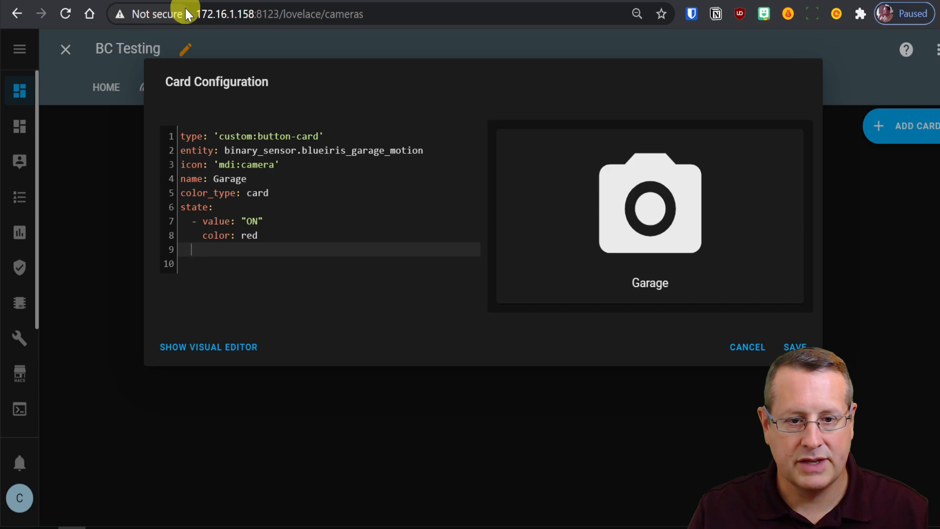
text(icon)
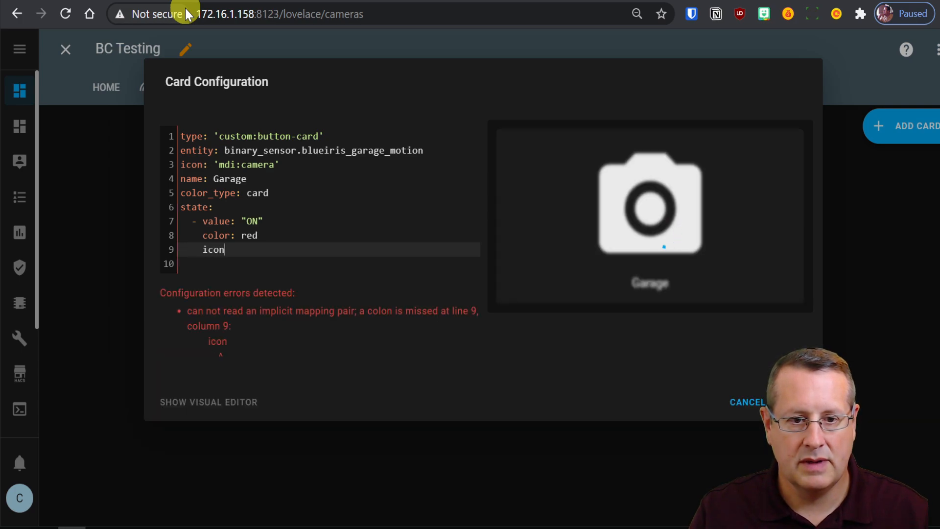
text(:)
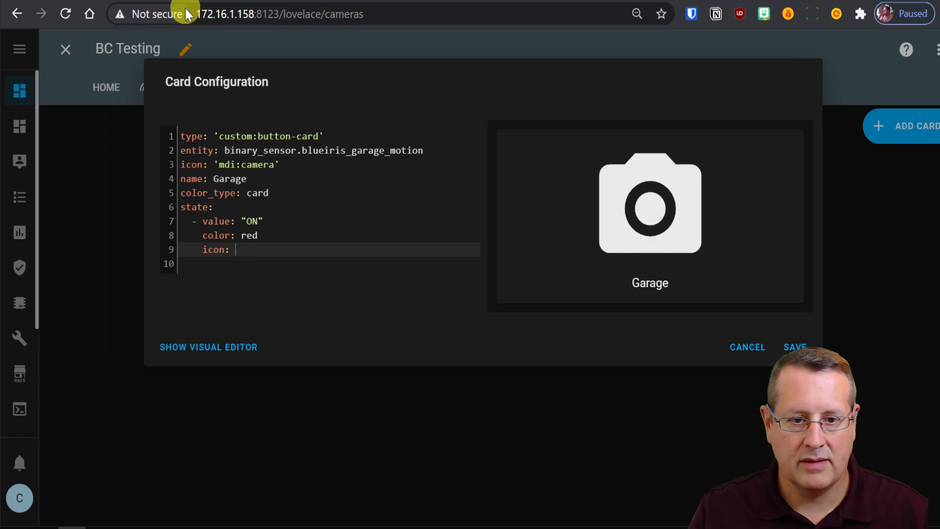
text('mdi:m)
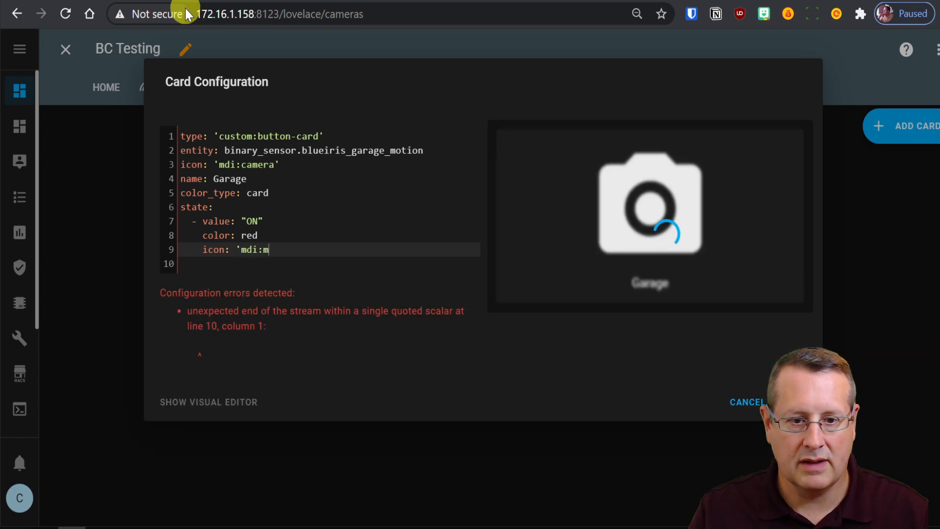
text(otion-sensor)
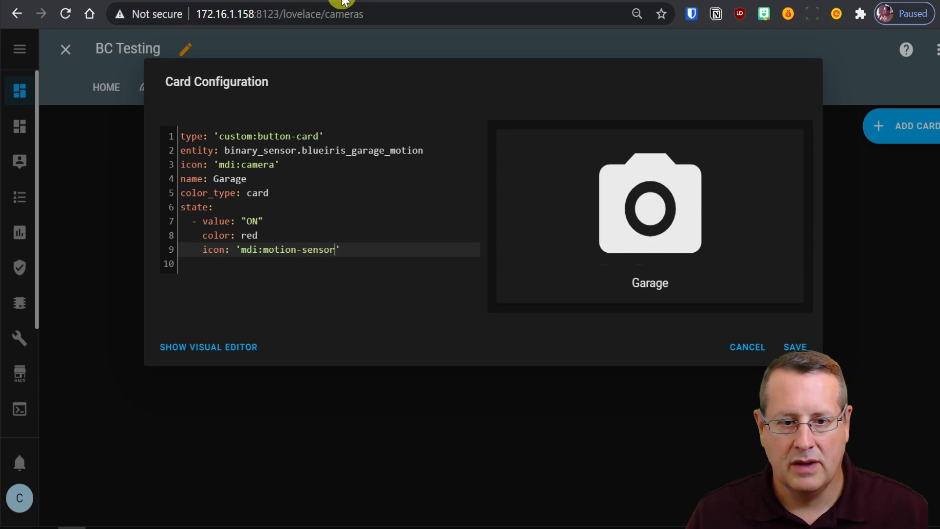
click(794, 347)
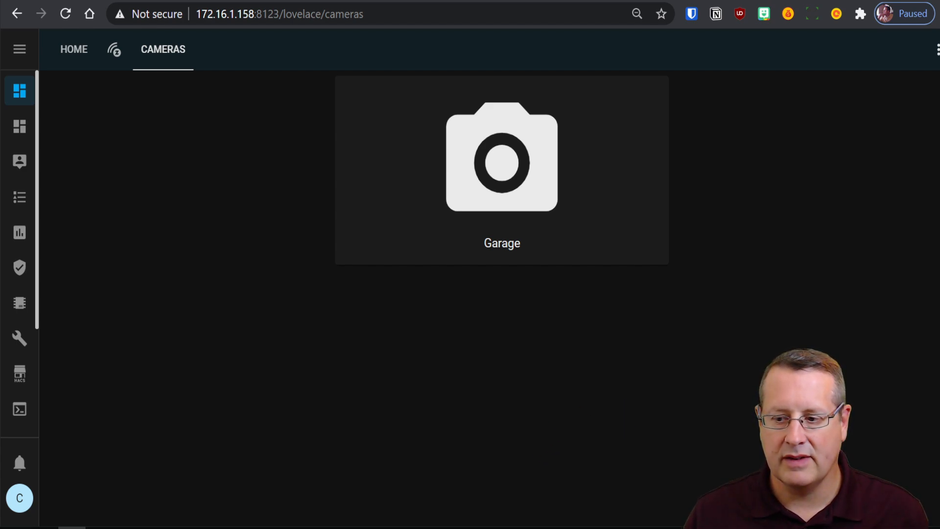
- Choose Edit Dashboard from the dashboard menu to edit the Cameras view again
click(502, 171)
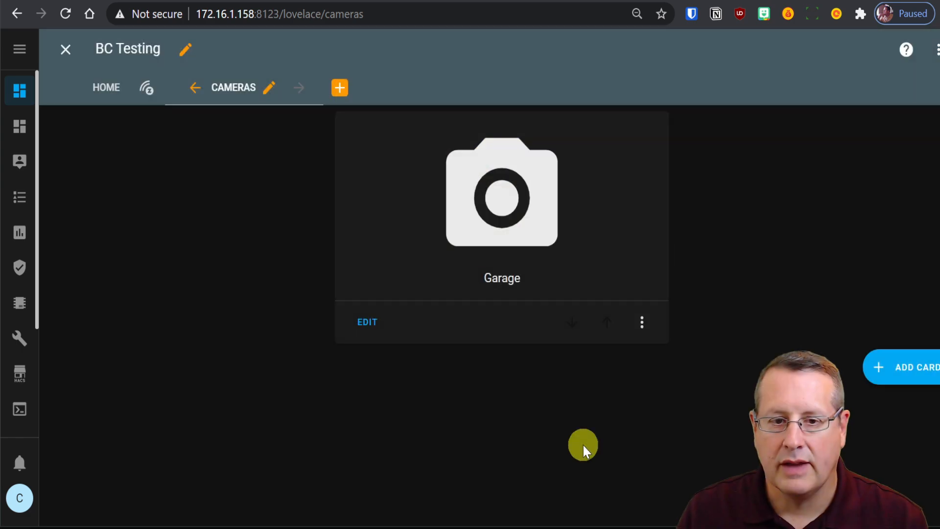
- Add a new card, search 'picture', and pick the Picture Entity card type
click(915, 367)
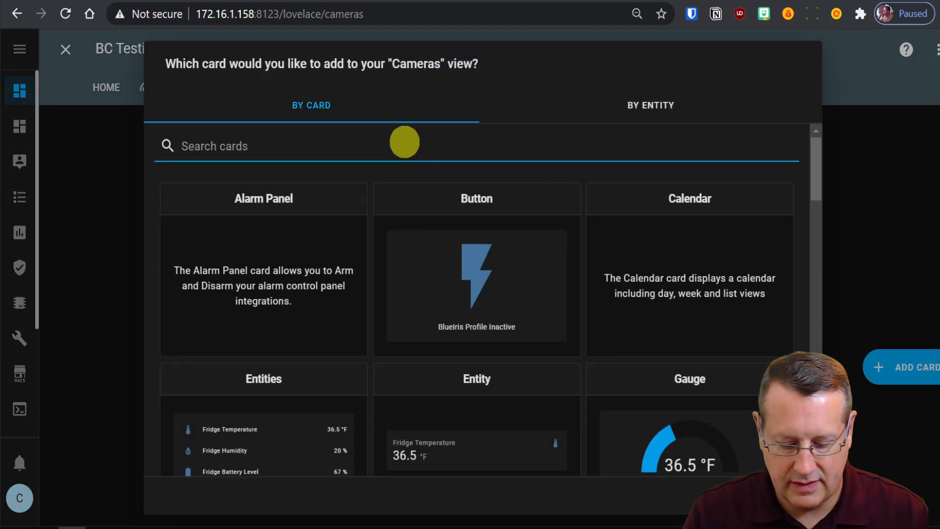
text(picu)
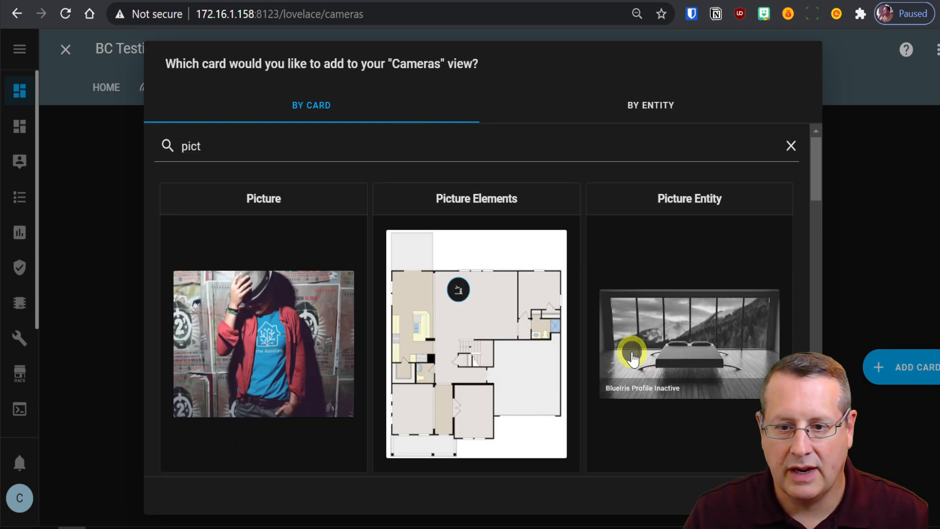
click(689, 344)
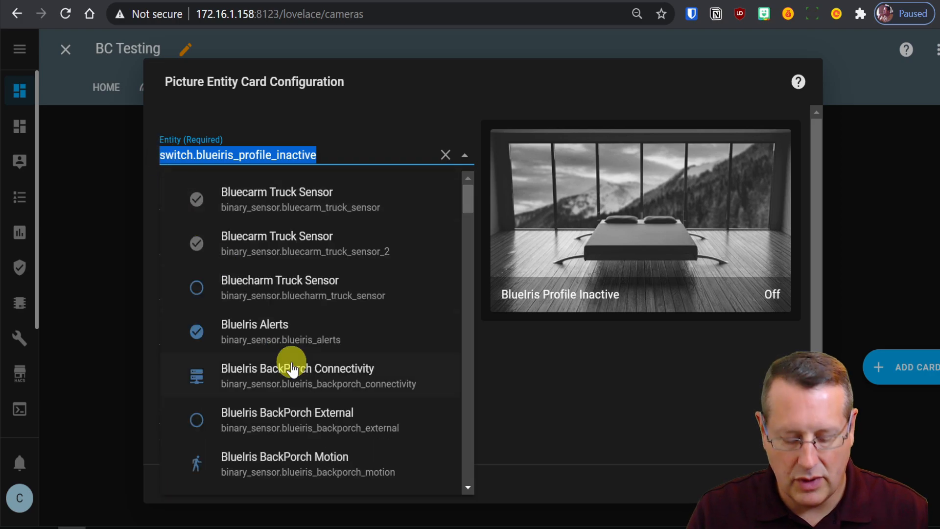
- Set the card entity to the FrontPorchNew motion sensor and name it Porch
text(f)
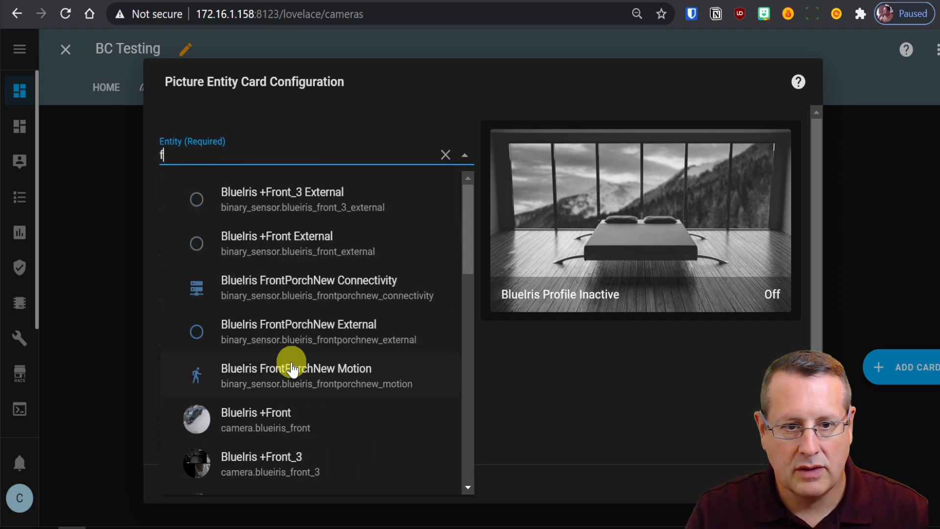
text(ront)
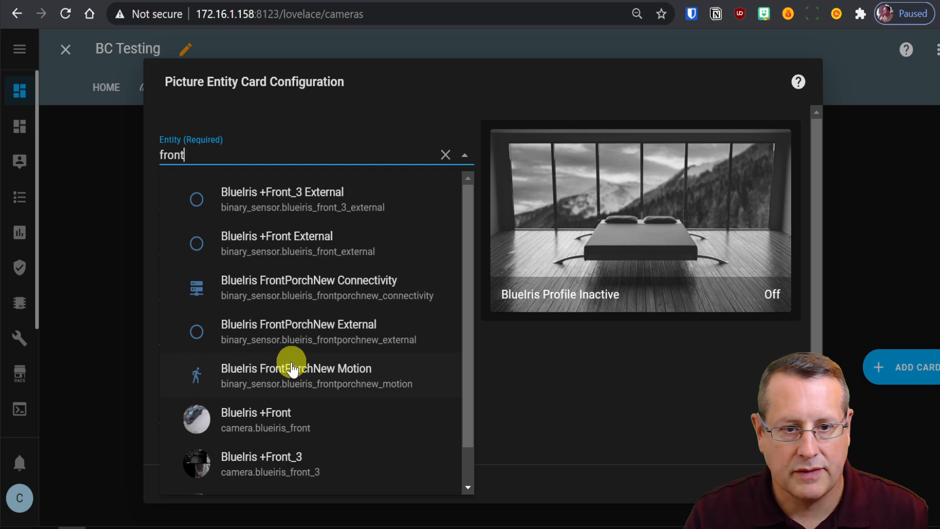
text(p)
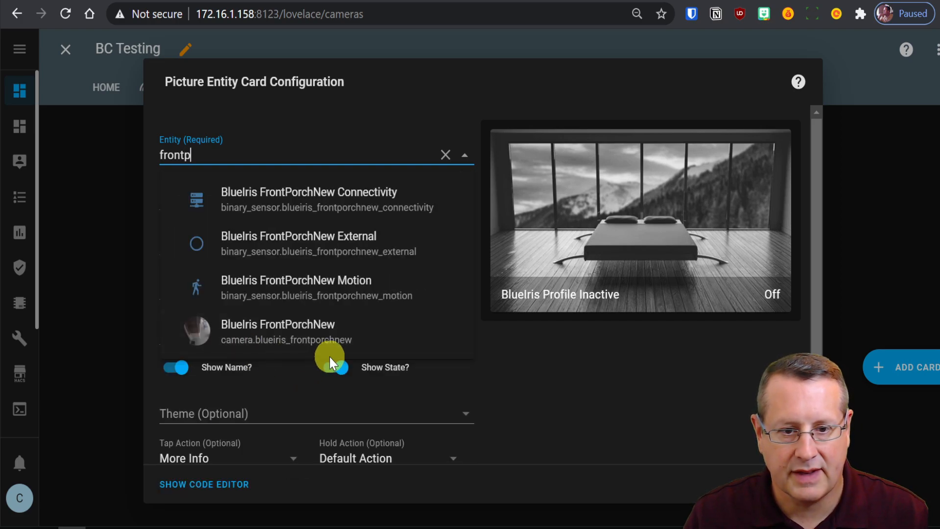
click(295, 288)
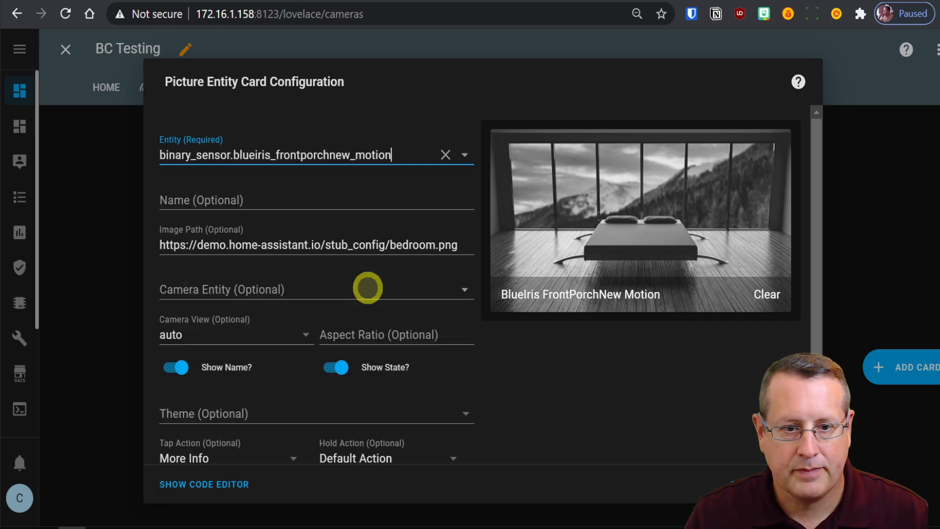
text(P)
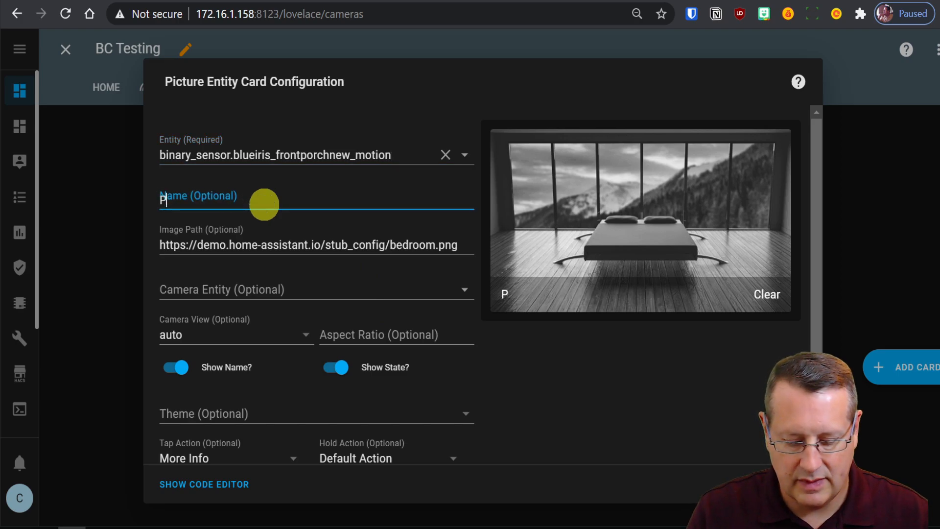
text(orch)
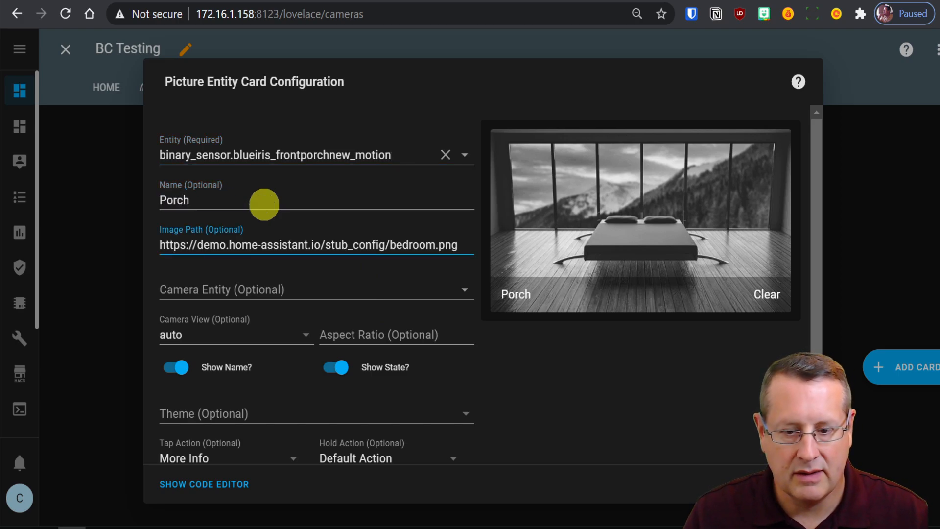
- Clear the image path, use camera.blueiris_frontporchnew as the camera, and hide the name
triple_click(309, 244)
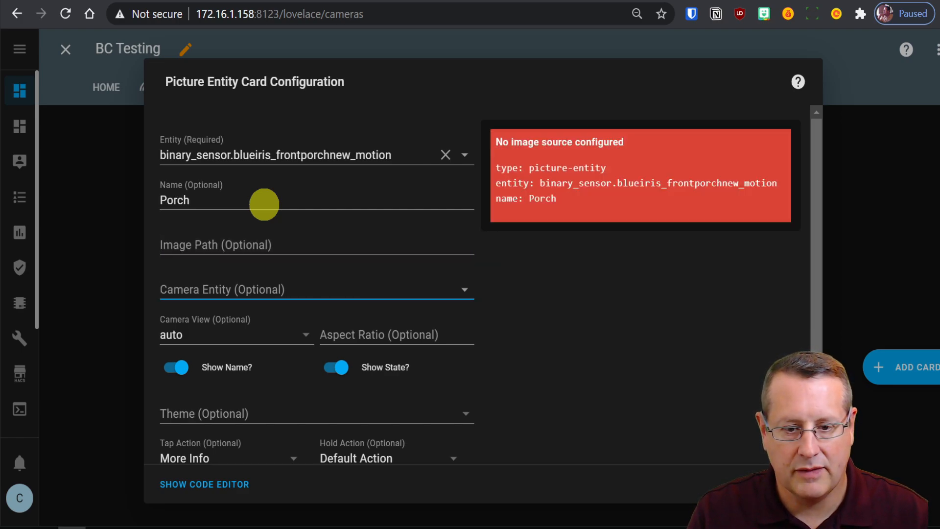
text(front)
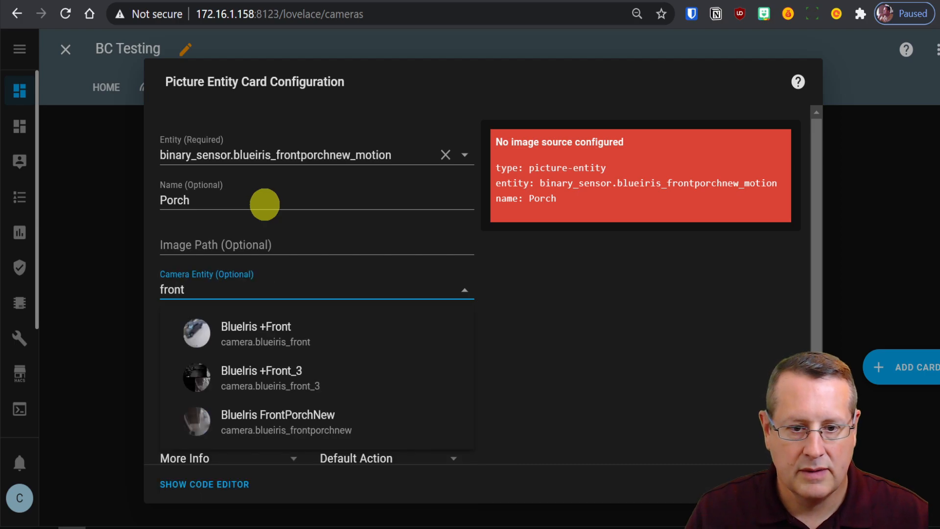
click(285, 422)
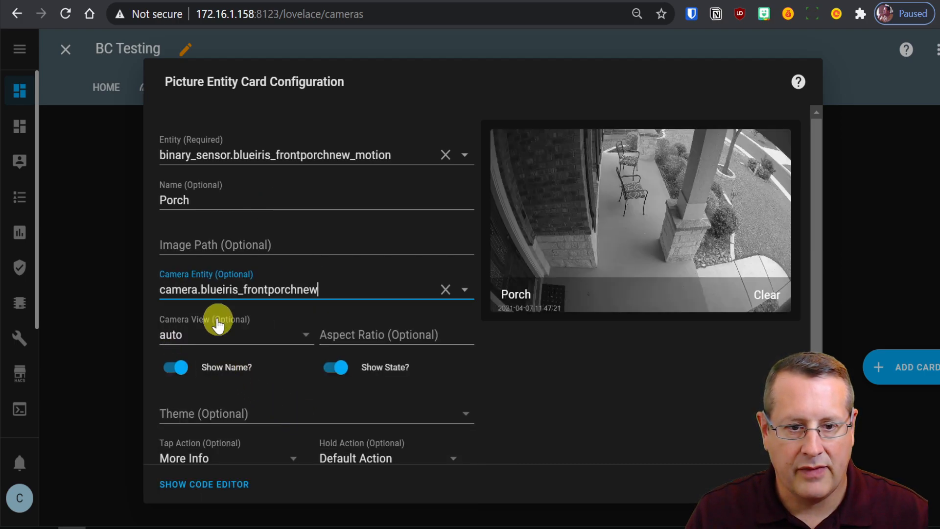
mouse_move(633, 223)
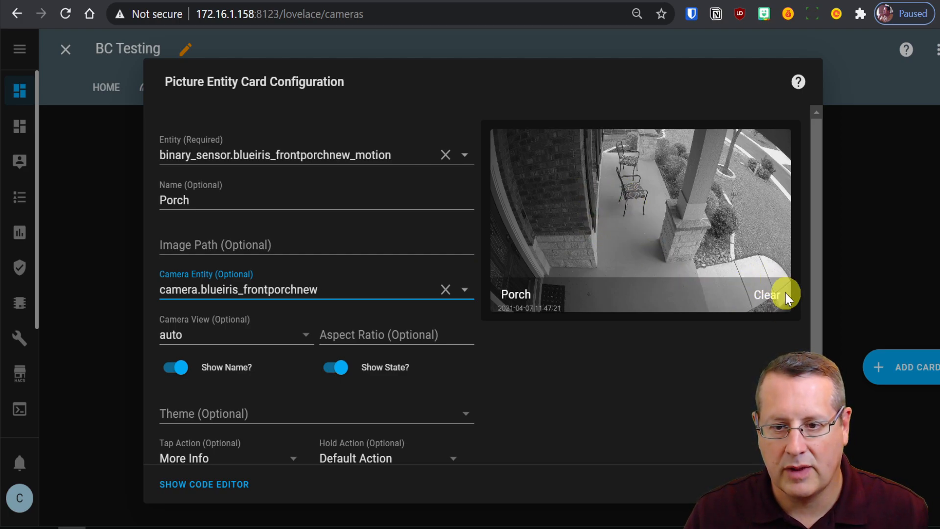
mouse_move(529, 368)
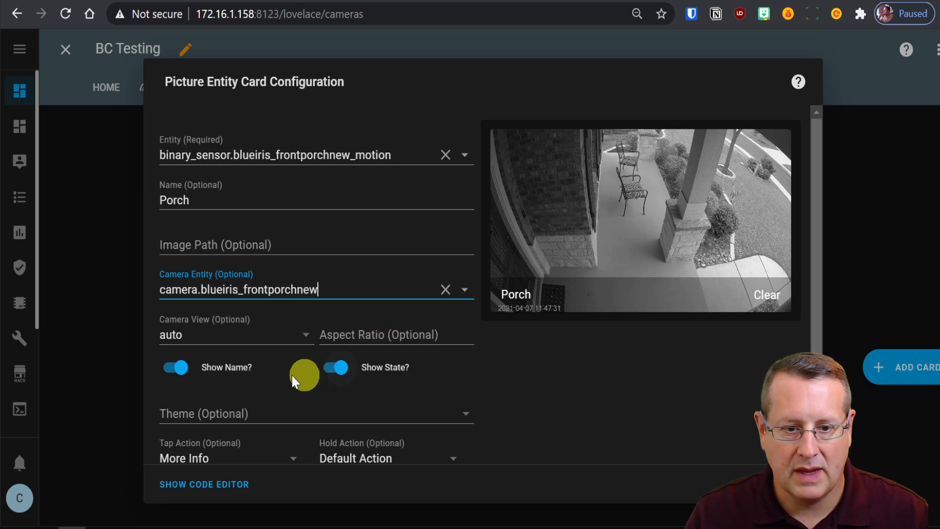
click(175, 367)
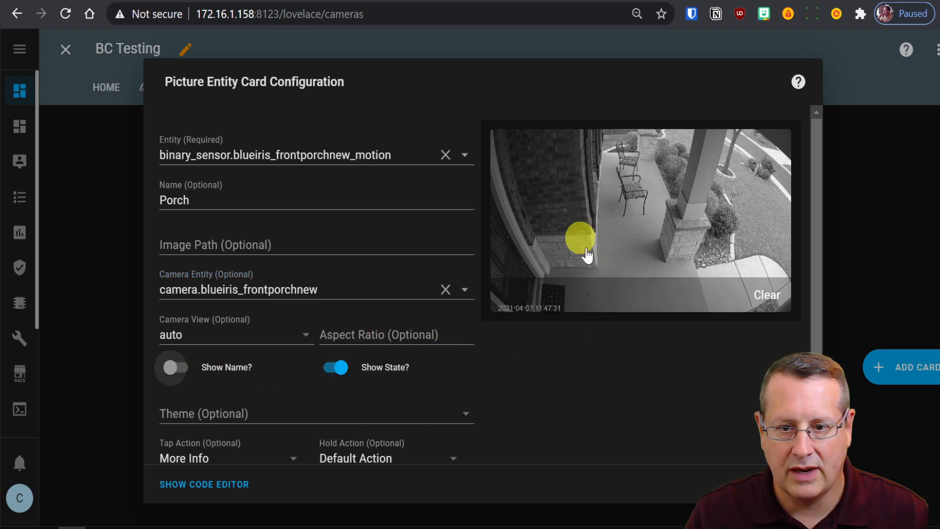
scroll(down, 3)
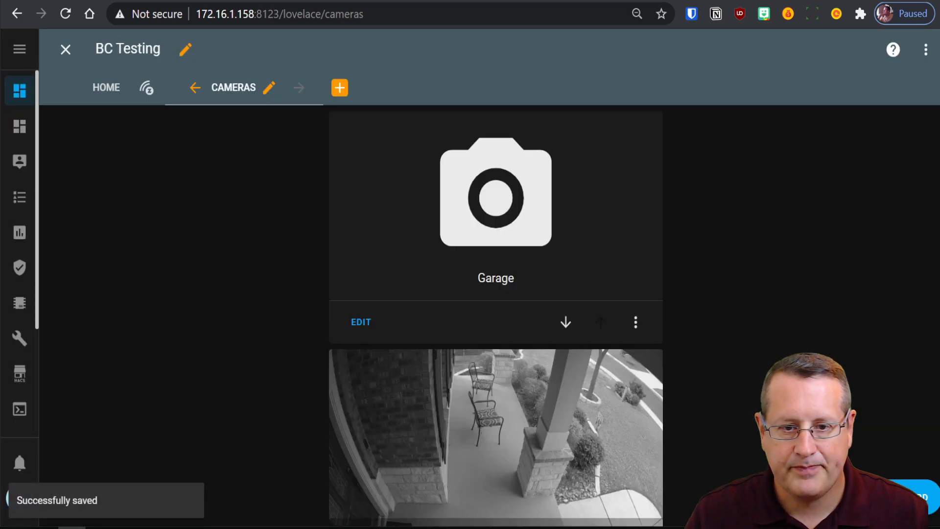
- Scroll down to review the Garage button and live Porch camera card
scroll(down, 3)
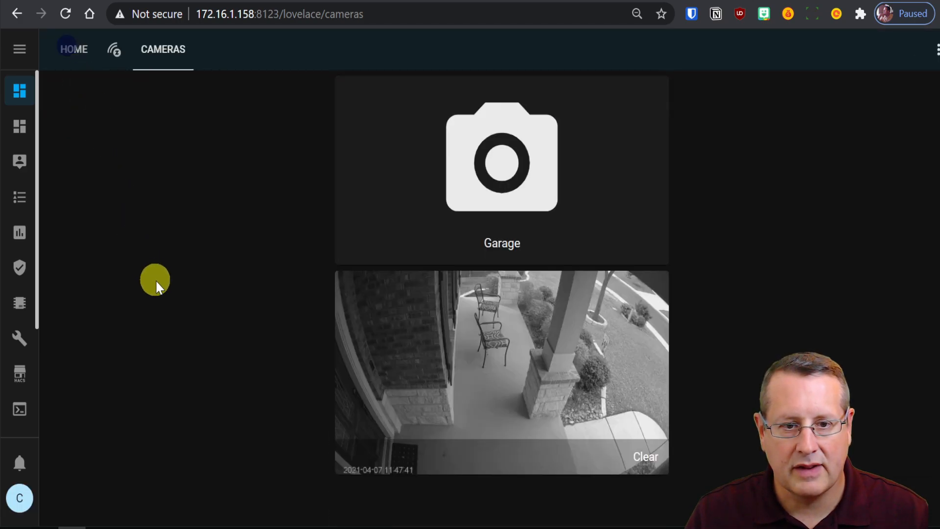
mouse_move(257, 382)
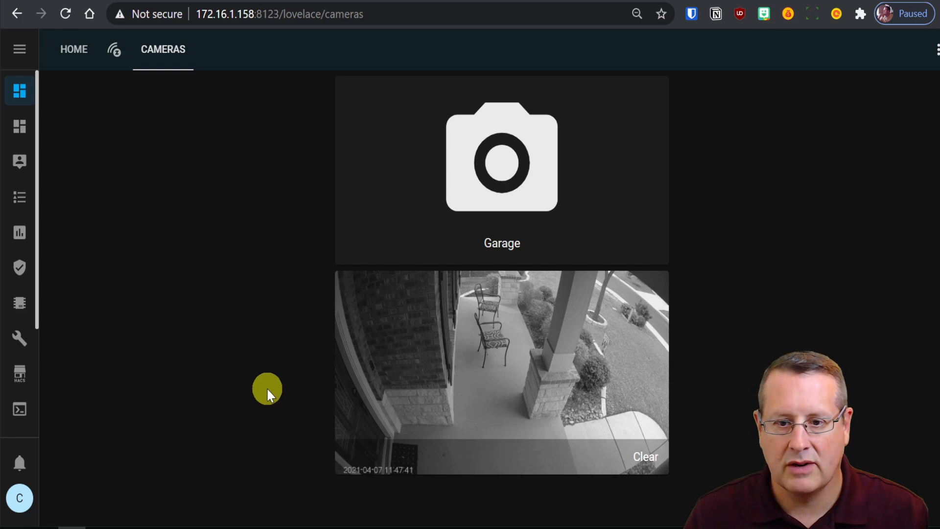
mouse_move(489, 375)
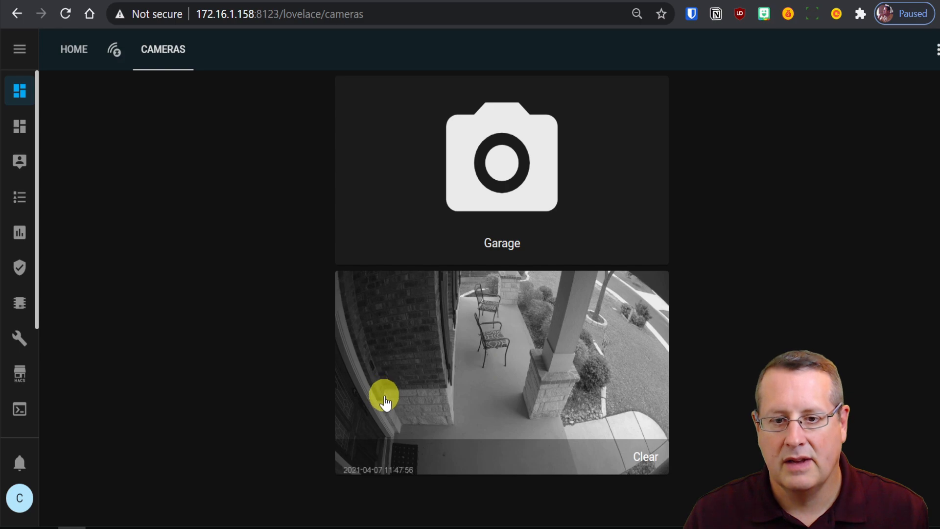
mouse_move(115, 412)
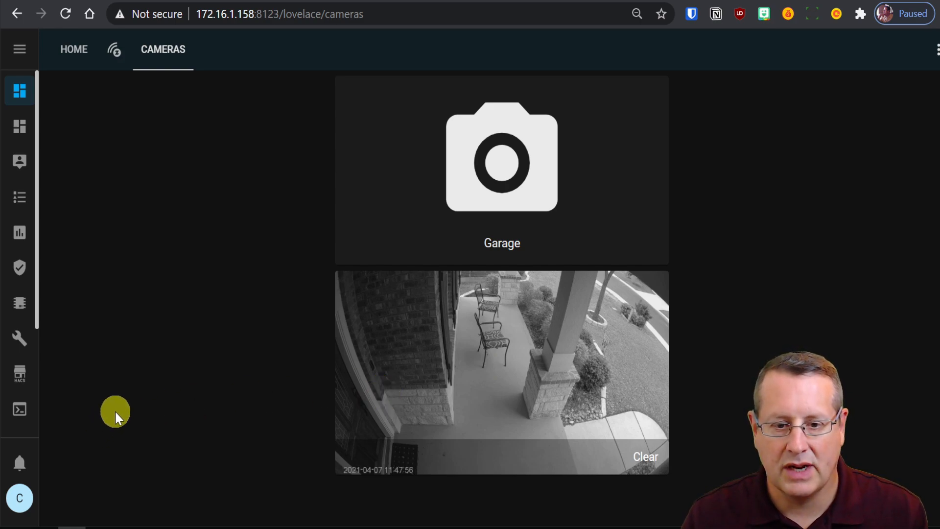
mouse_move(442, 374)
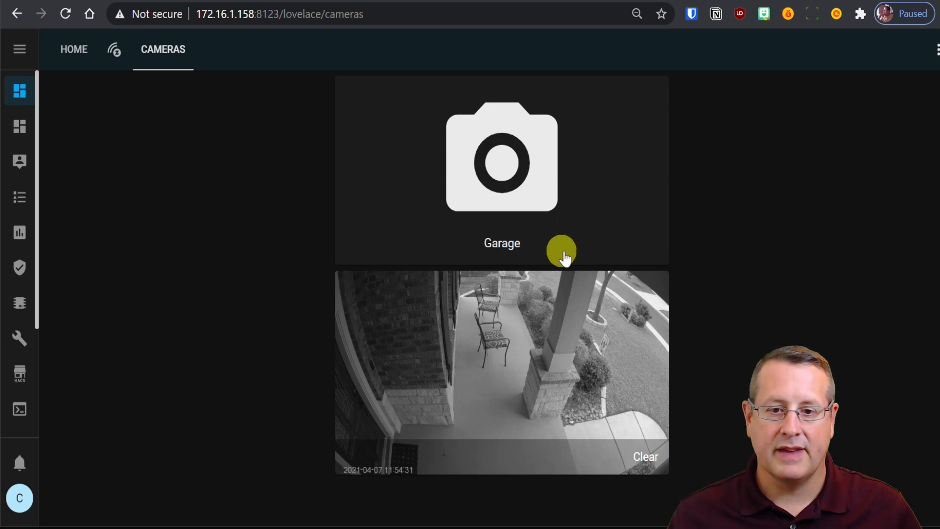
mouse_move(560, 204)
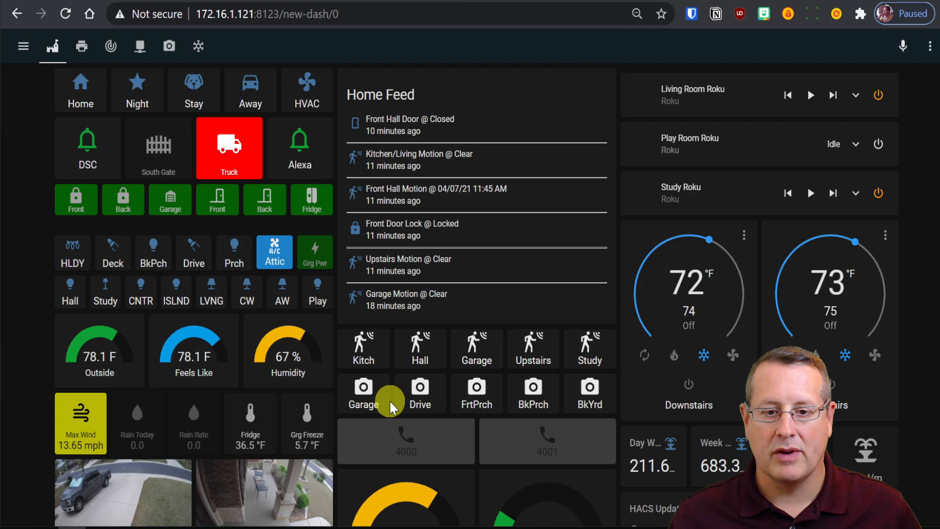
mouse_move(599, 401)
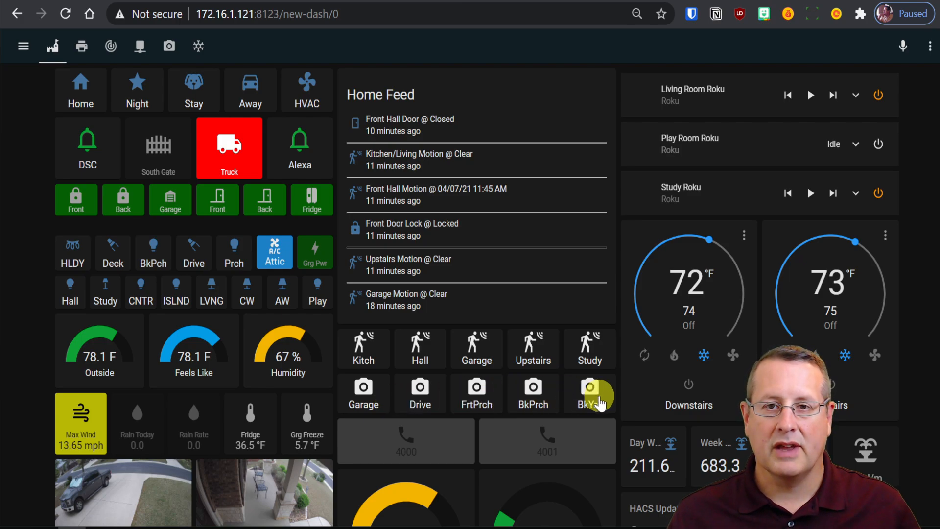